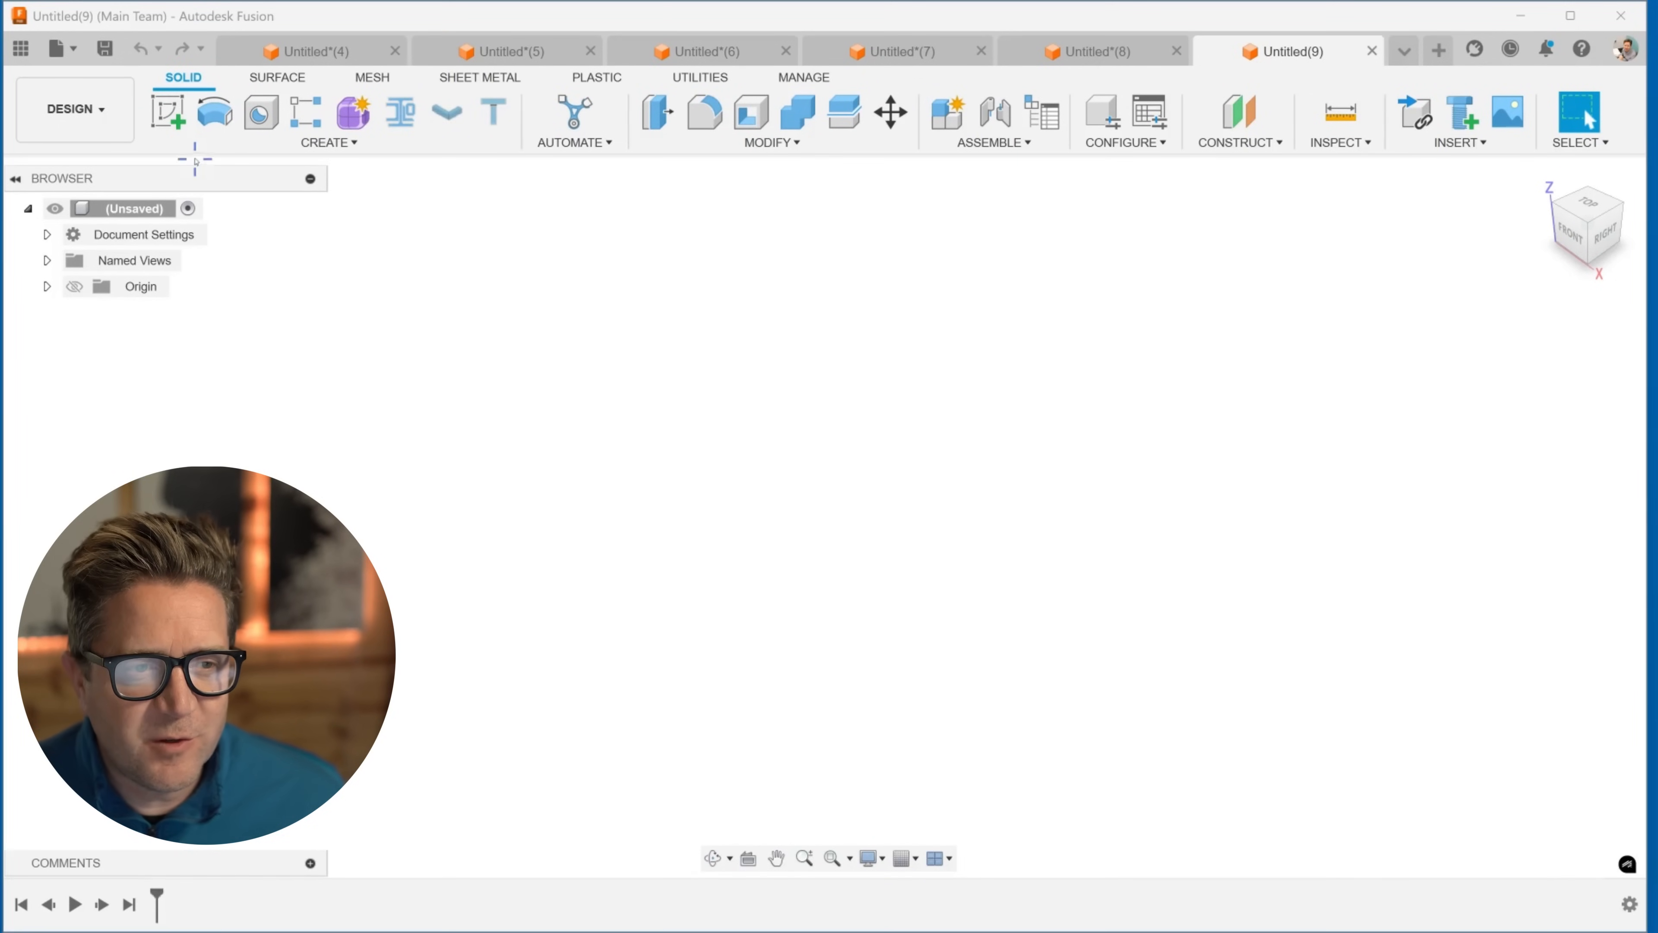
Step: Sketch a tall rectangle on the front plane and choose Revolve with its axis selected
click(166, 113)
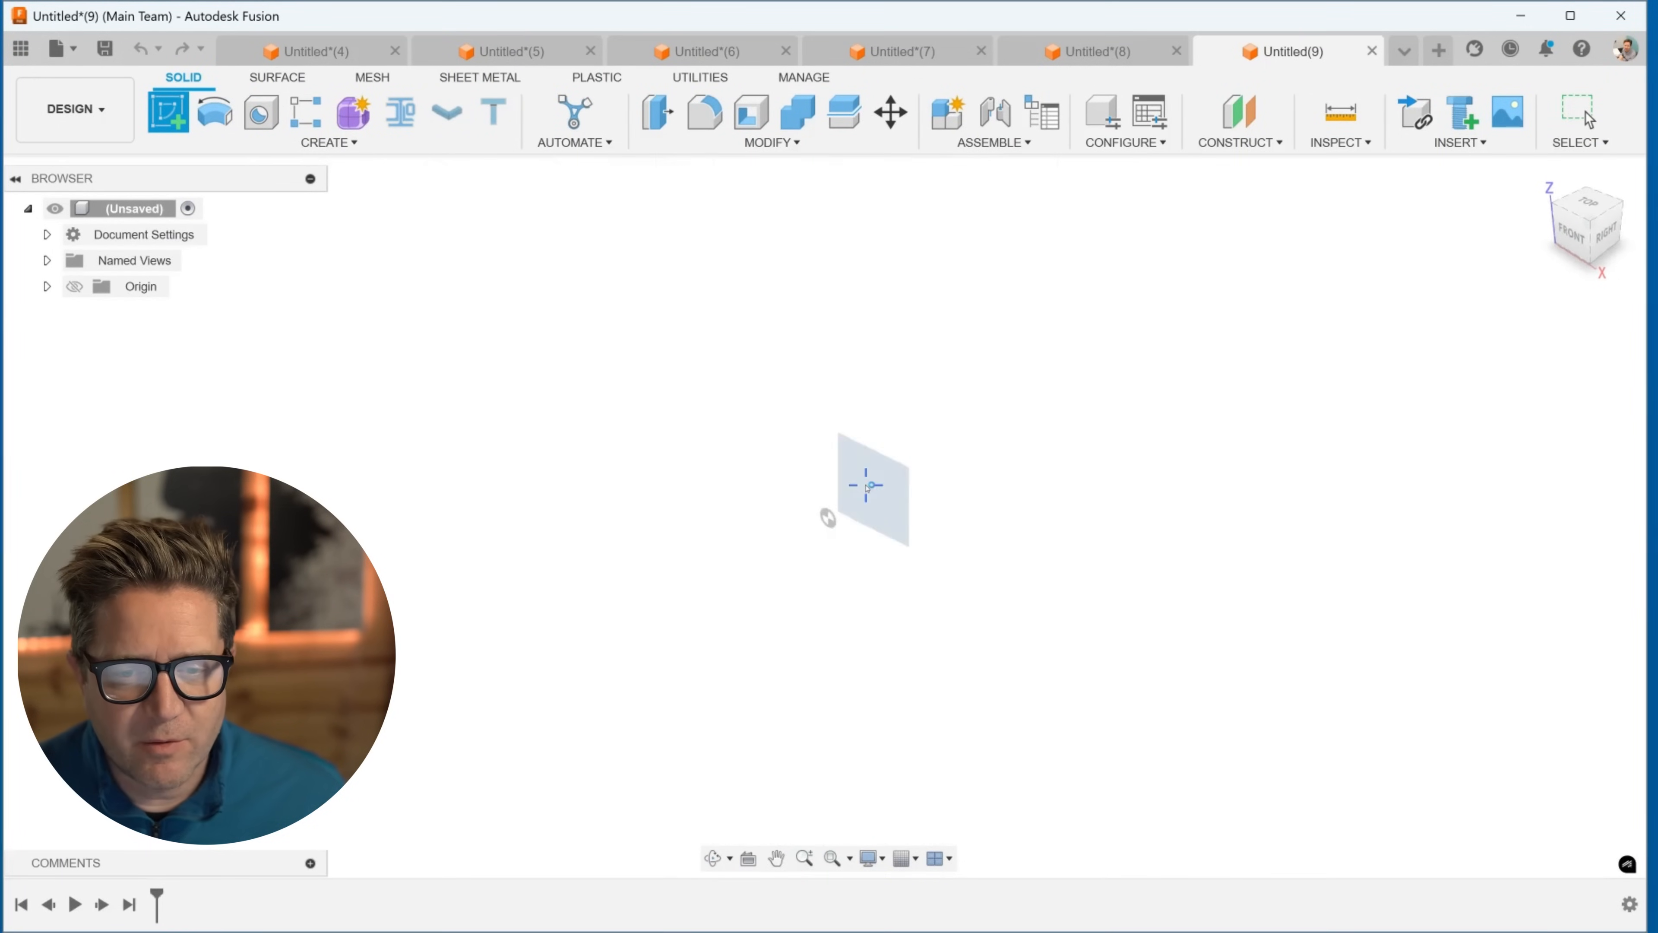
click(872, 487)
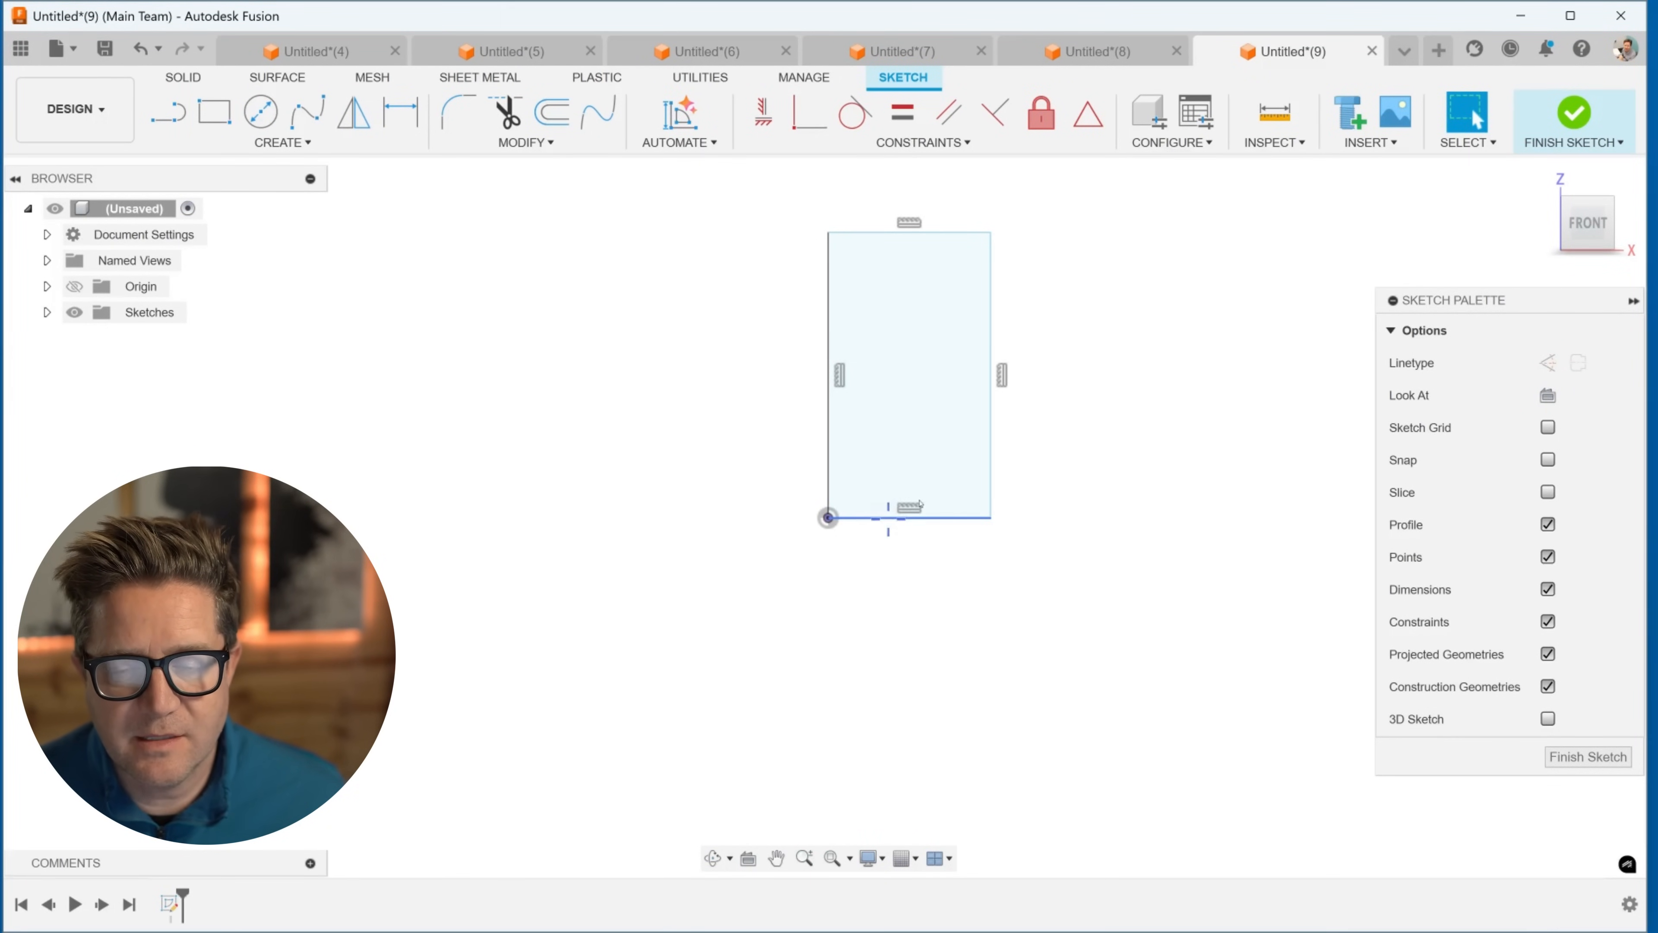
text(revo)
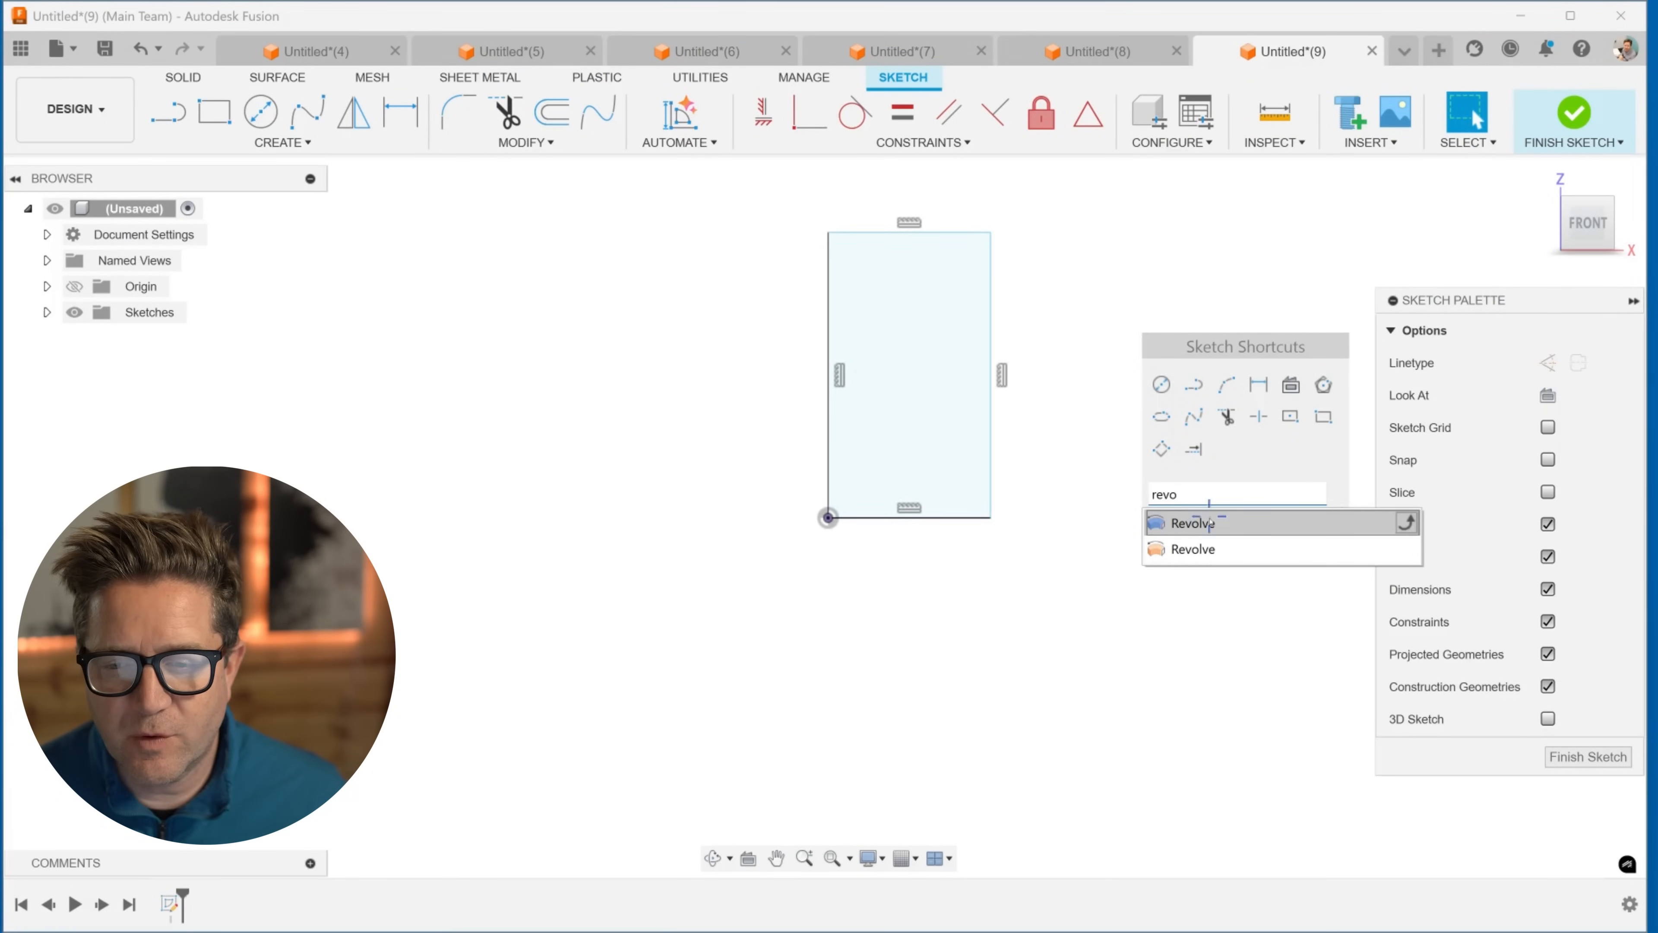
click(1193, 523)
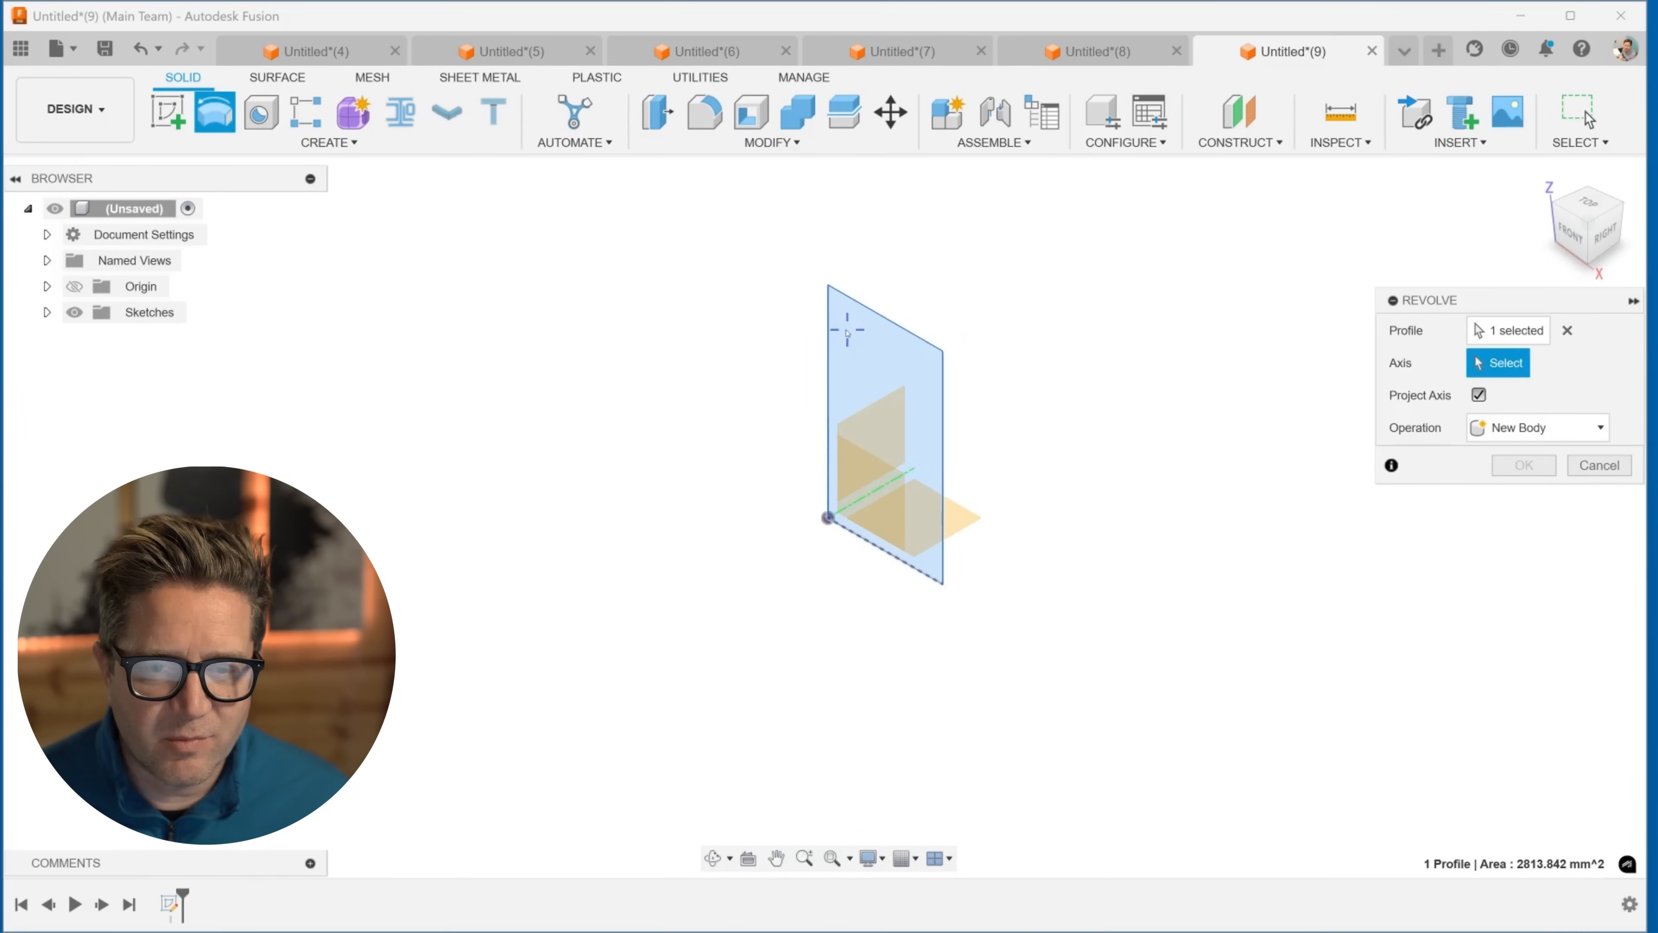
click(864, 498)
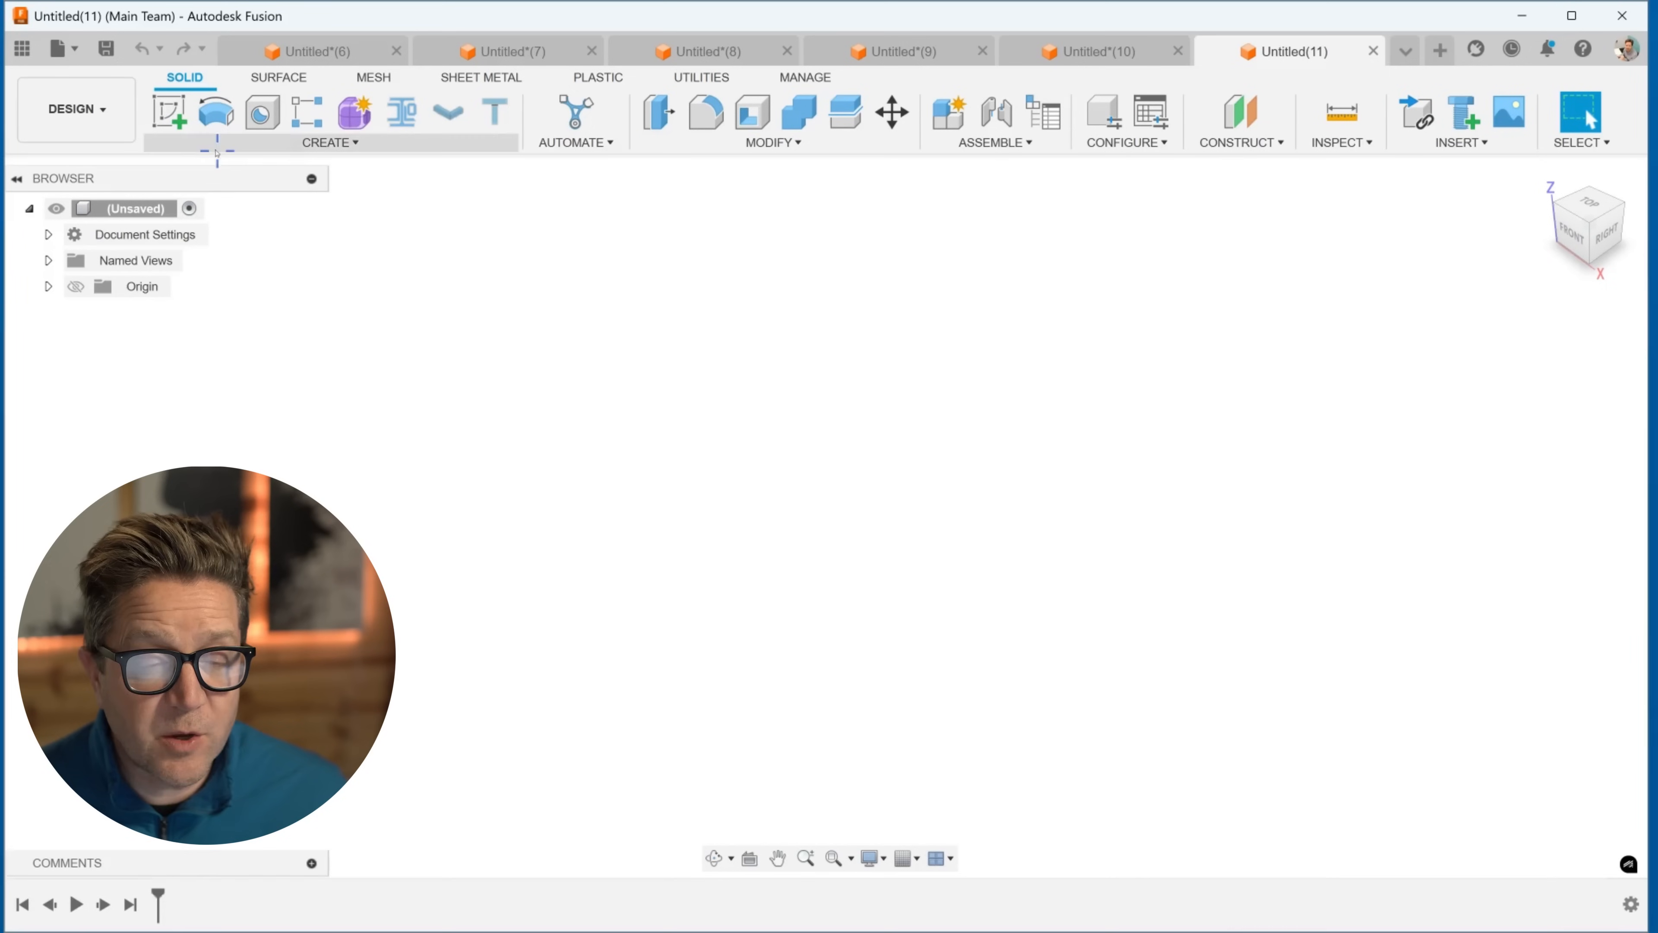
mouse_move(167, 110)
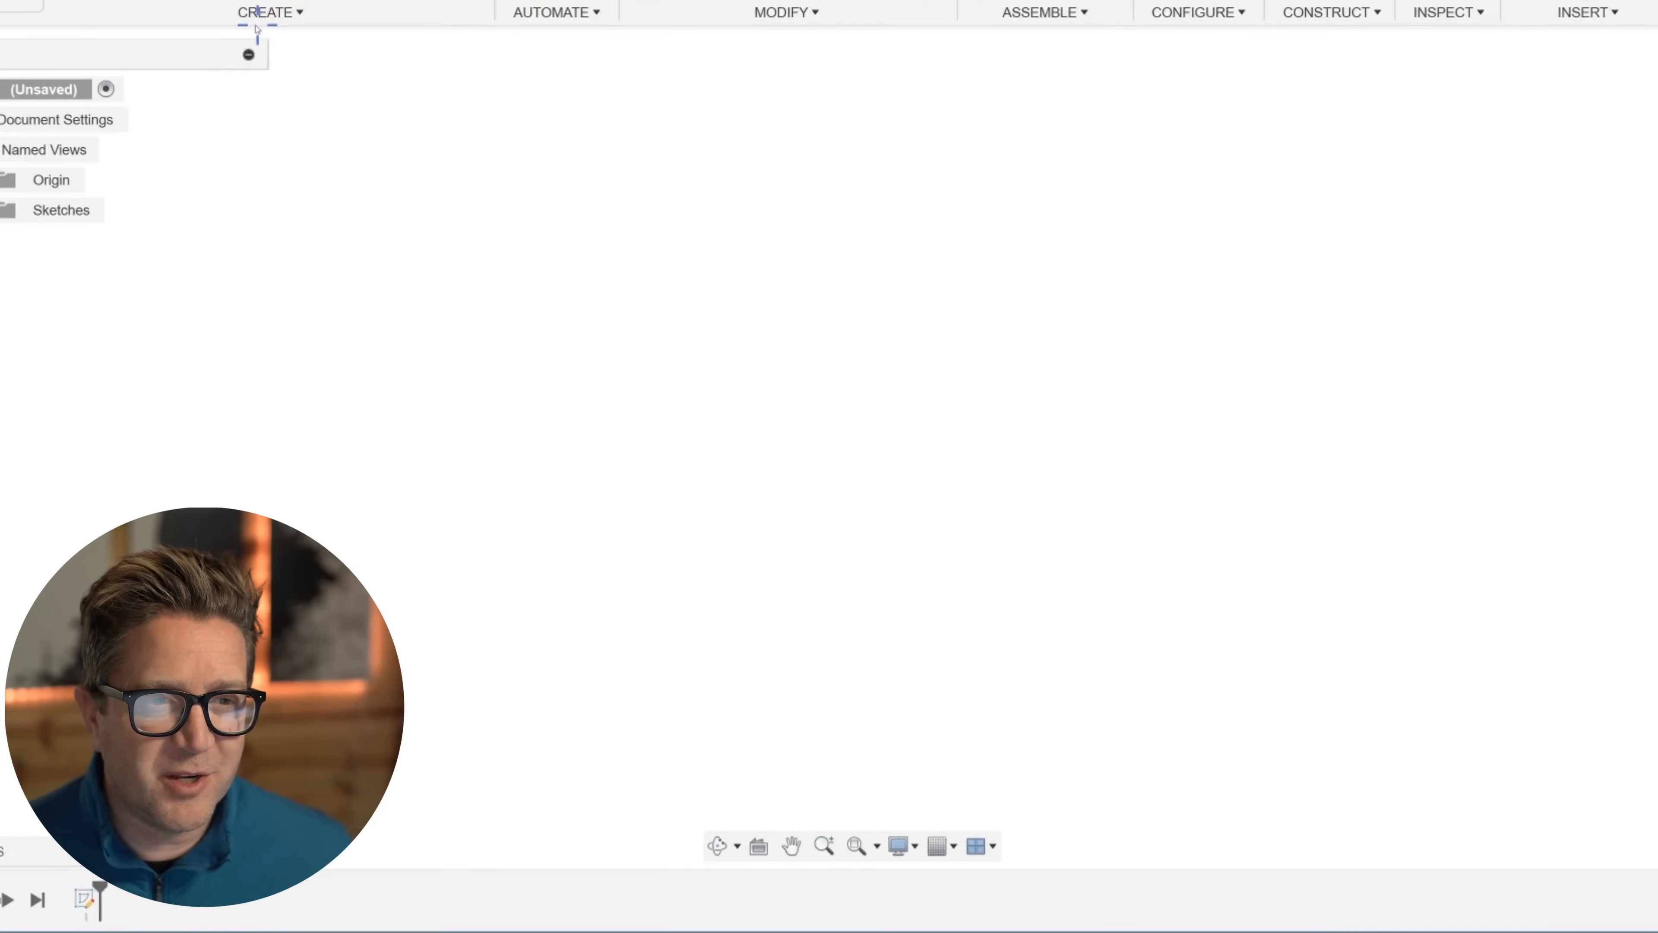
mouse_move(67, 395)
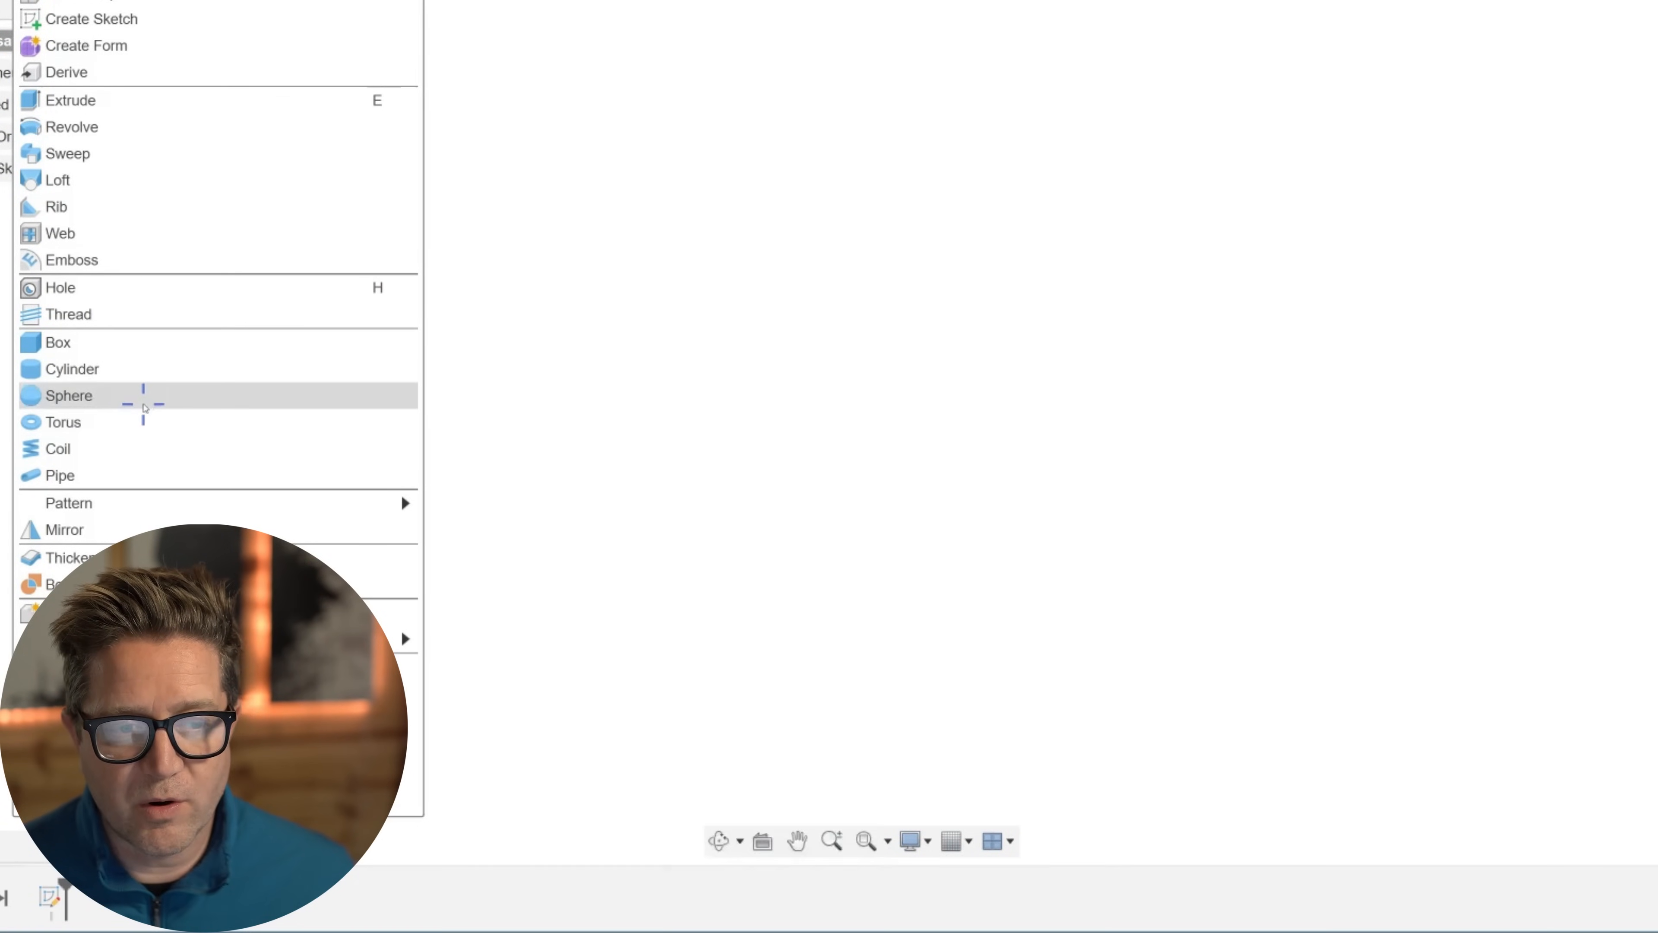
Step: Insert a sphere at the origin, drag its diameter to 110 mm, then start a new design
click(69, 395)
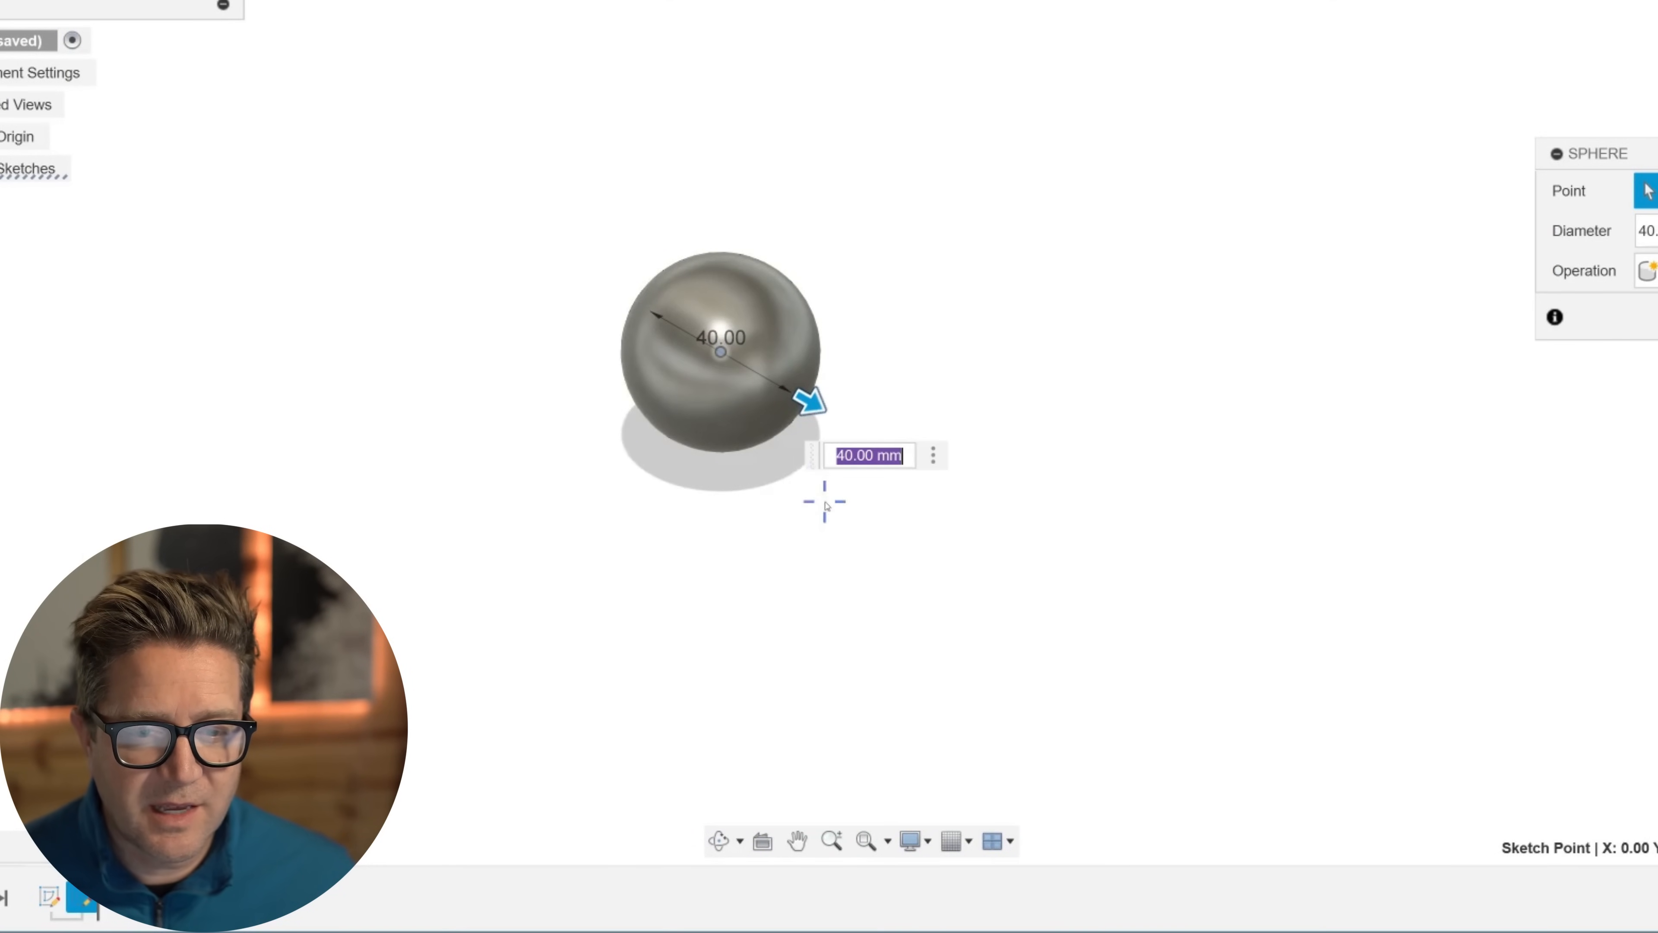
drag(809, 402, 910, 561)
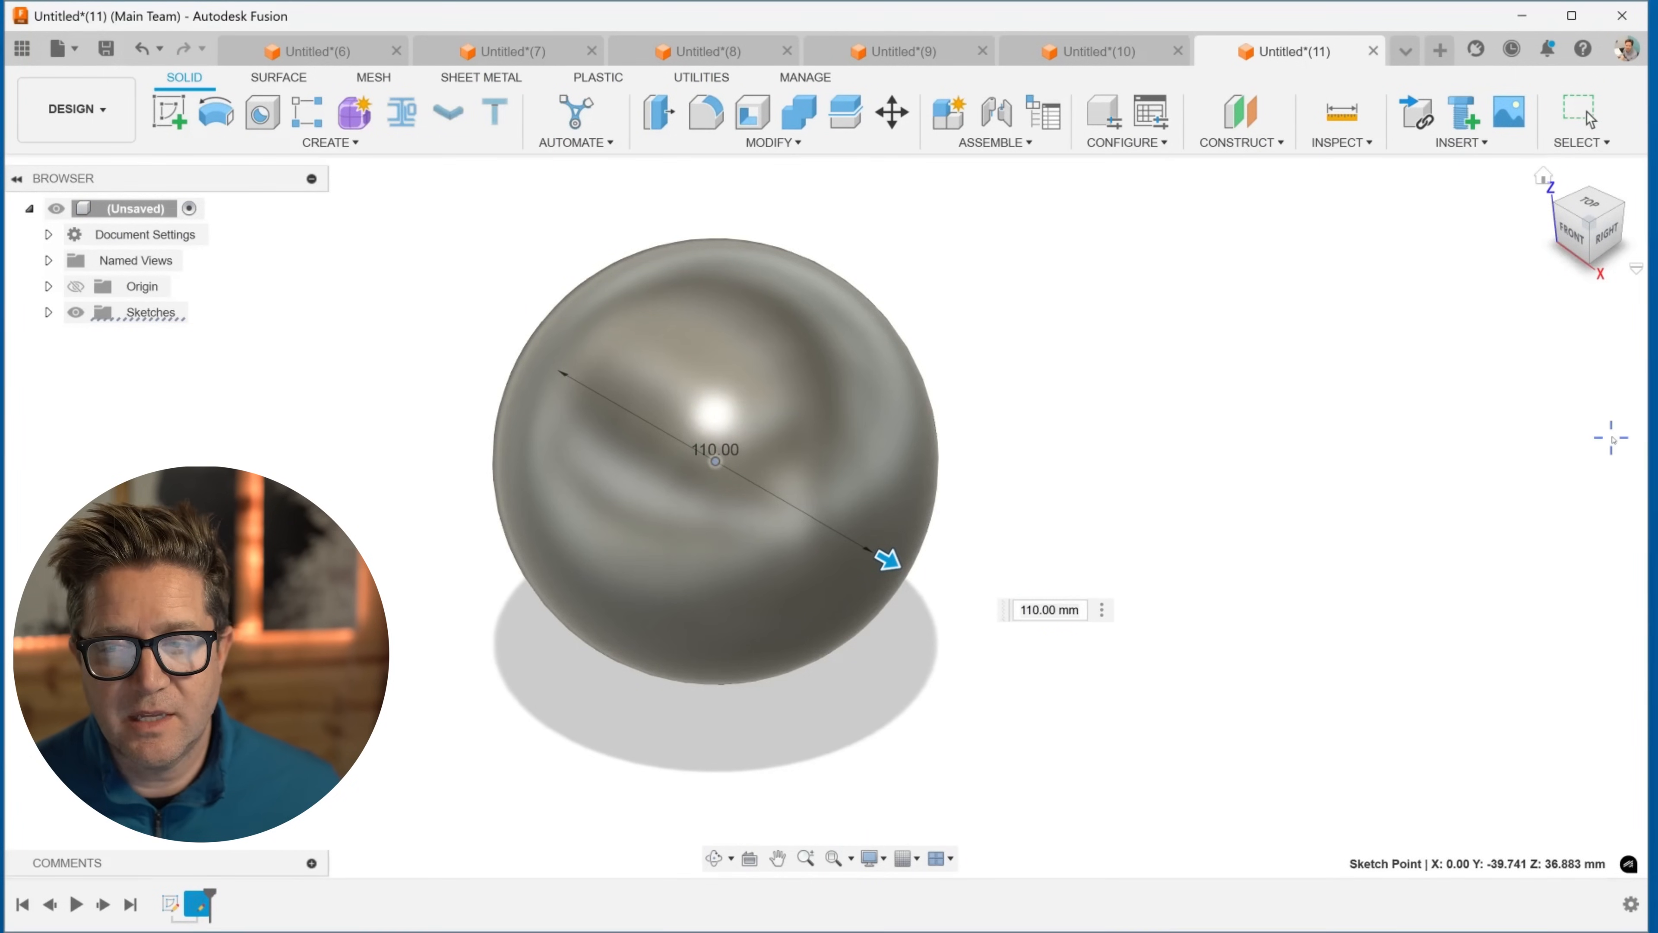
click(1438, 50)
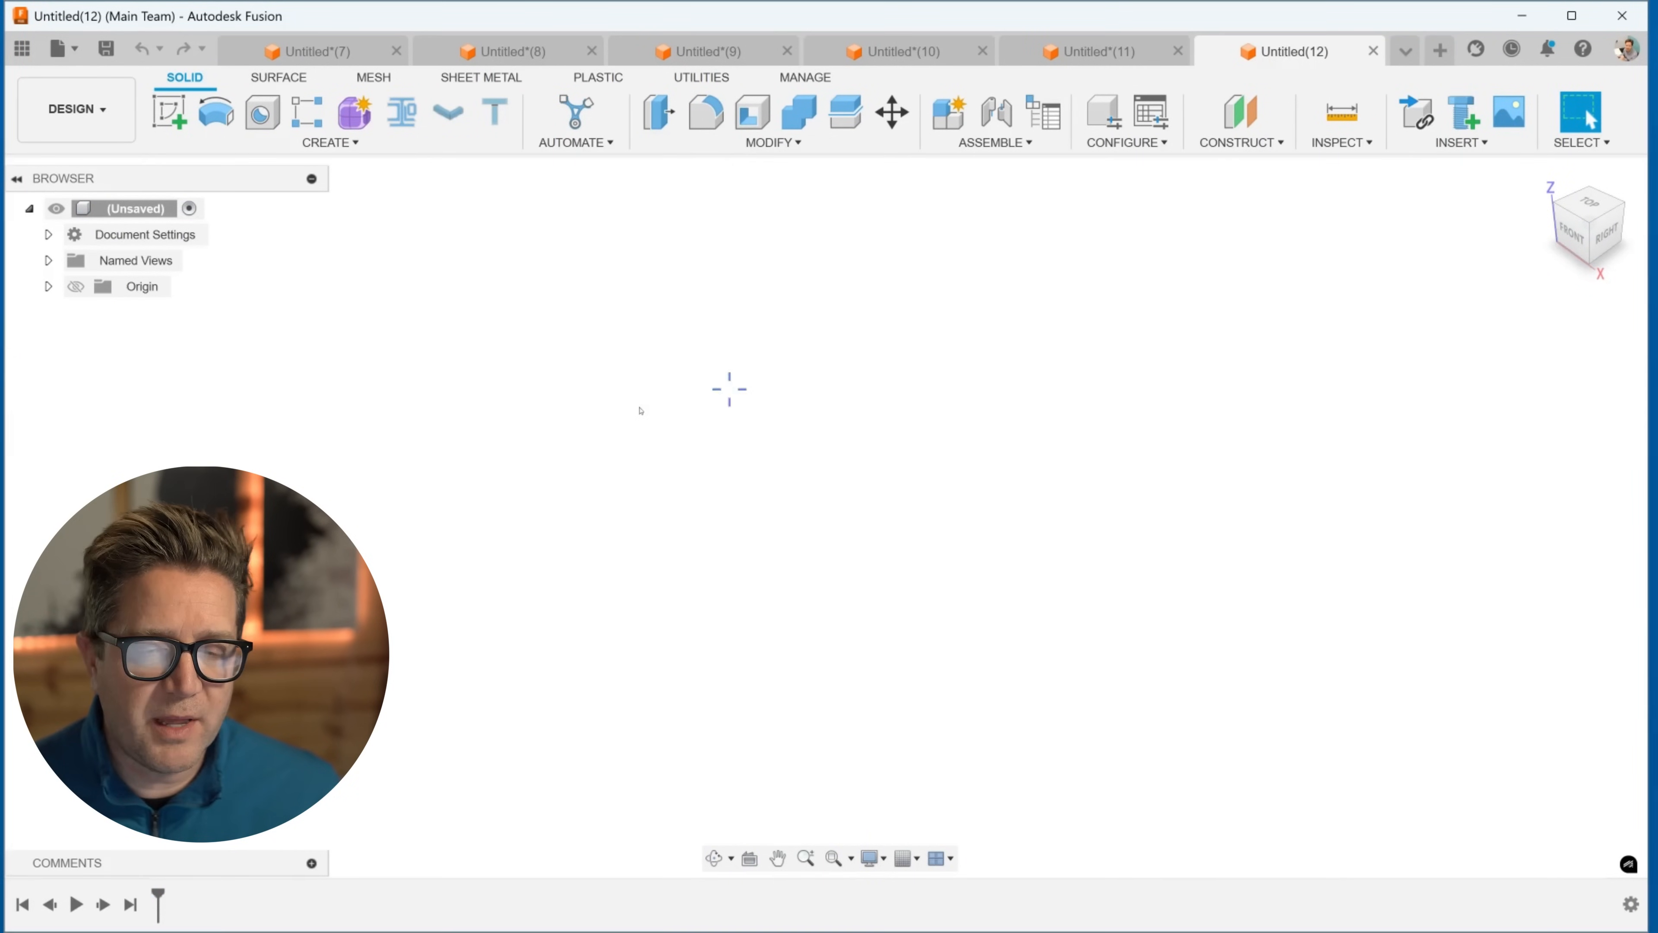
mouse_move(365, 220)
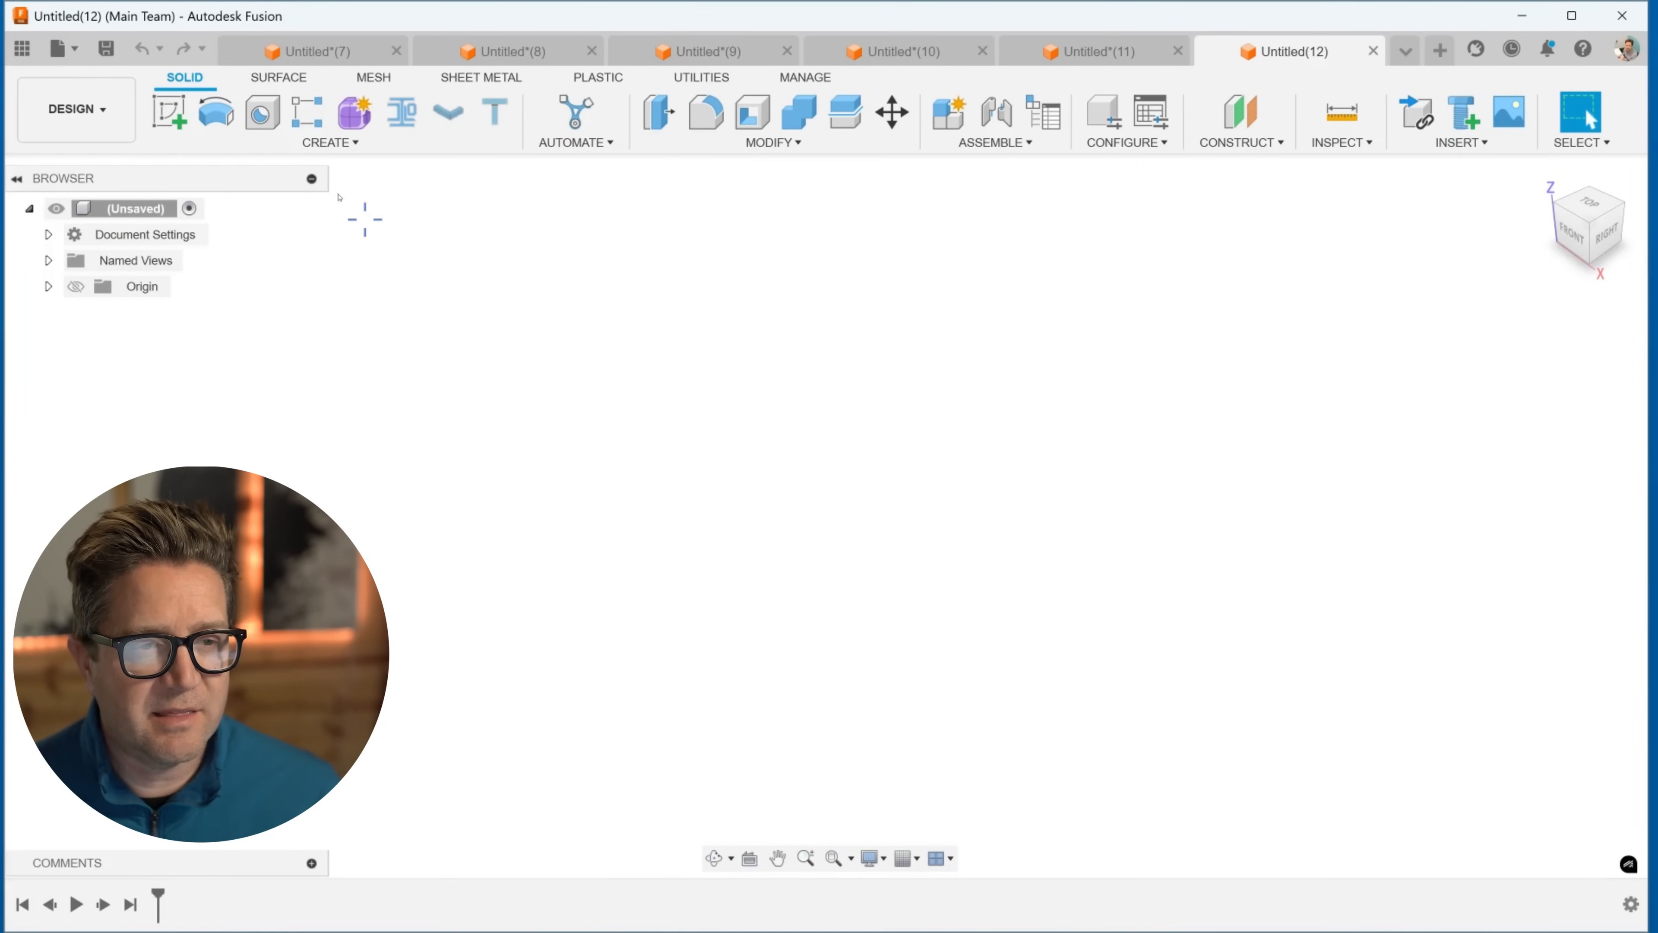
Step: Sketch a circle and vertical line on the front plane and trim it to a half circle
click(169, 113)
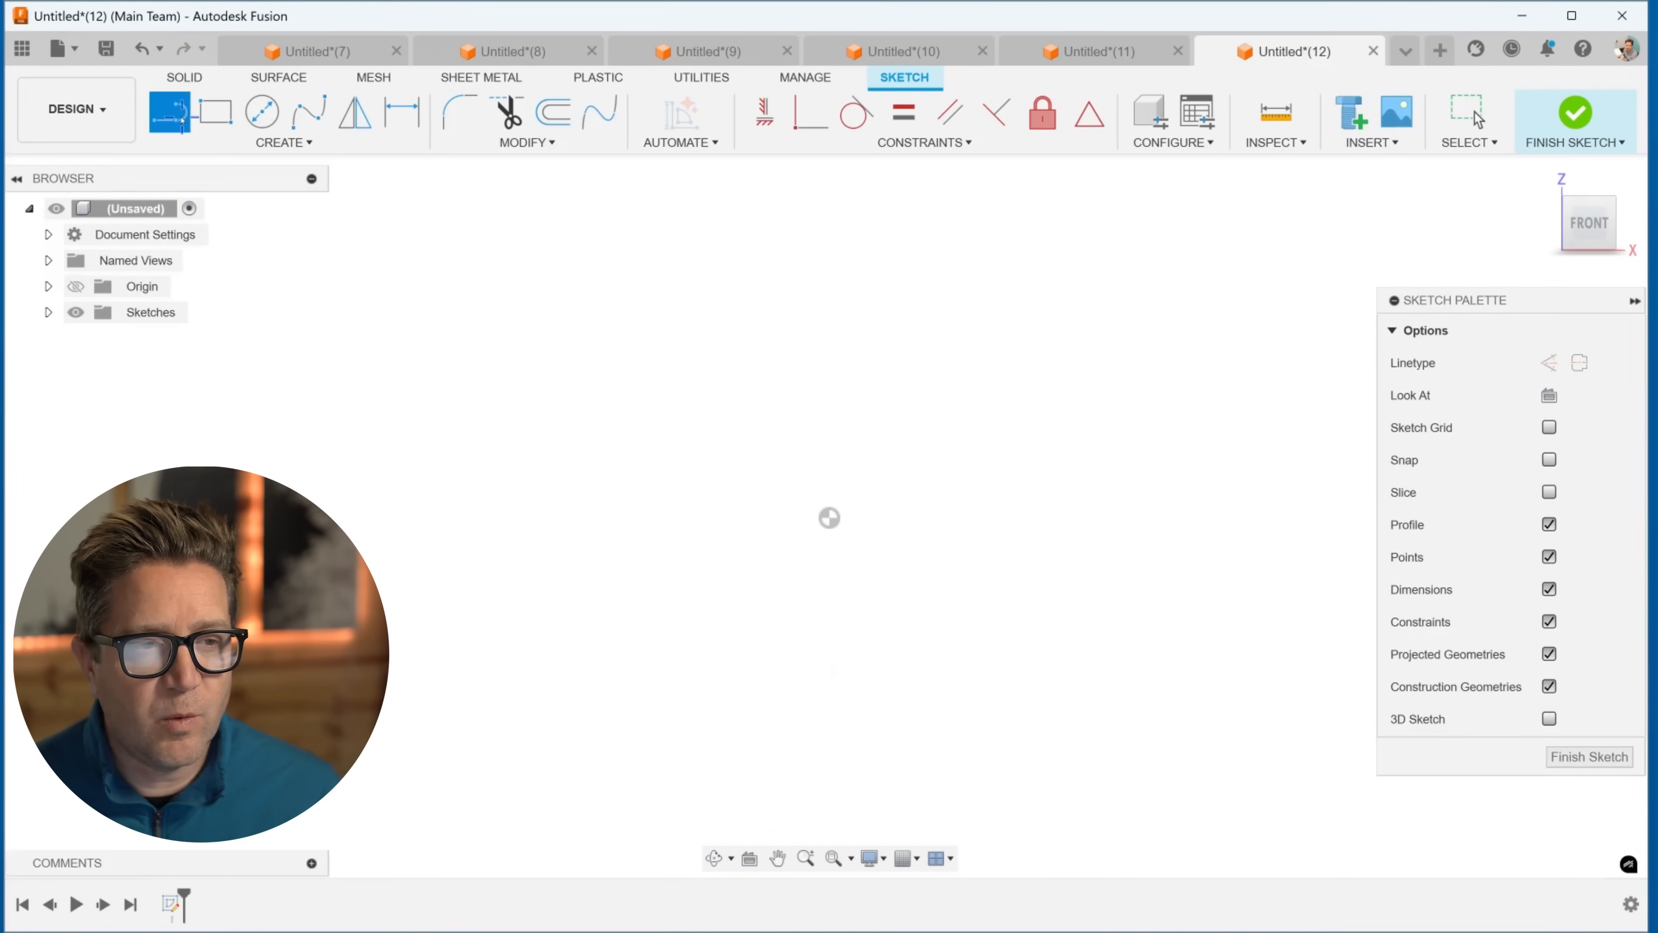
click(261, 112)
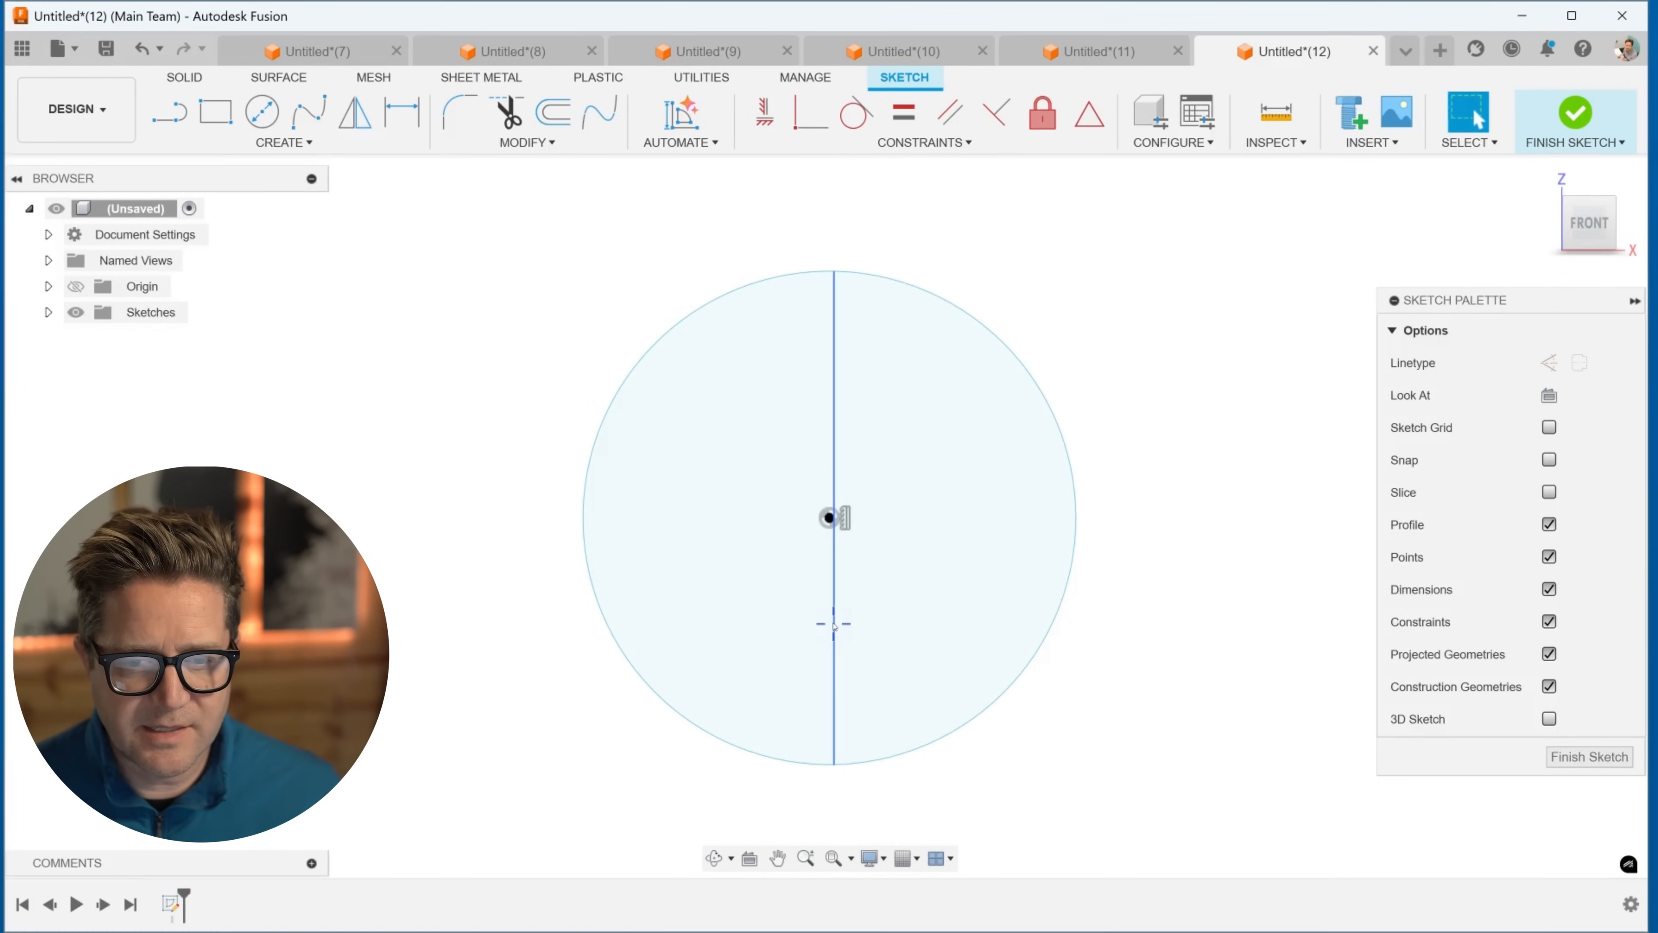
right_click(833, 518)
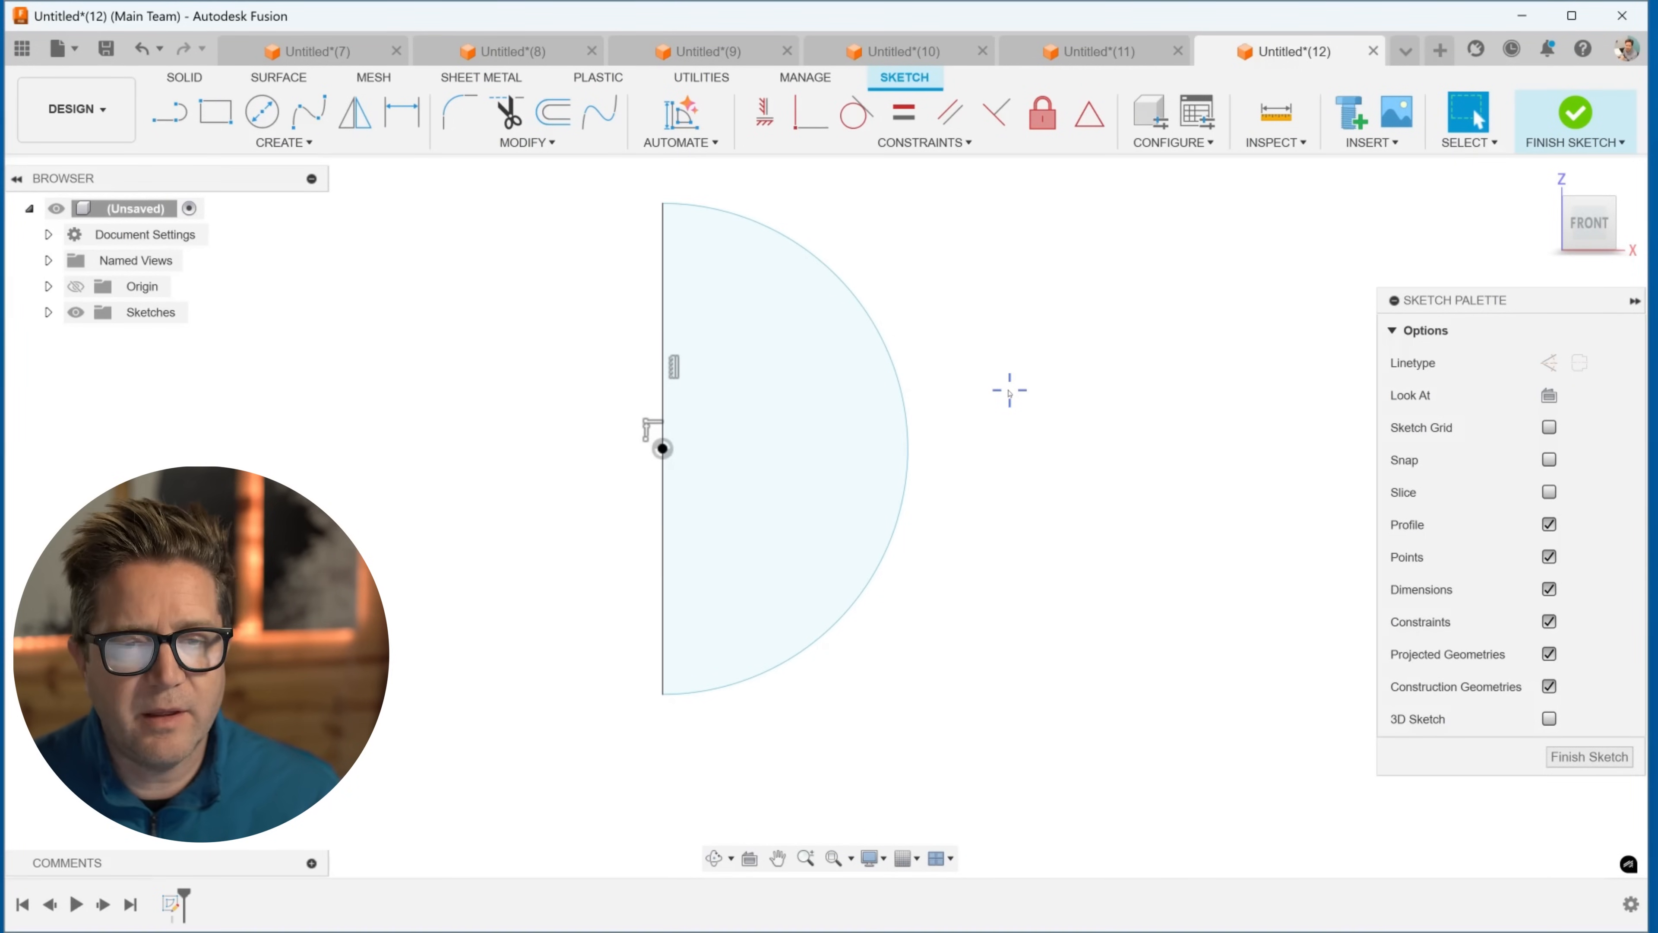
click(1575, 121)
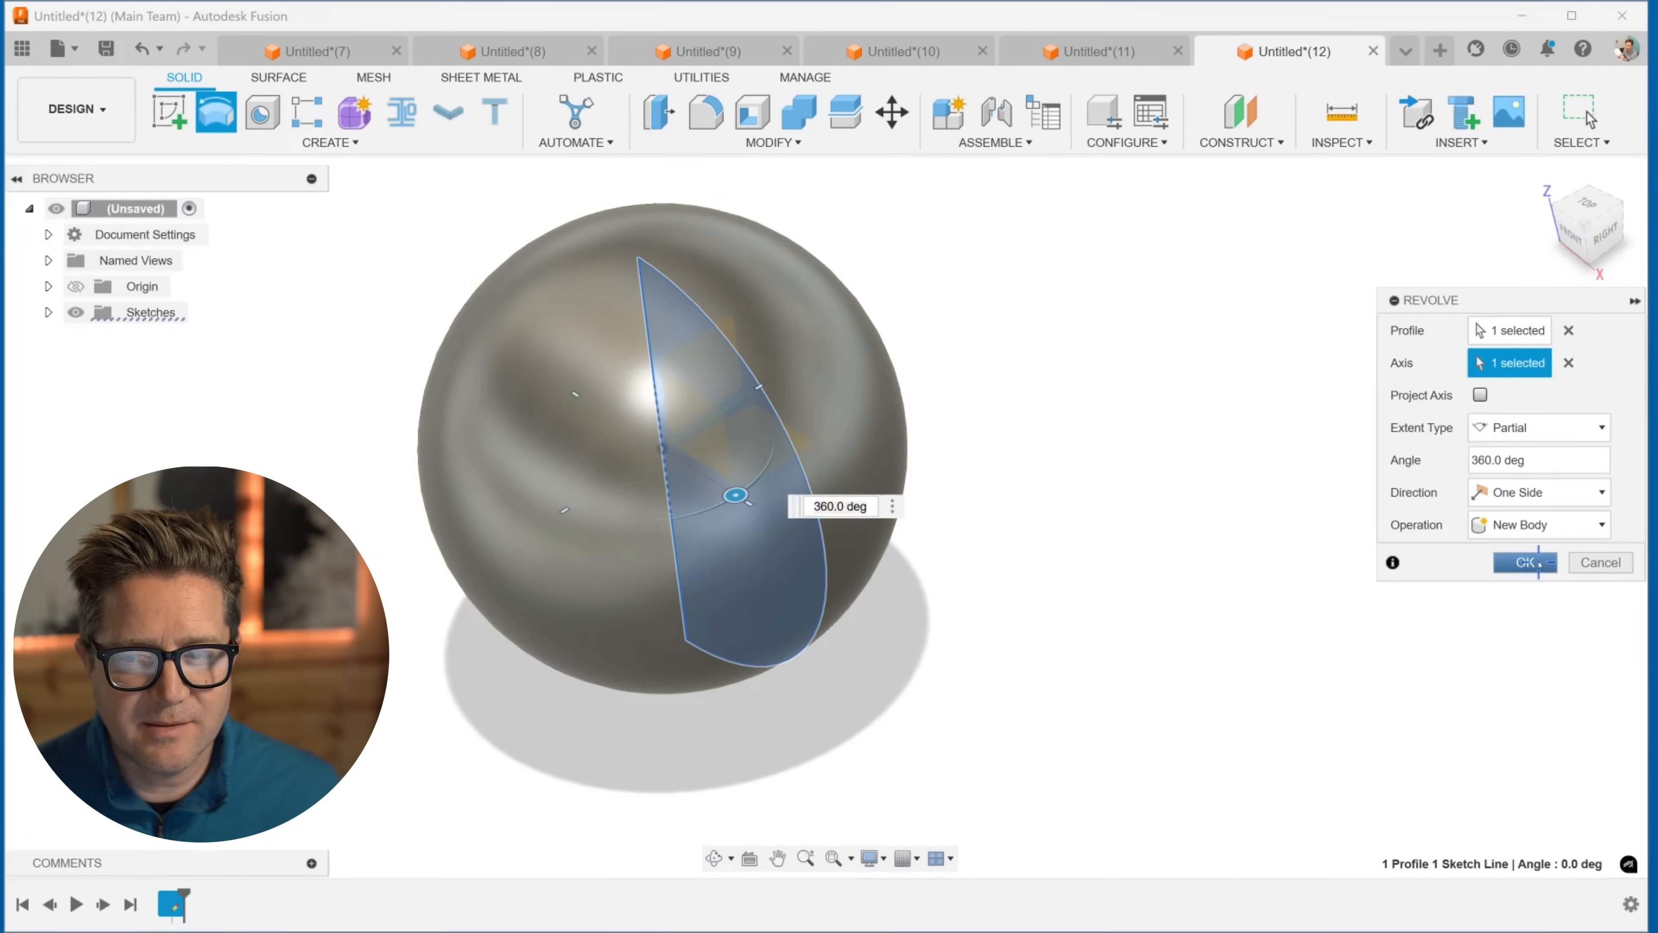
Step: Revolve the half circle 360 degrees into a sphere, then start a new design
click(1523, 561)
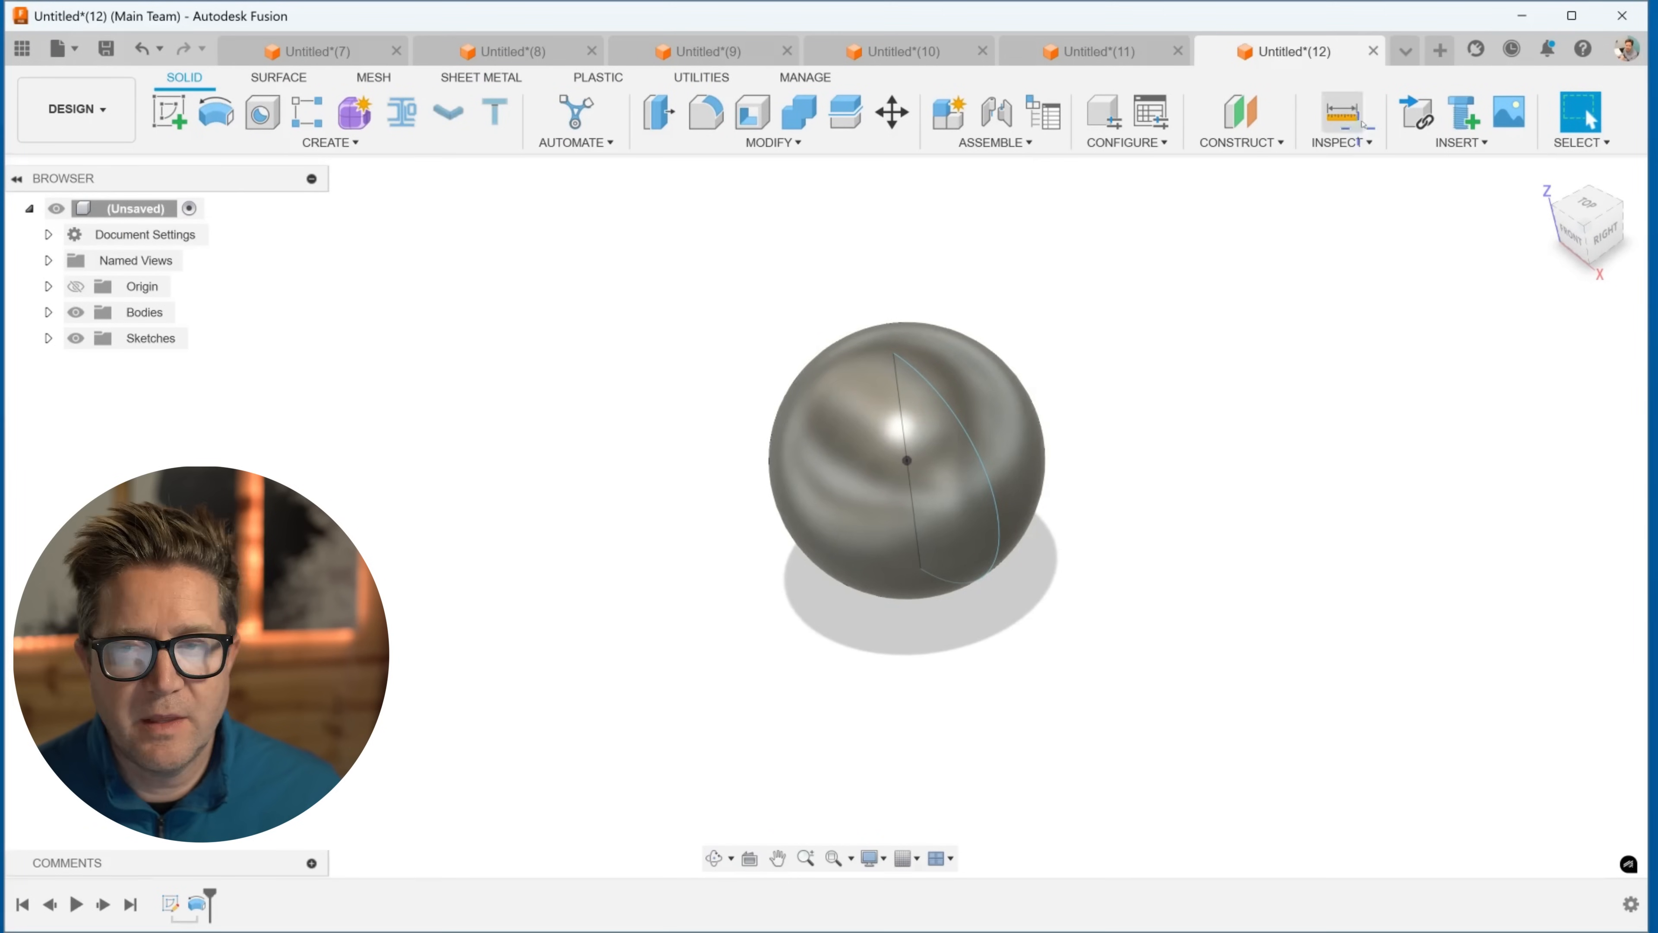
click(1438, 50)
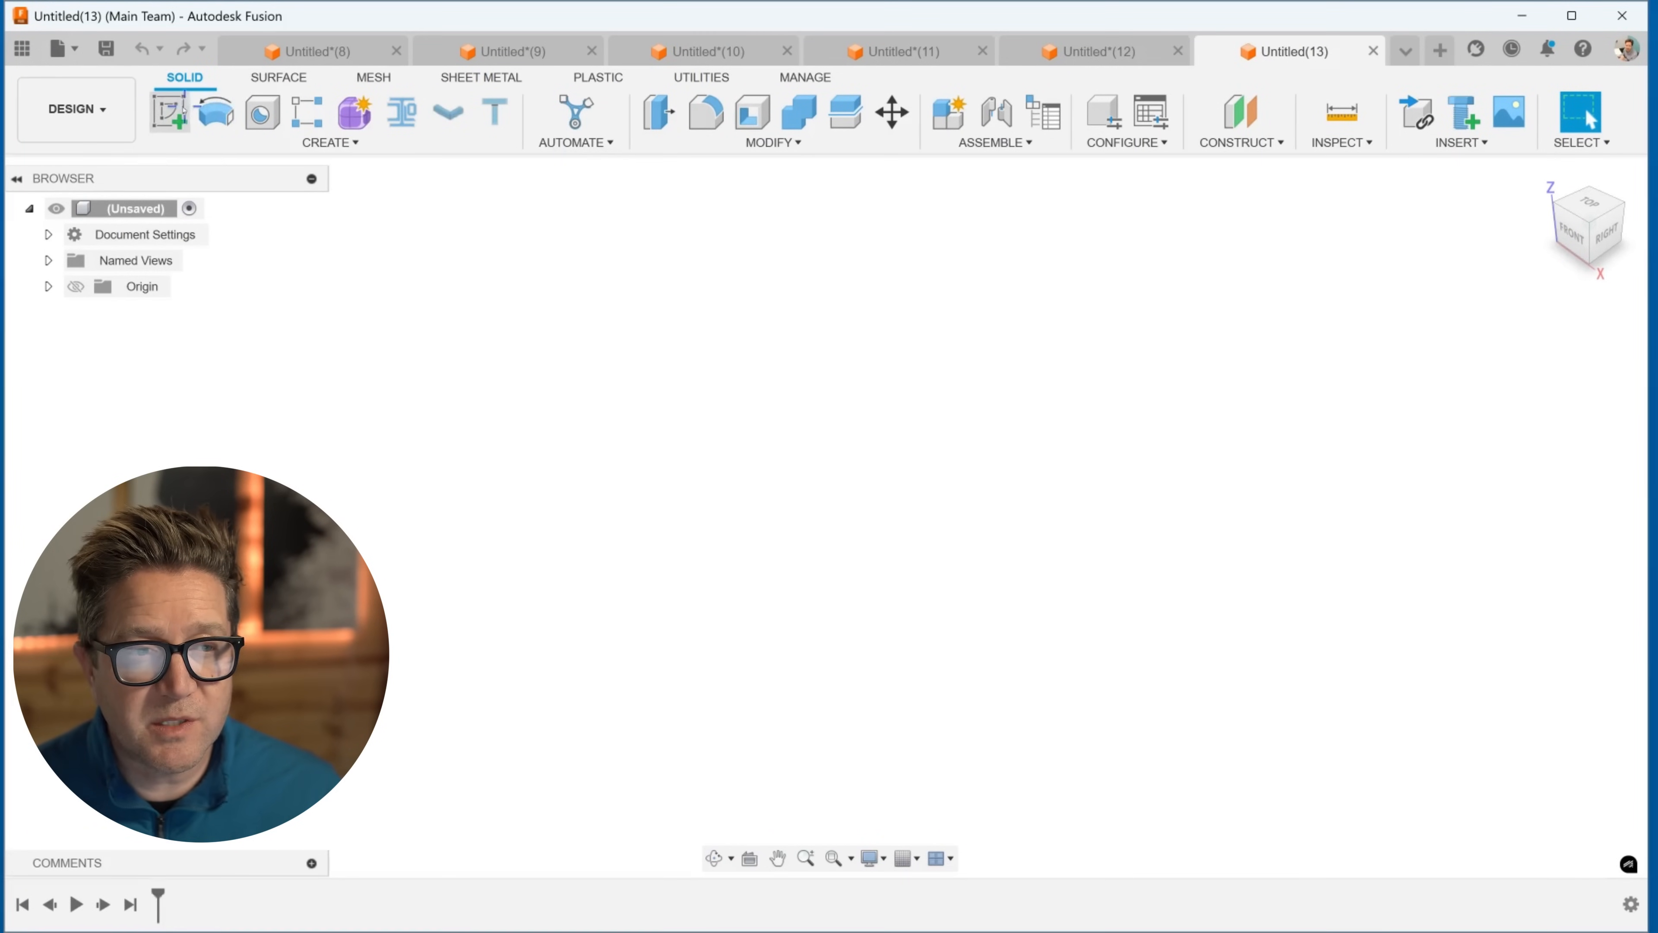
Step: Sketch a vertical centre line with a circle 100 mm to its right
click(167, 112)
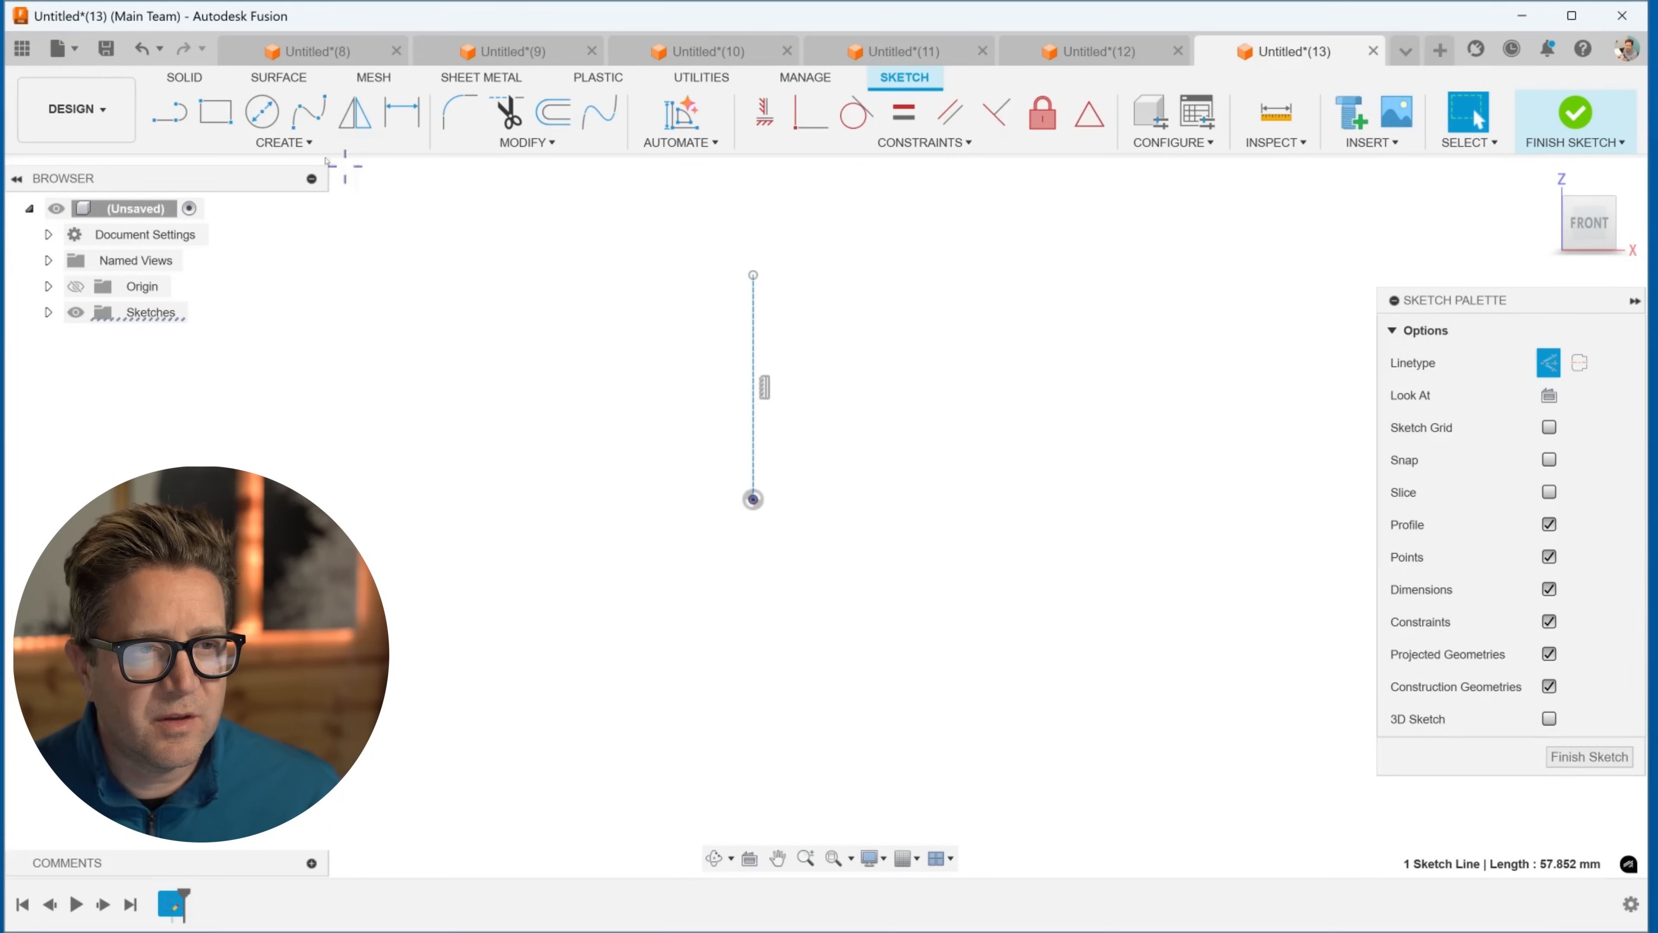
click(263, 112)
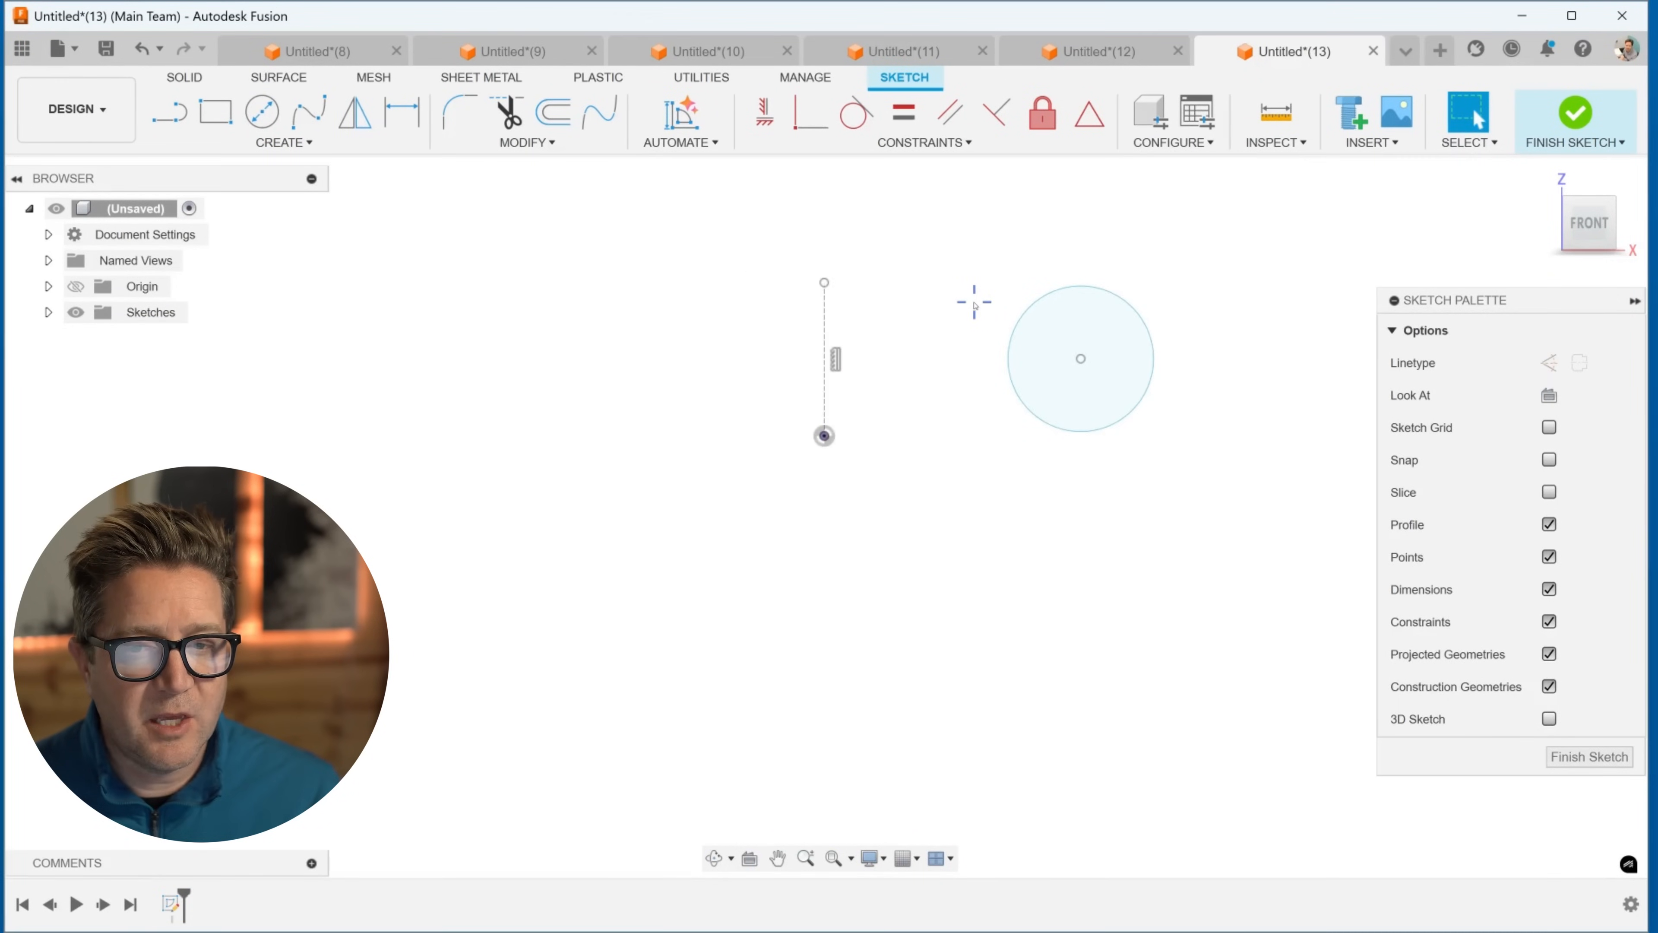
click(403, 111)
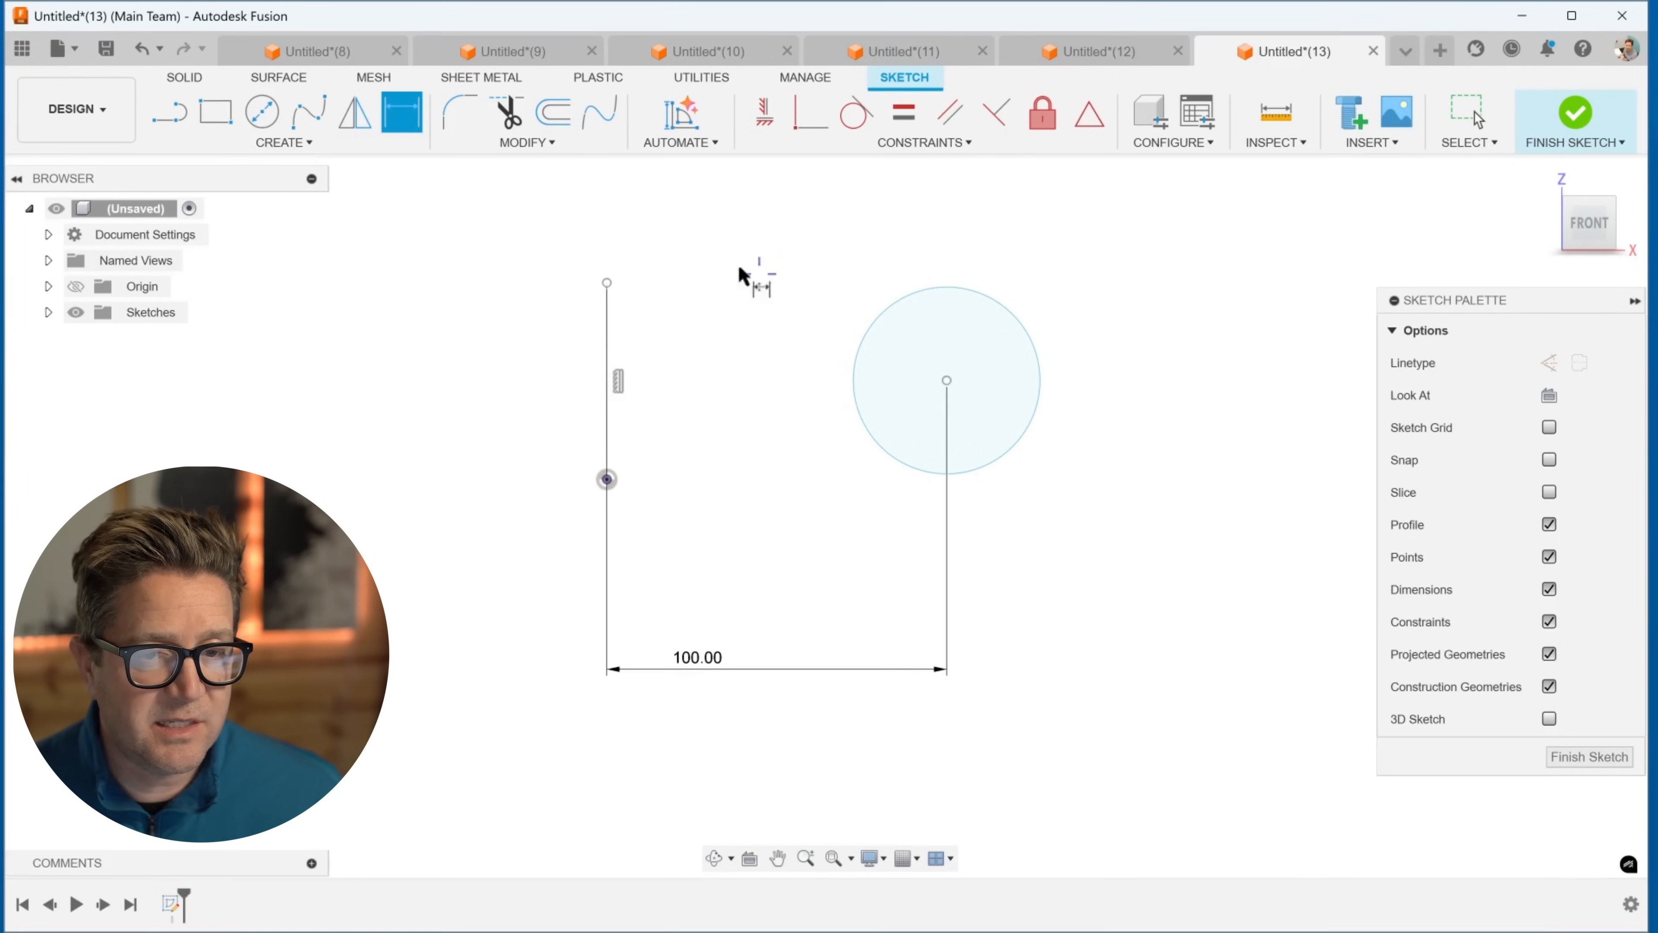
mouse_move(865, 595)
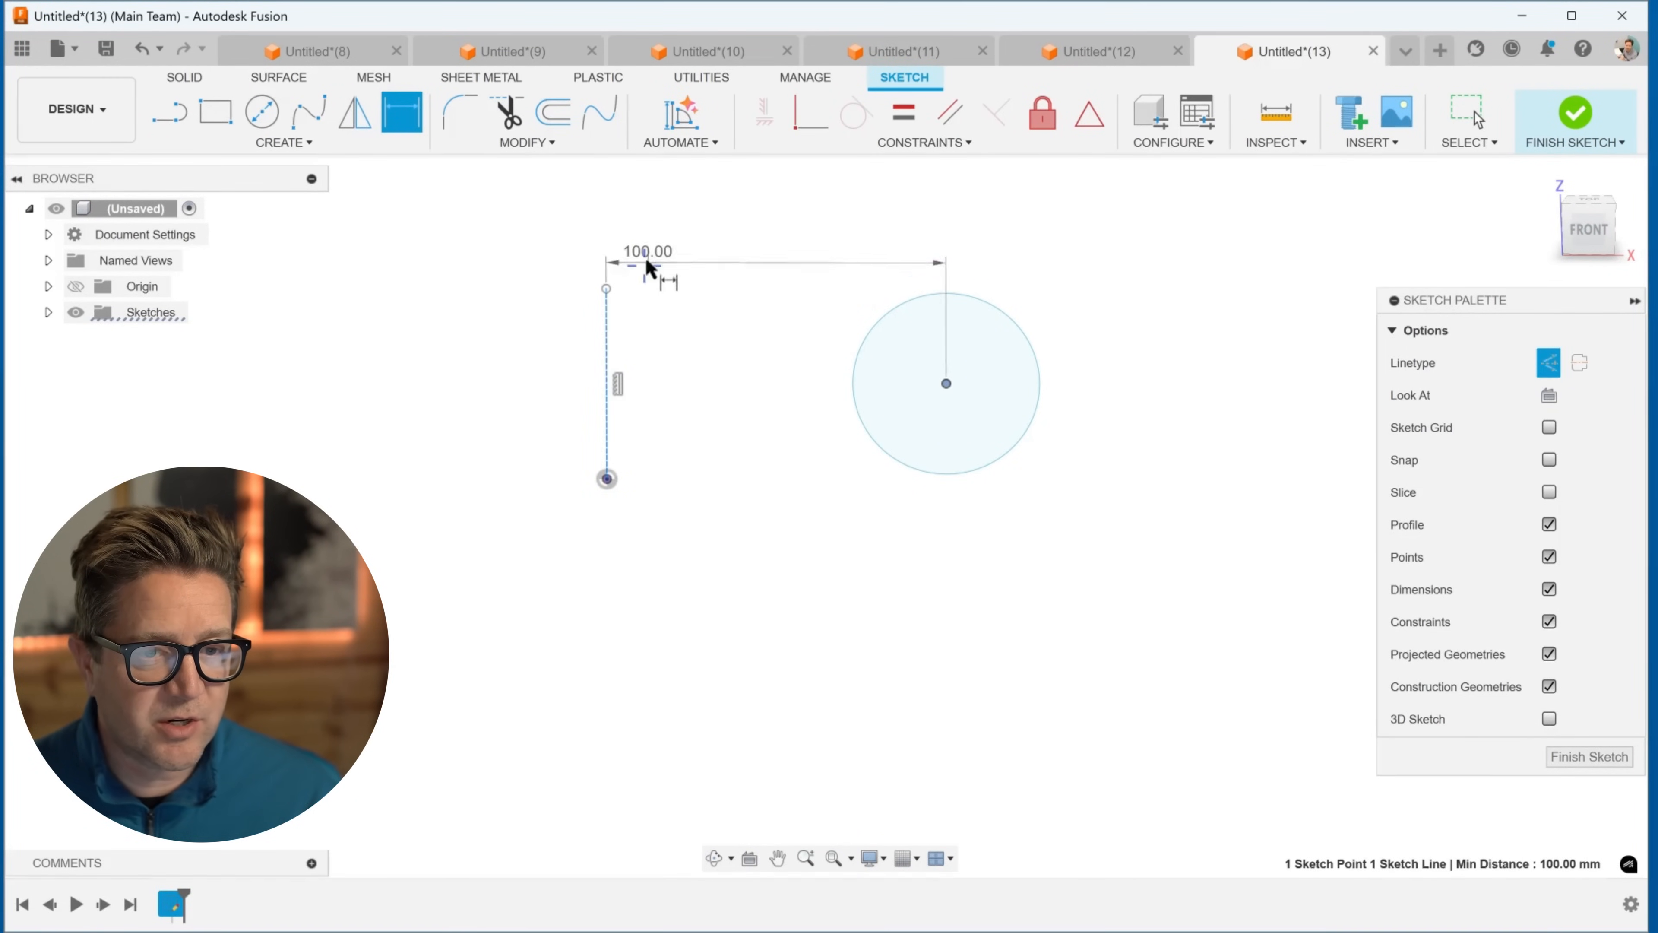
right_click(645, 270)
text(r)
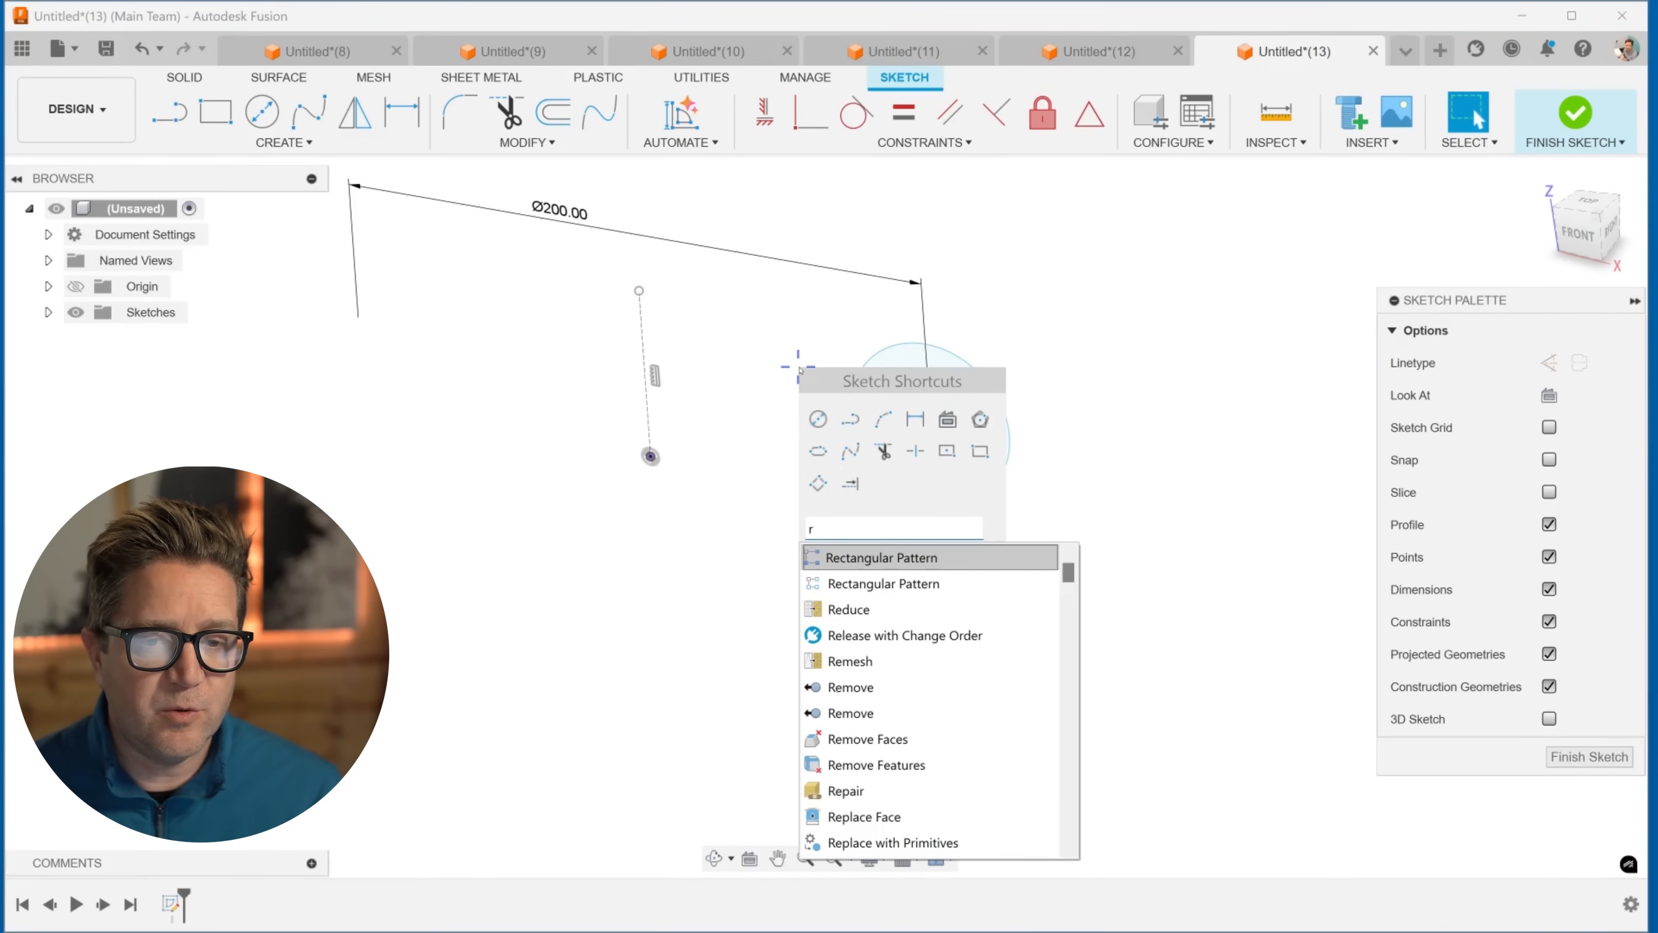
Step: Revolve the circle profile about the centre line into a torus
text(evo)
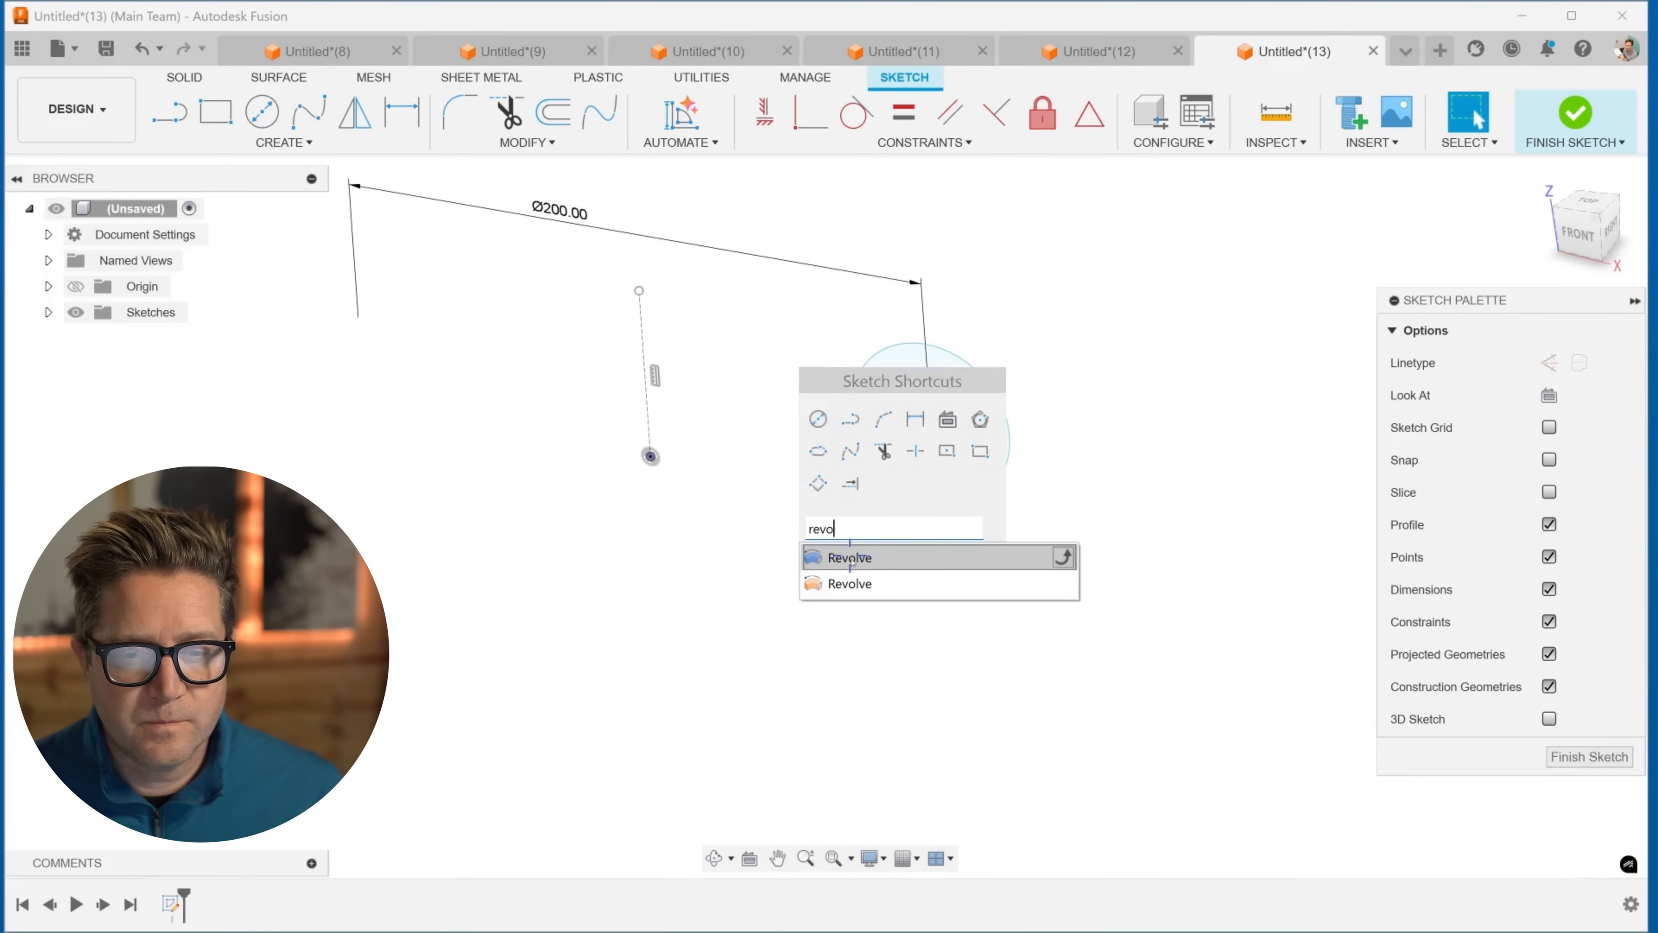
click(848, 557)
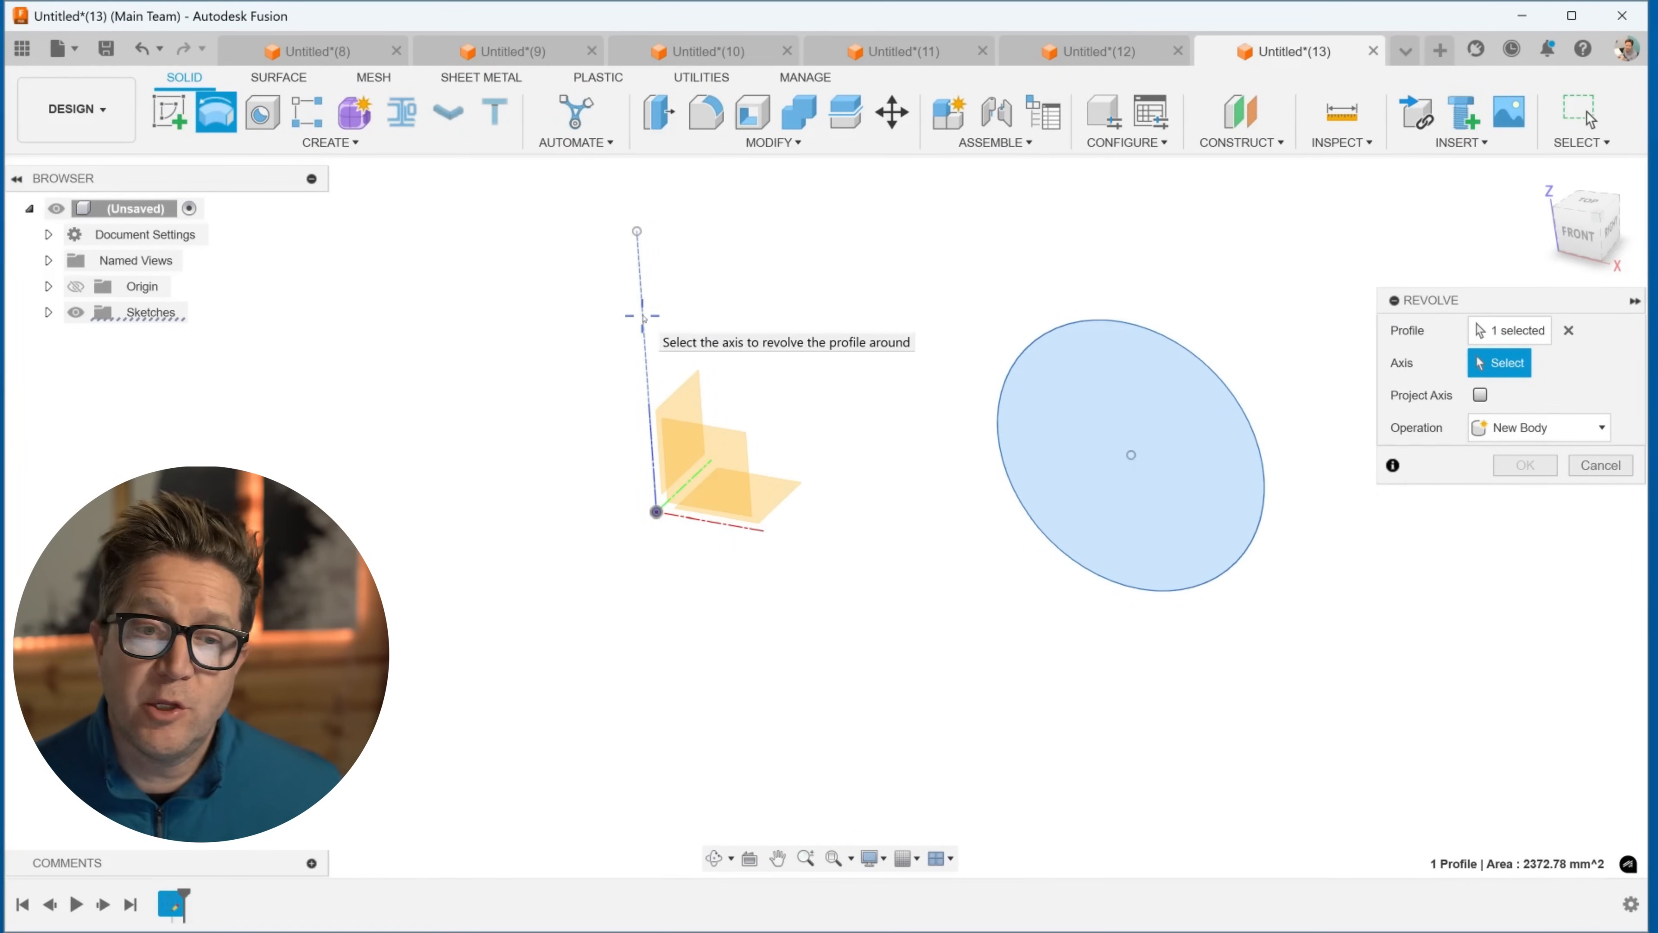
mouse_move(650, 439)
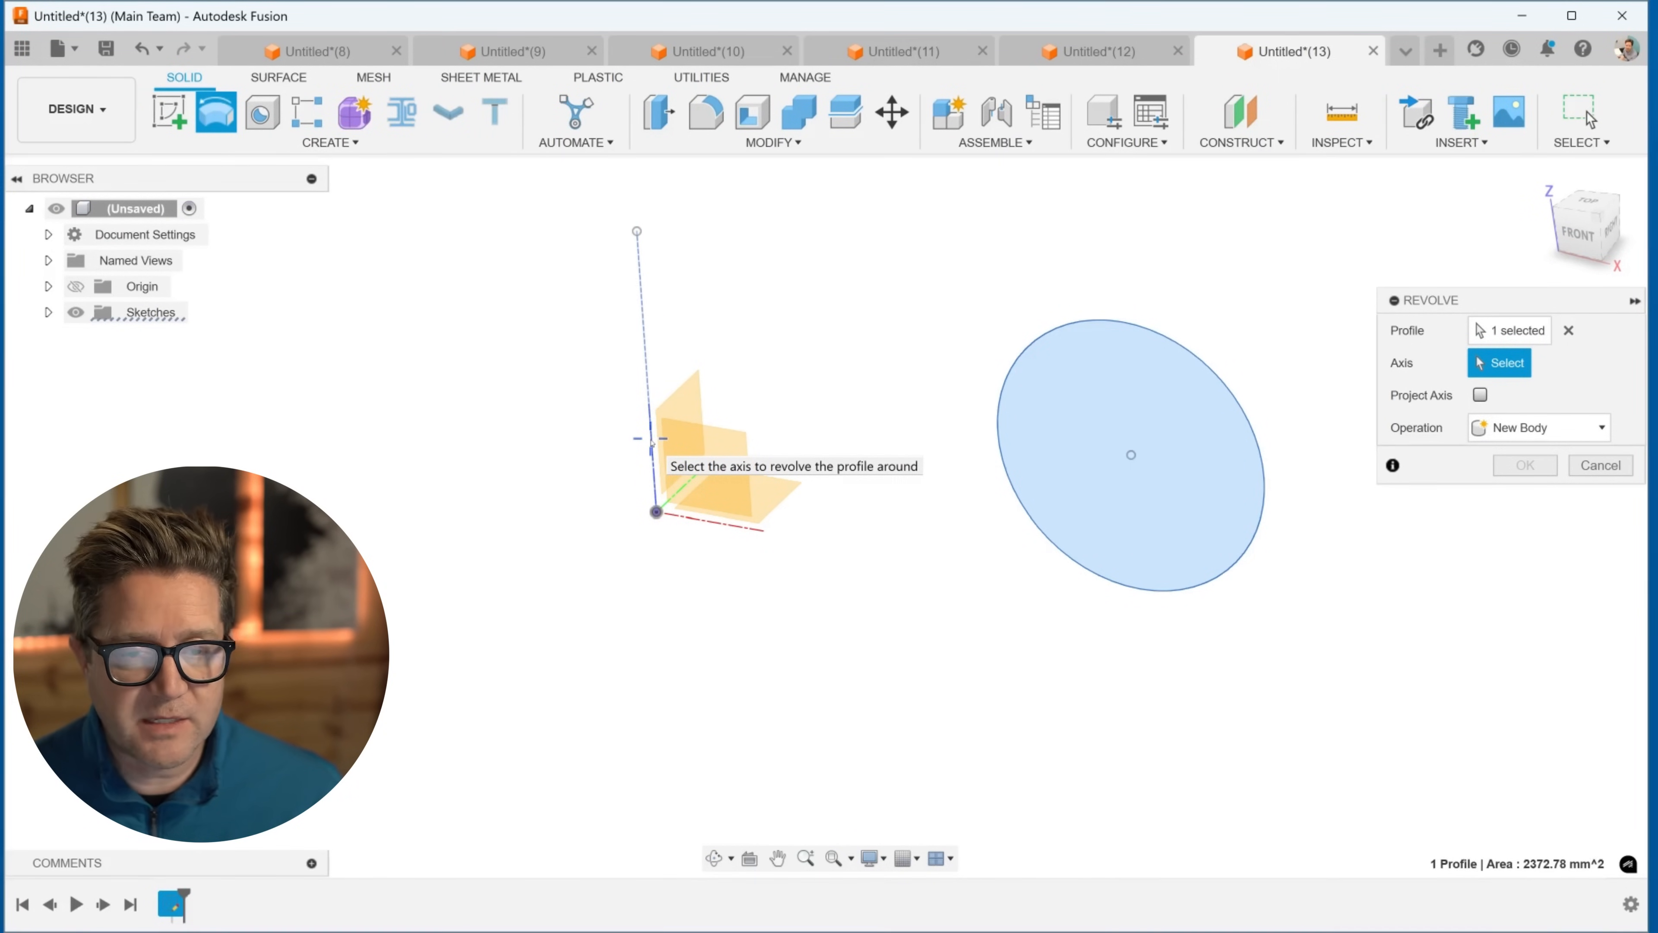
click(638, 370)
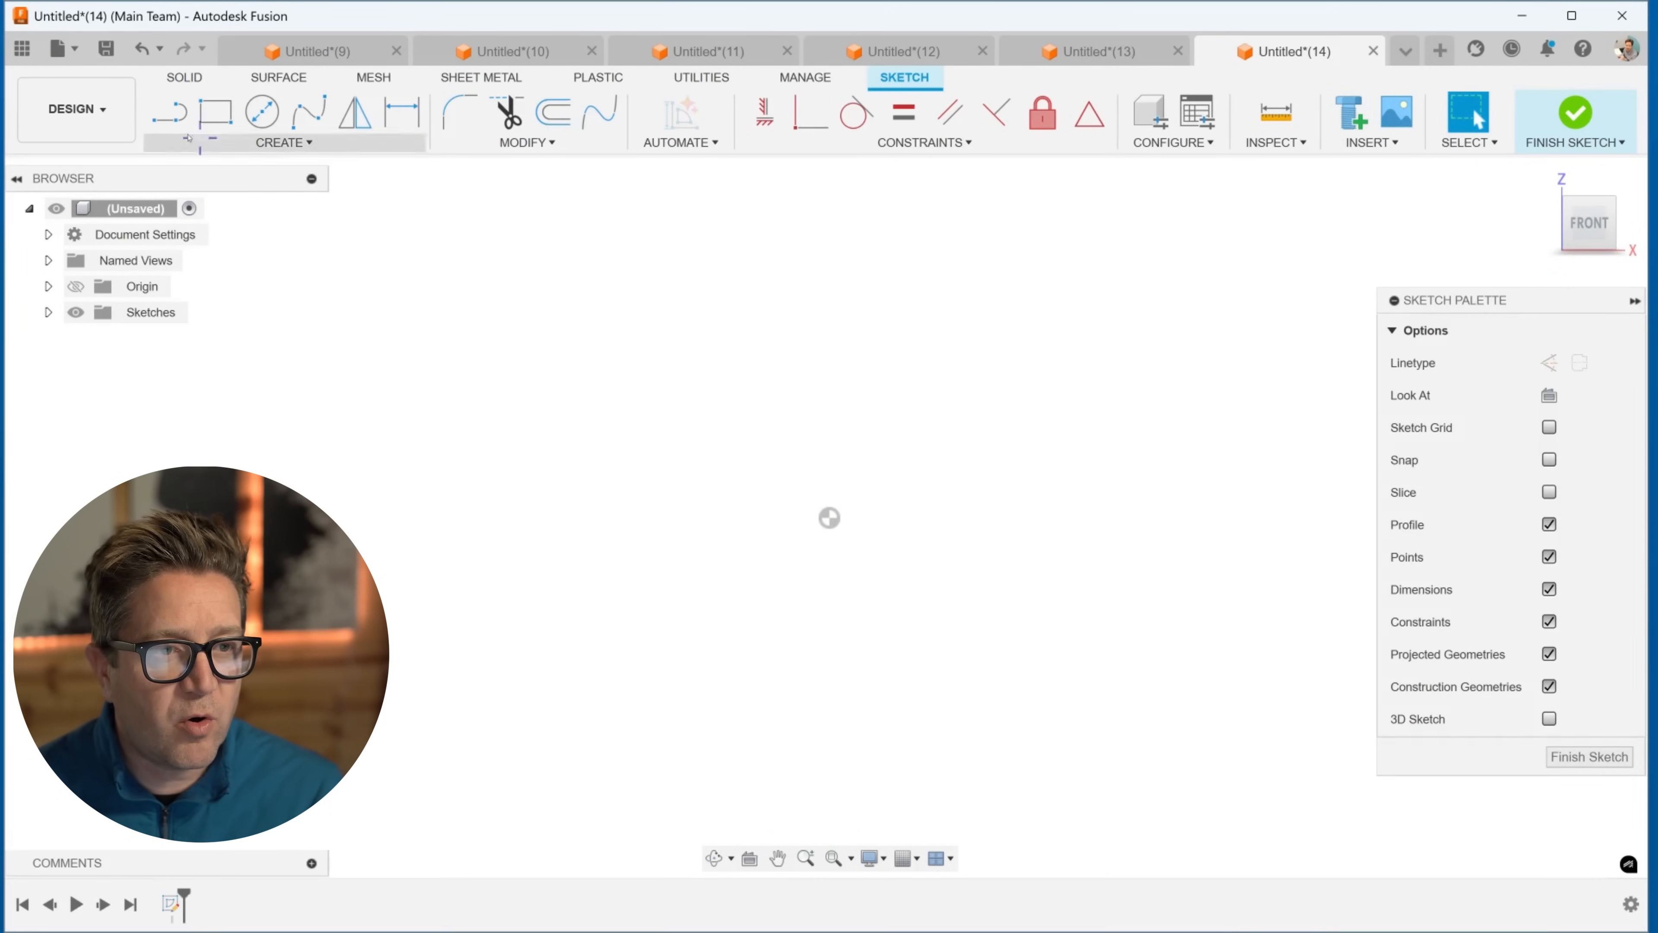
Step: Draw a vertical centre line from the origin and a stepped L-shaped profile to its right
click(168, 111)
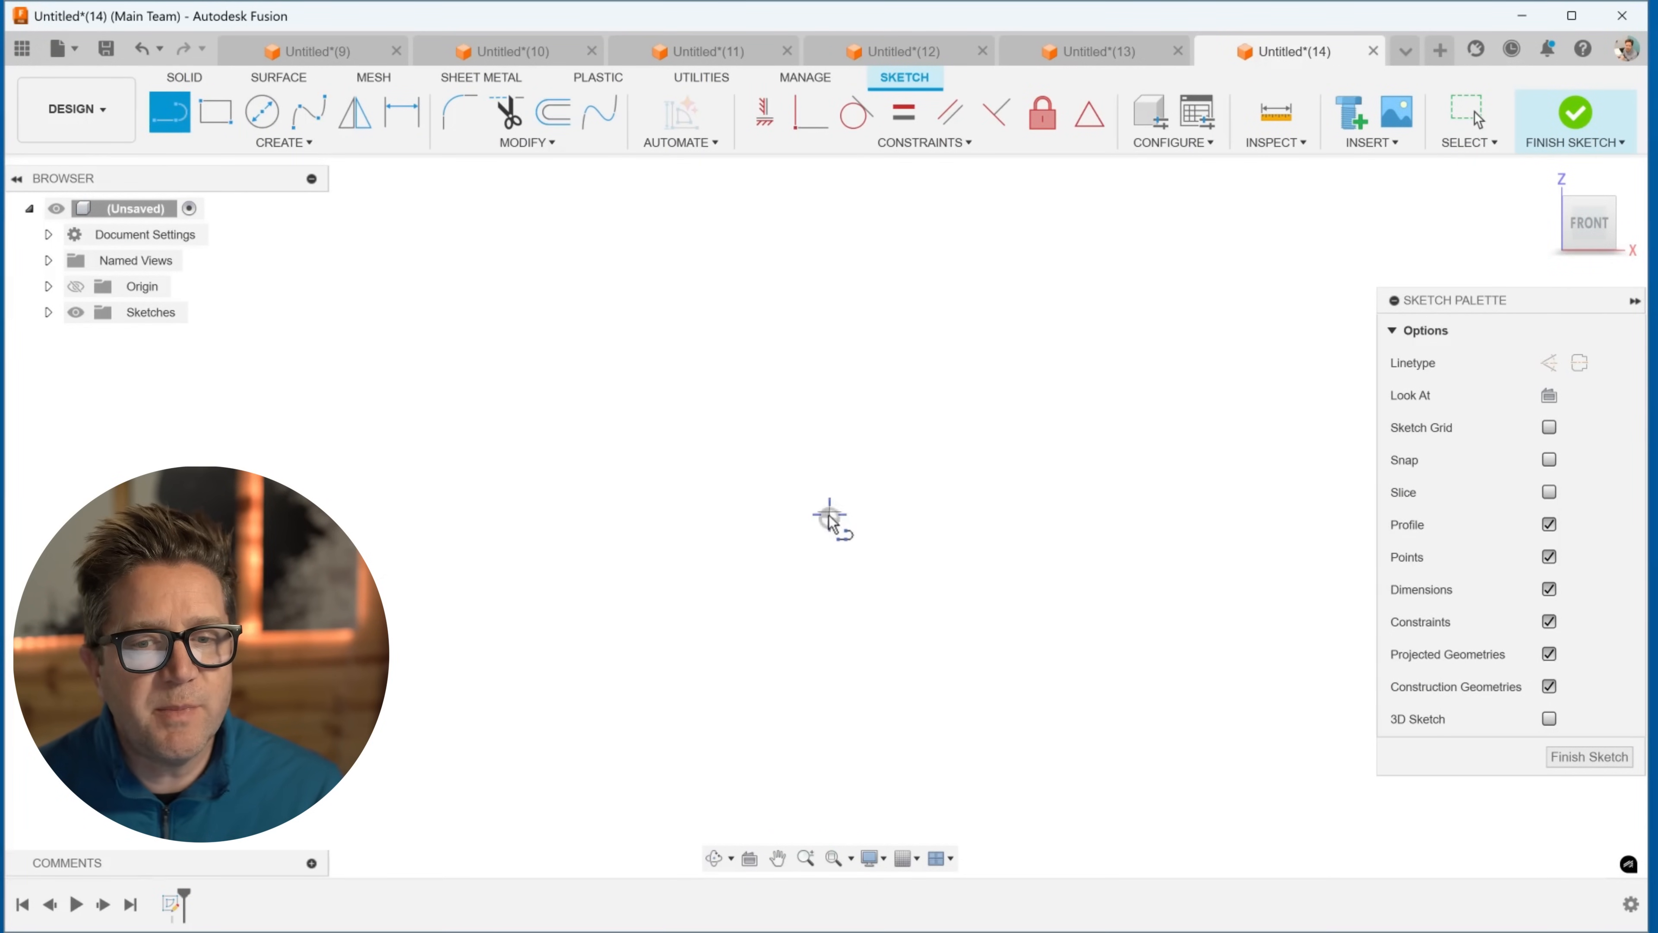
drag(829, 518, 829, 264)
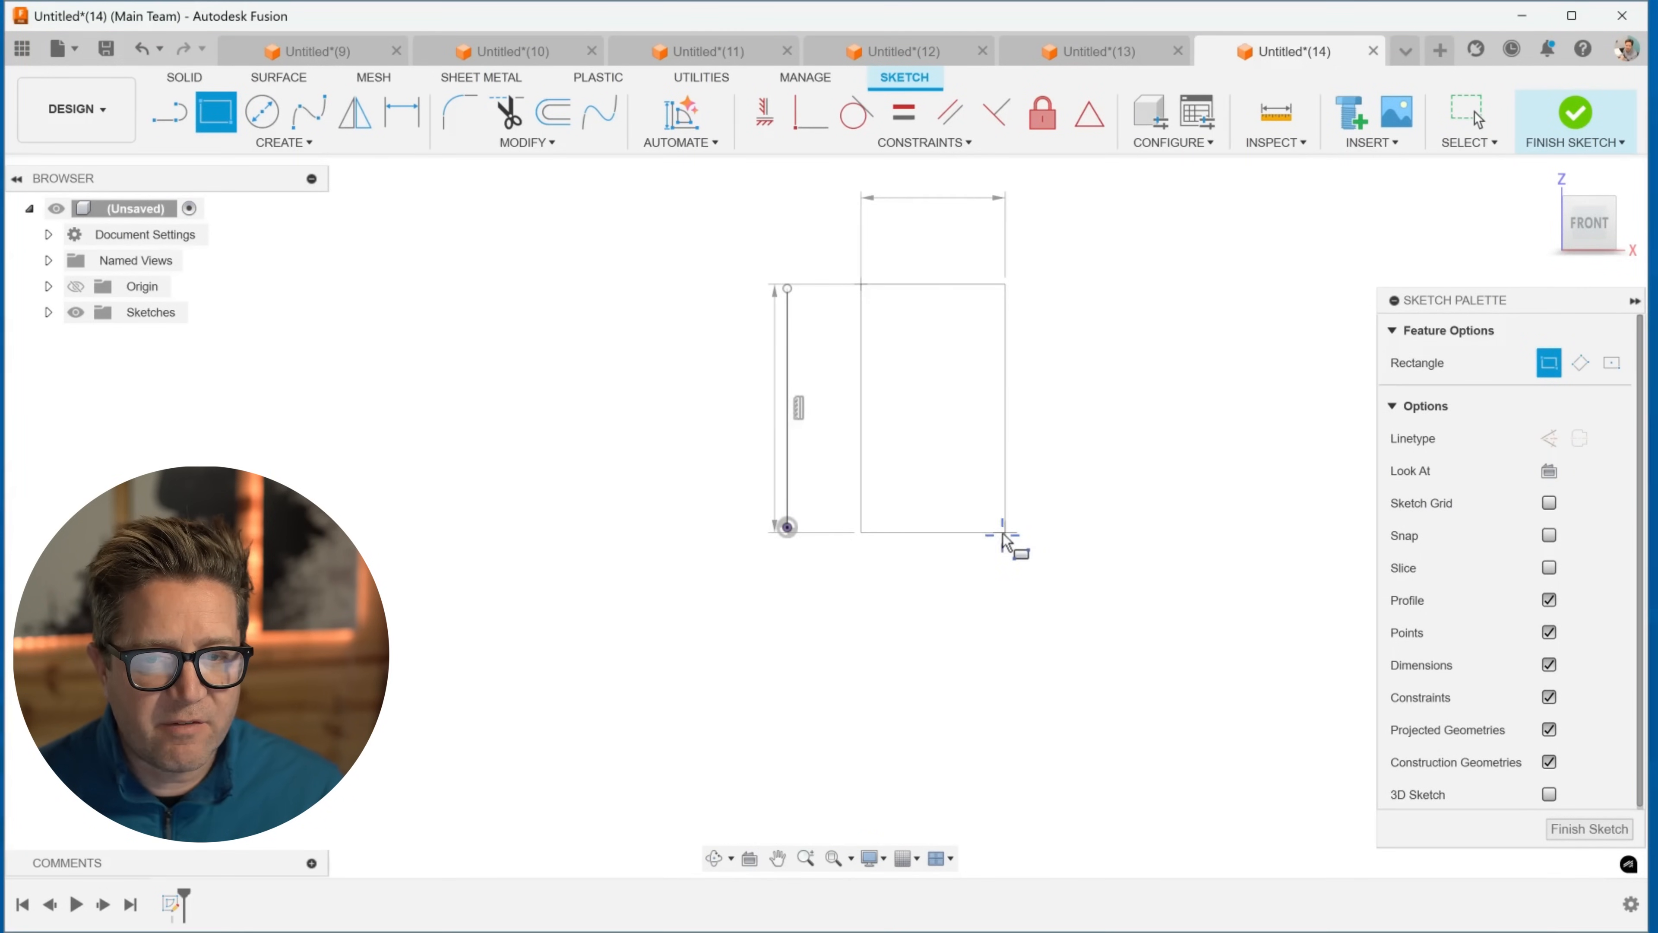
drag(1002, 526, 1219, 526)
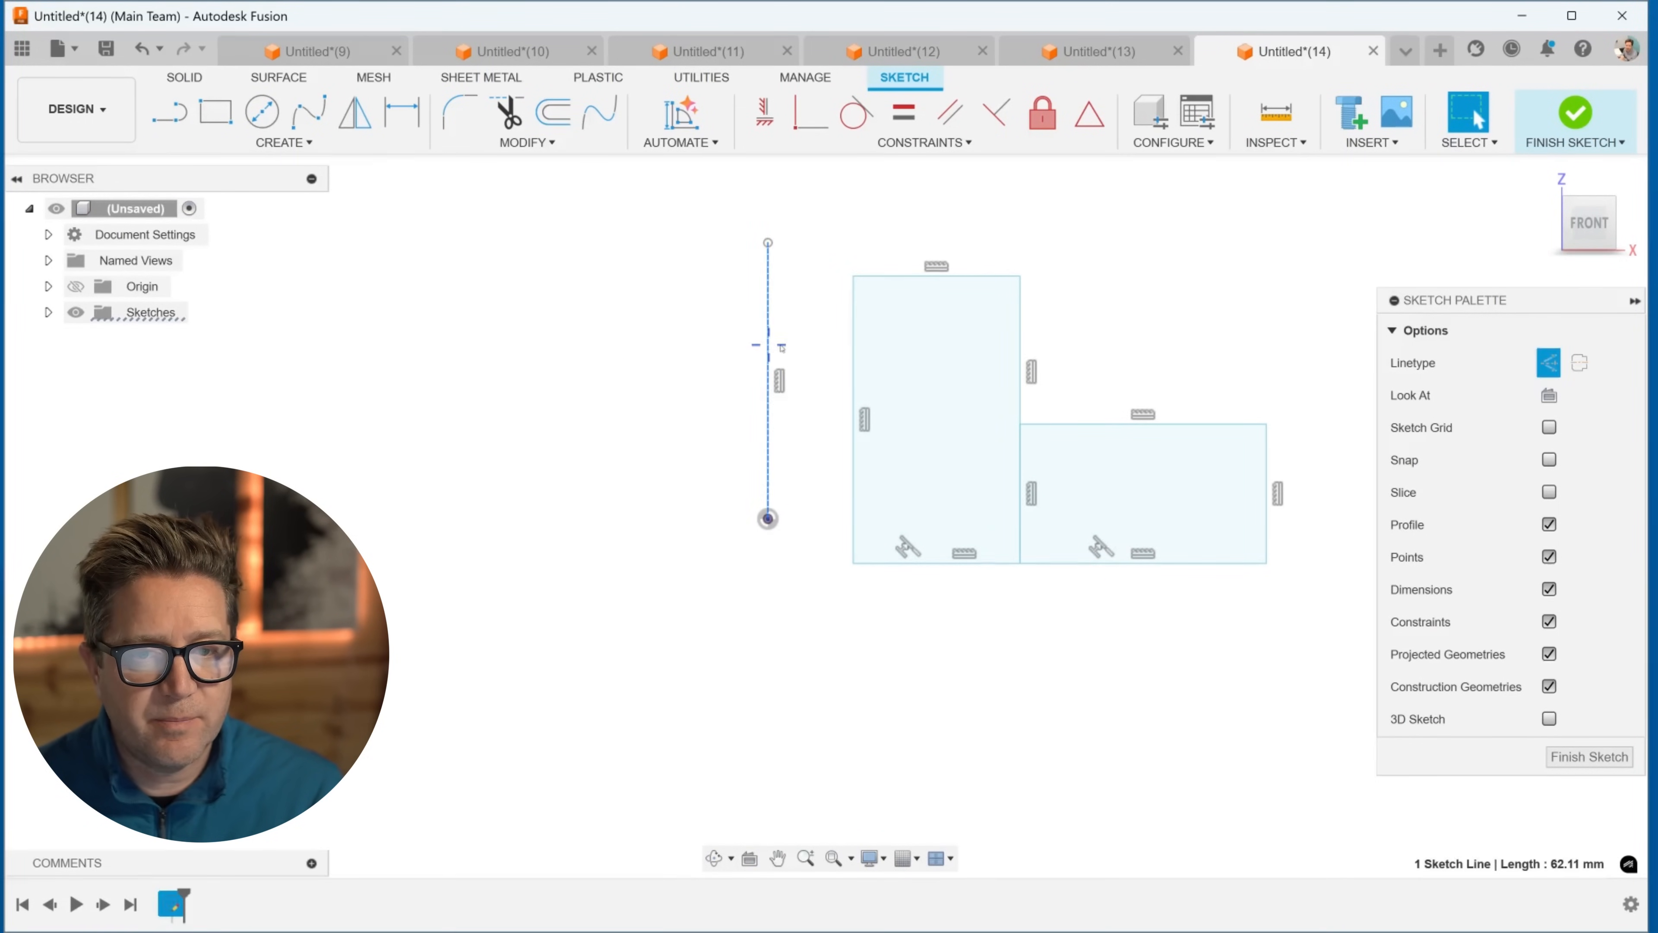
click(459, 111)
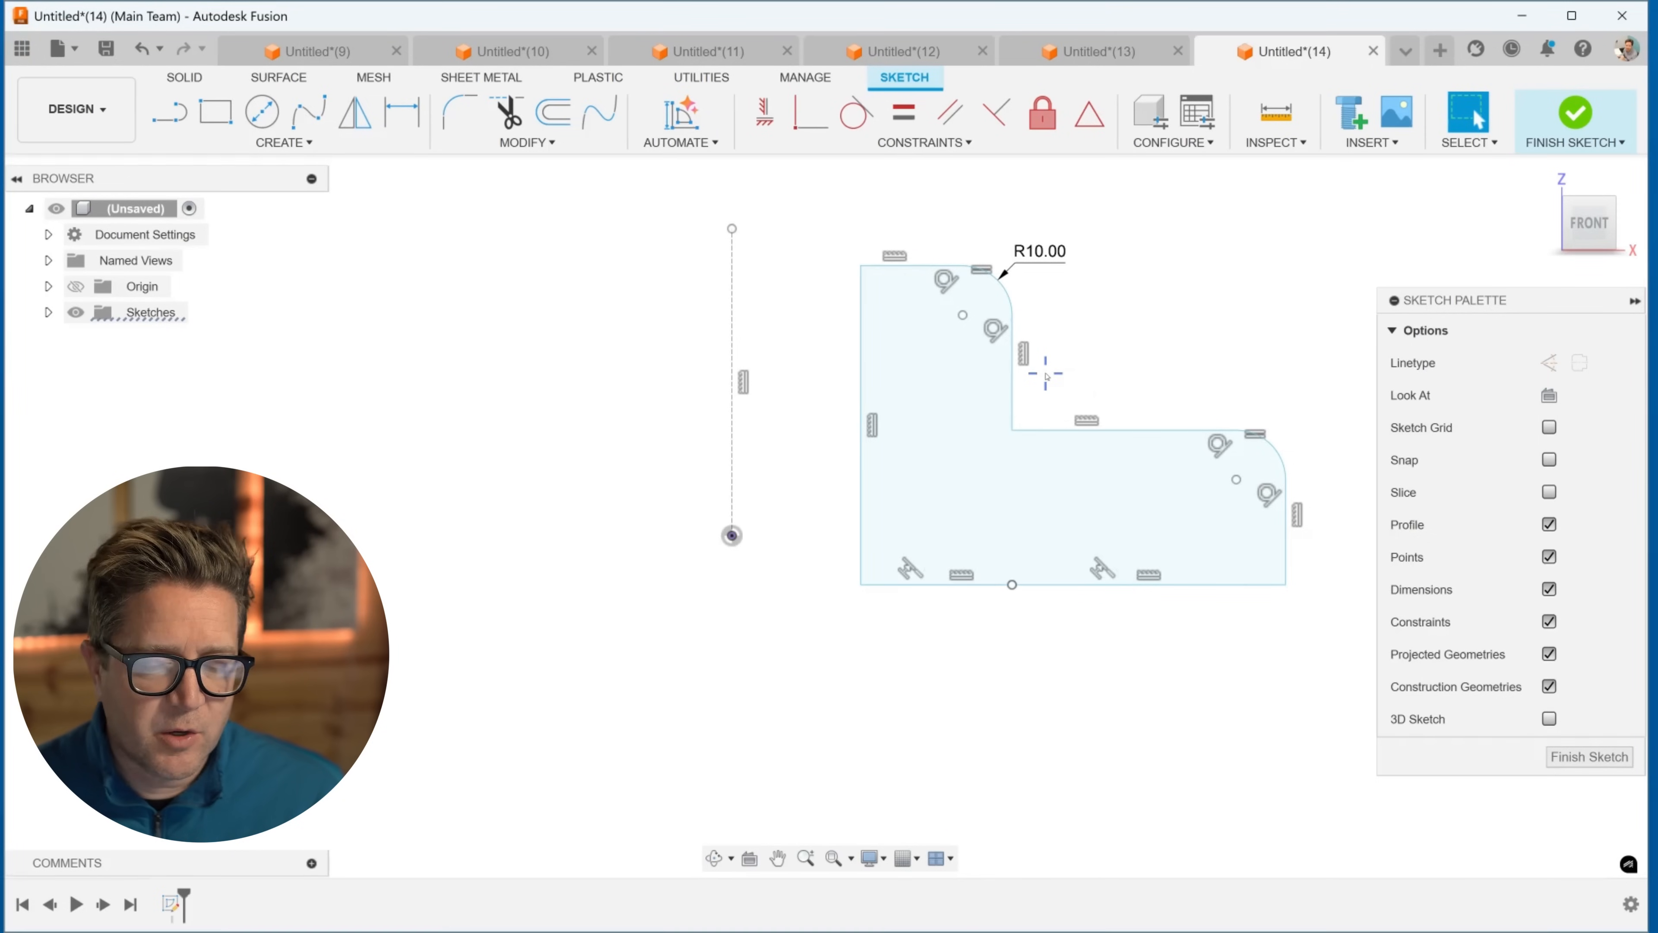
Step: Revolve the filleted L-profile about the vertical construction line into a flanged body
text(r)
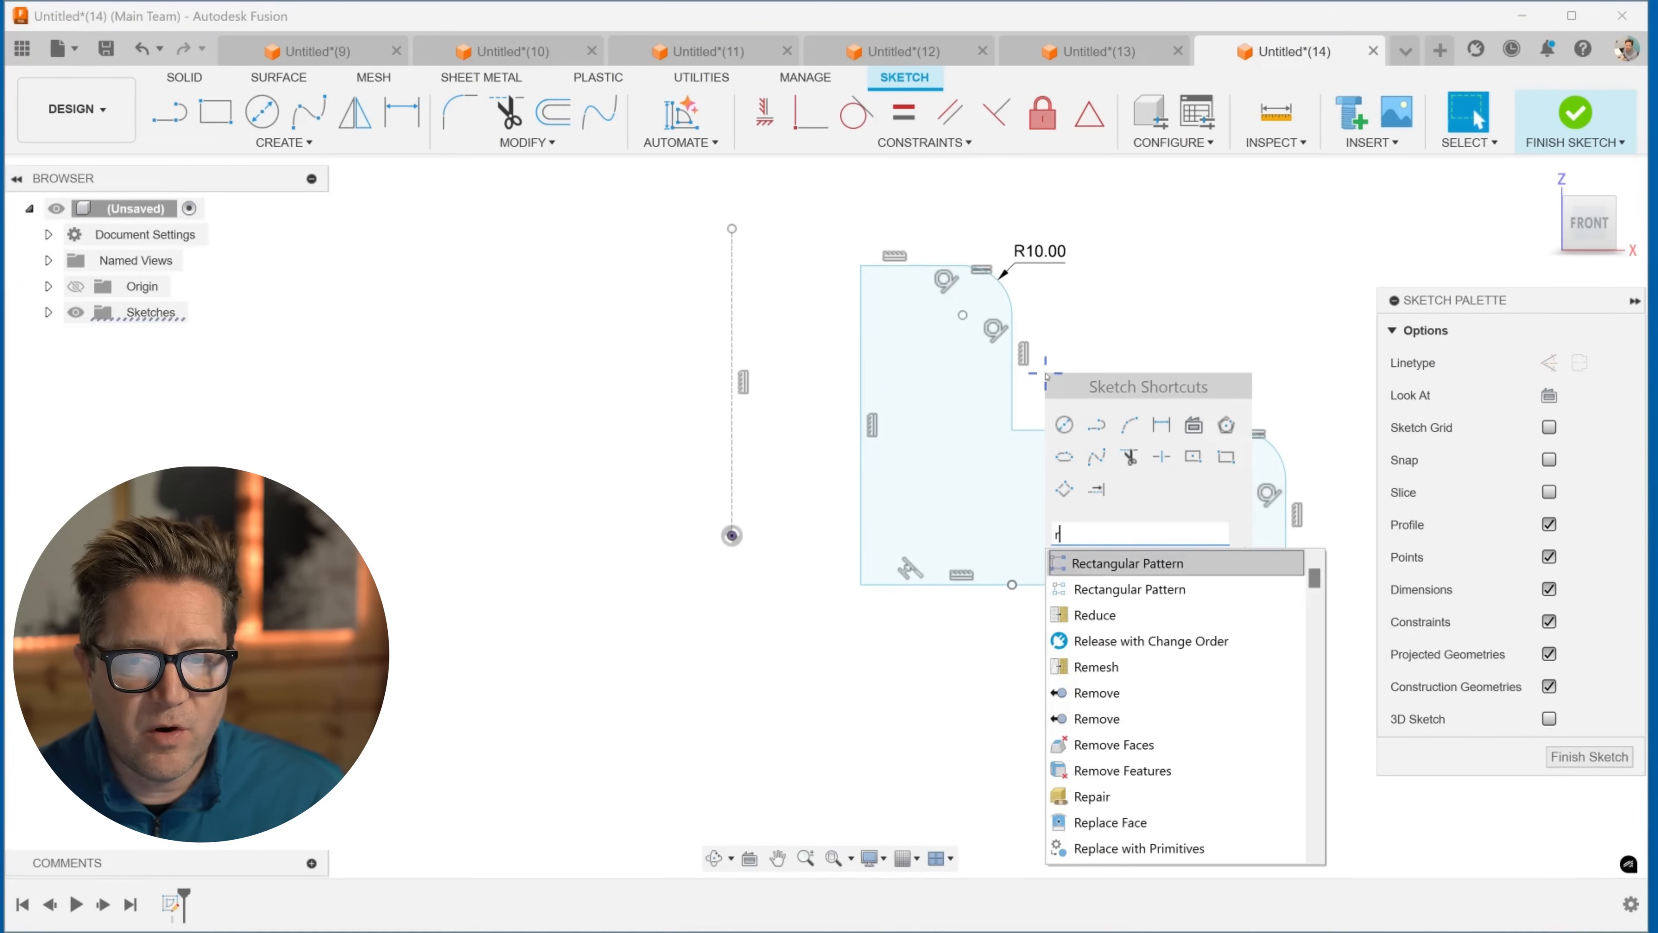
text(evol)
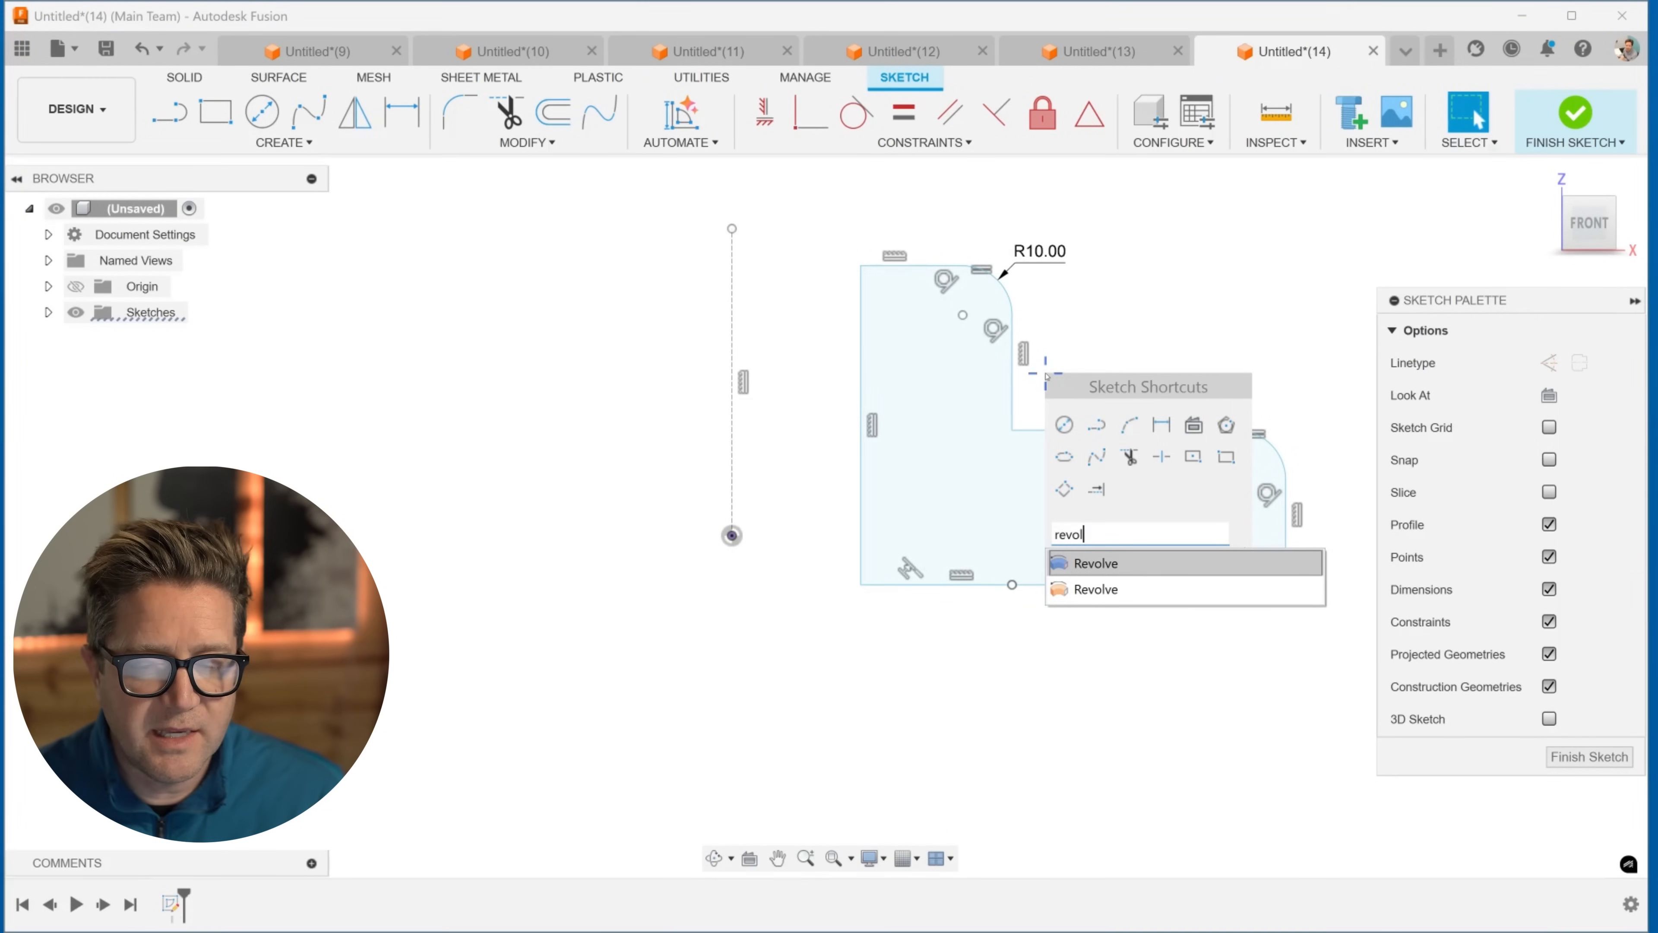
click(1097, 561)
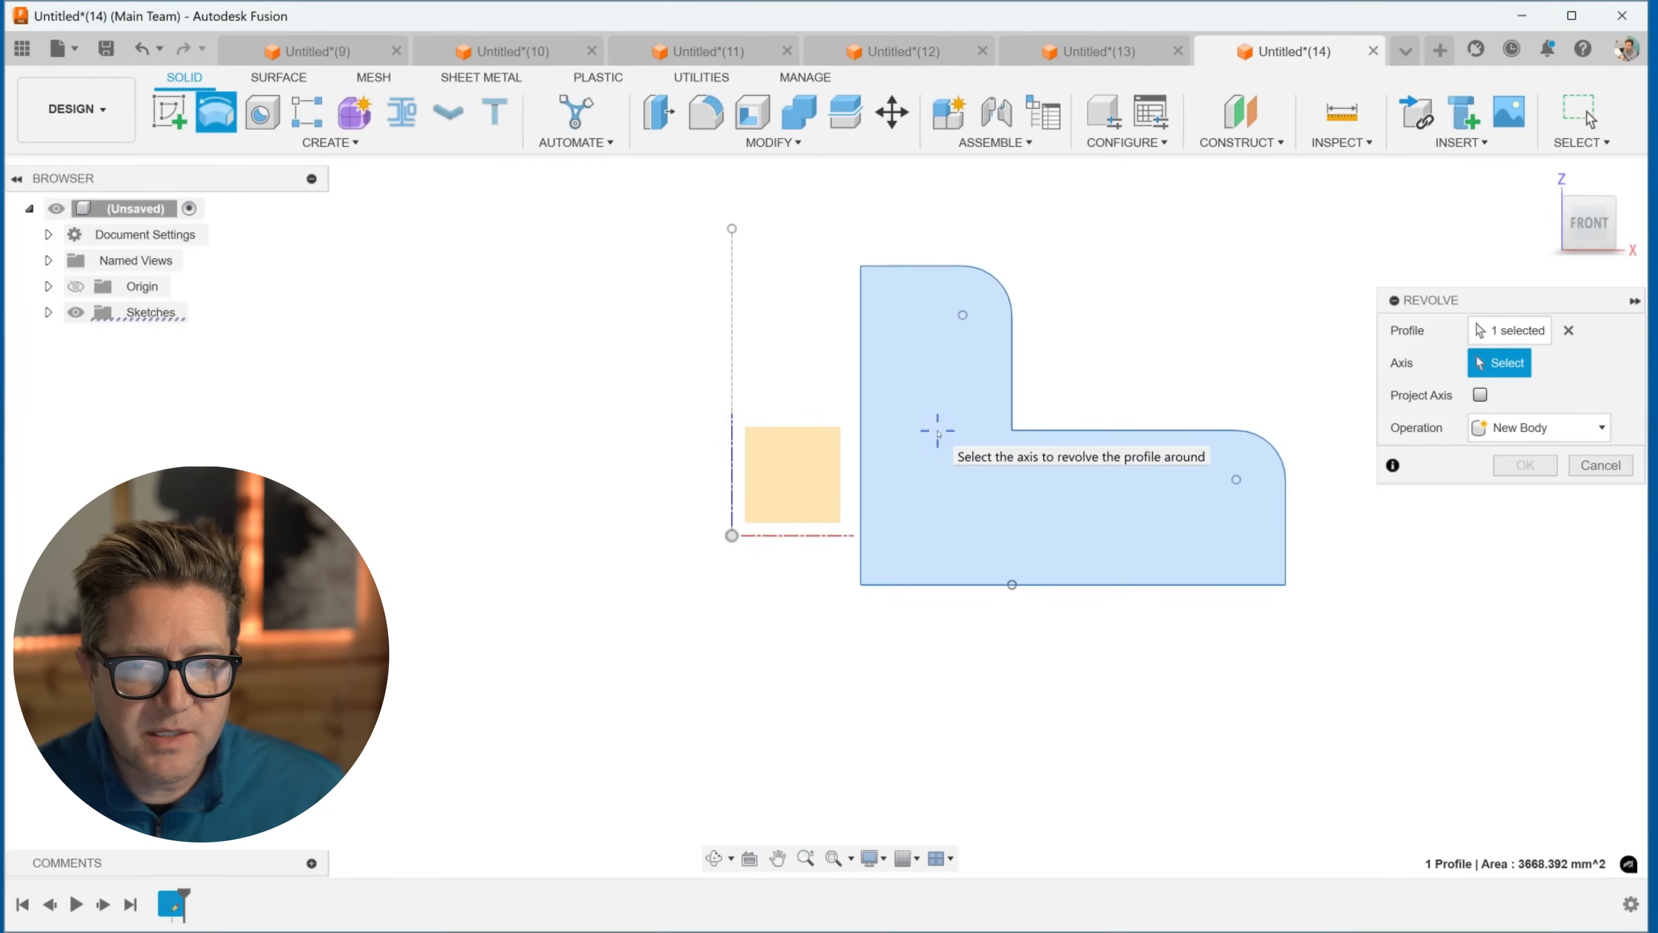
click(731, 423)
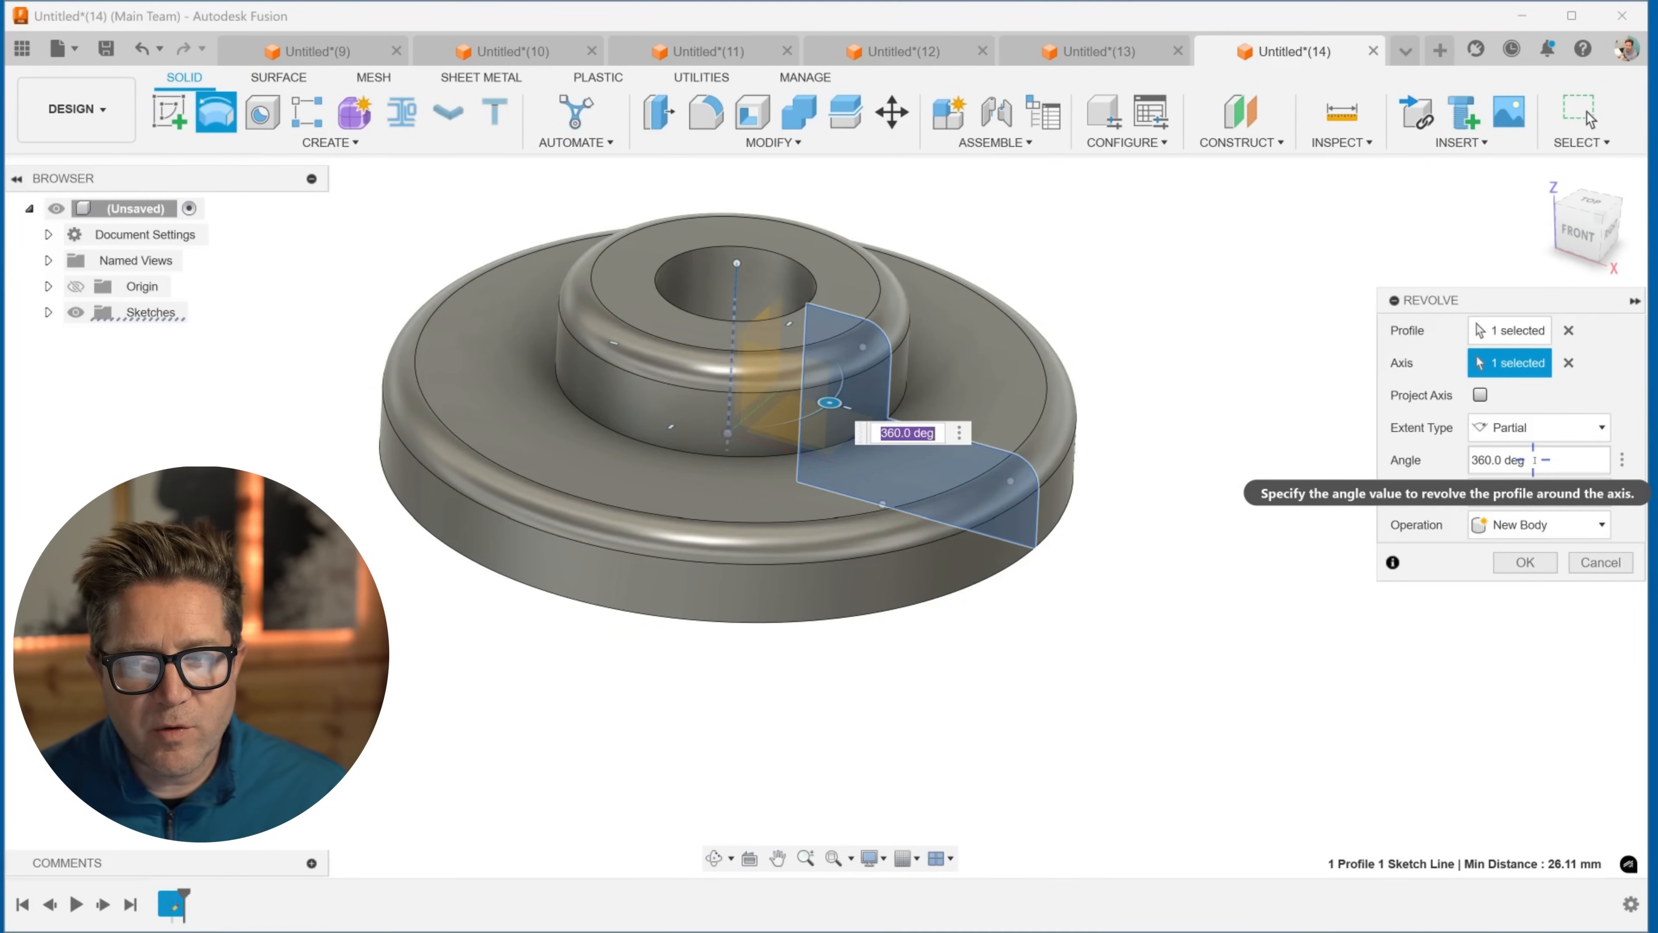
Step: Set Extent Type to Full, then back to Partial with a 100-degree angle
click(1539, 428)
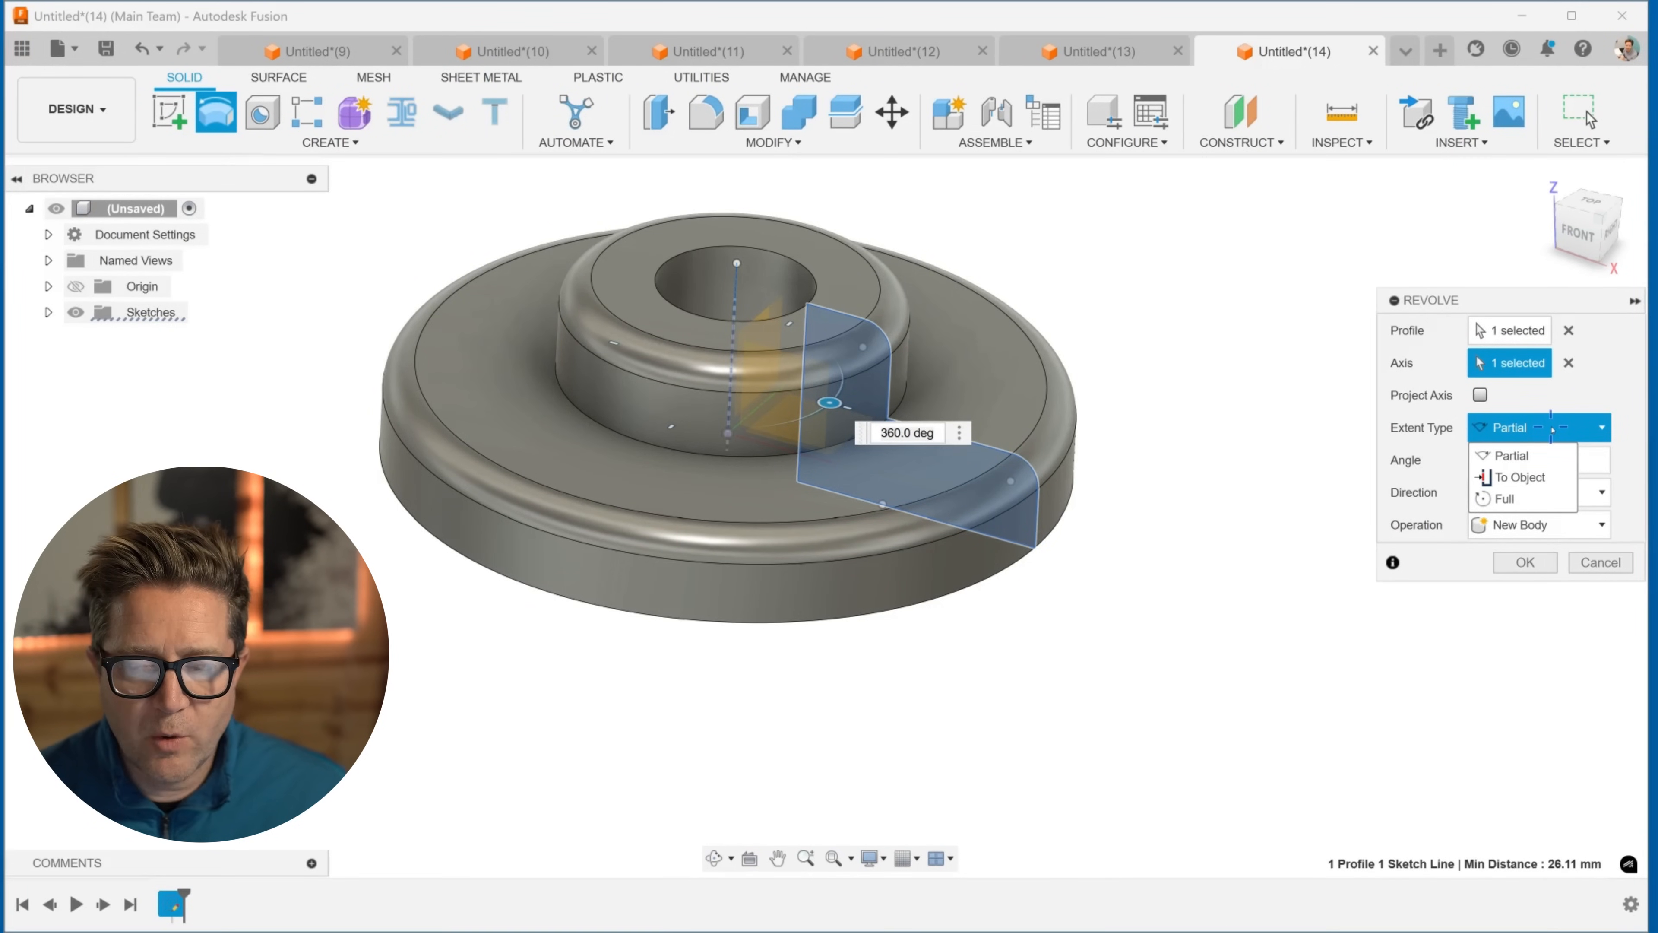
click(1498, 498)
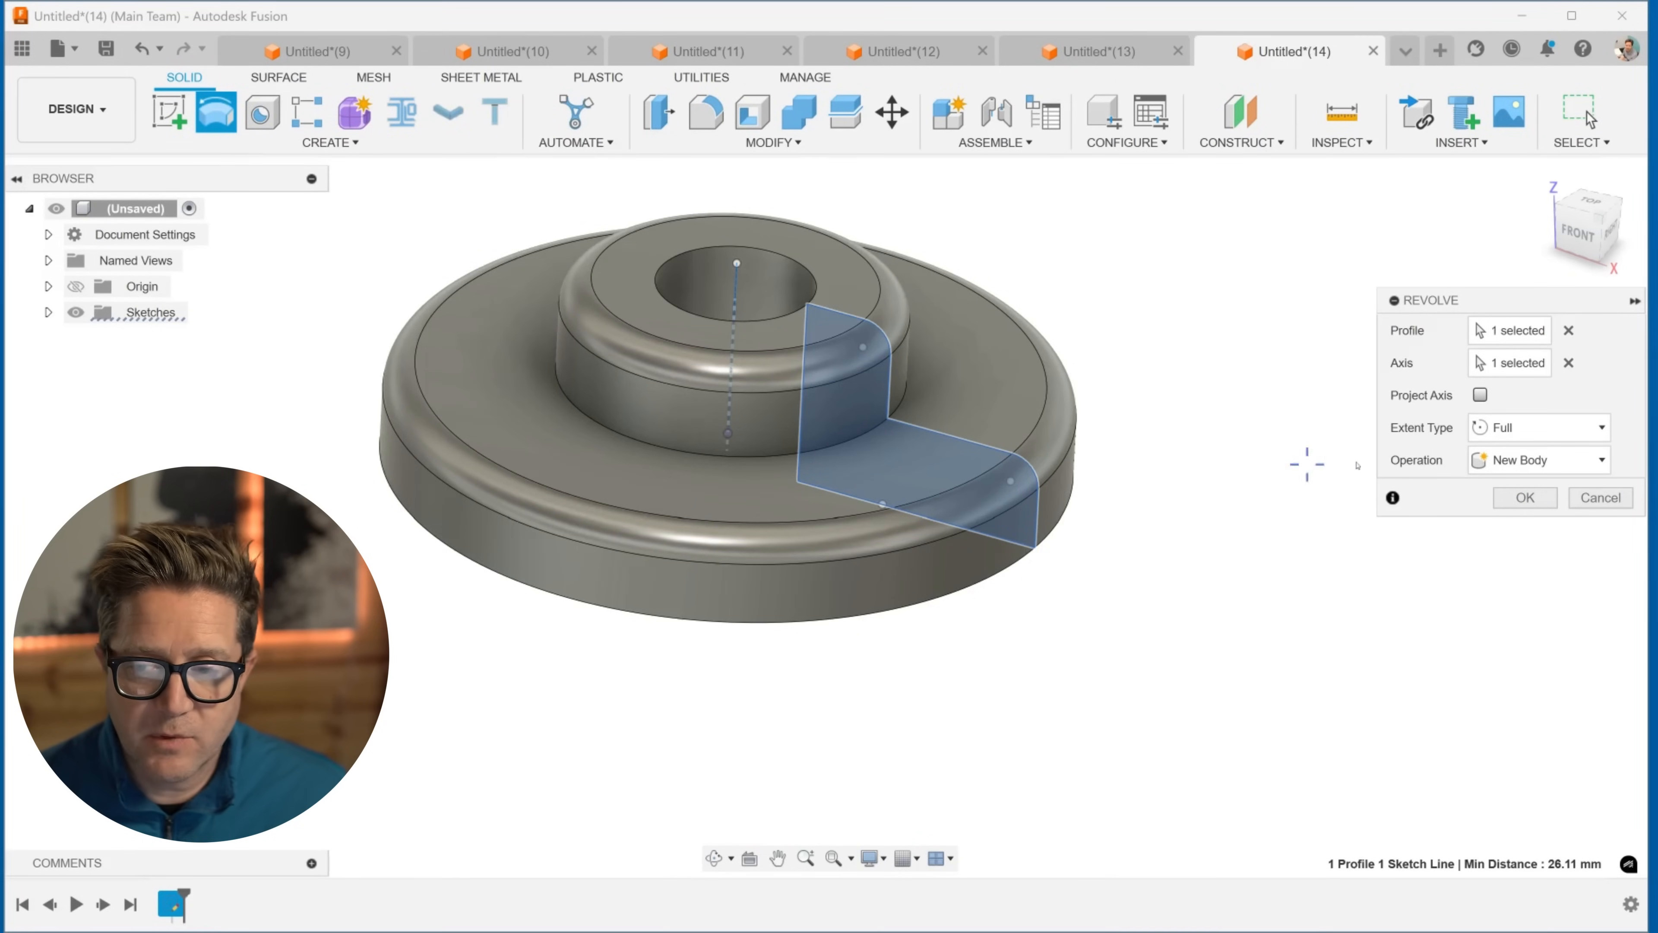
click(1536, 427)
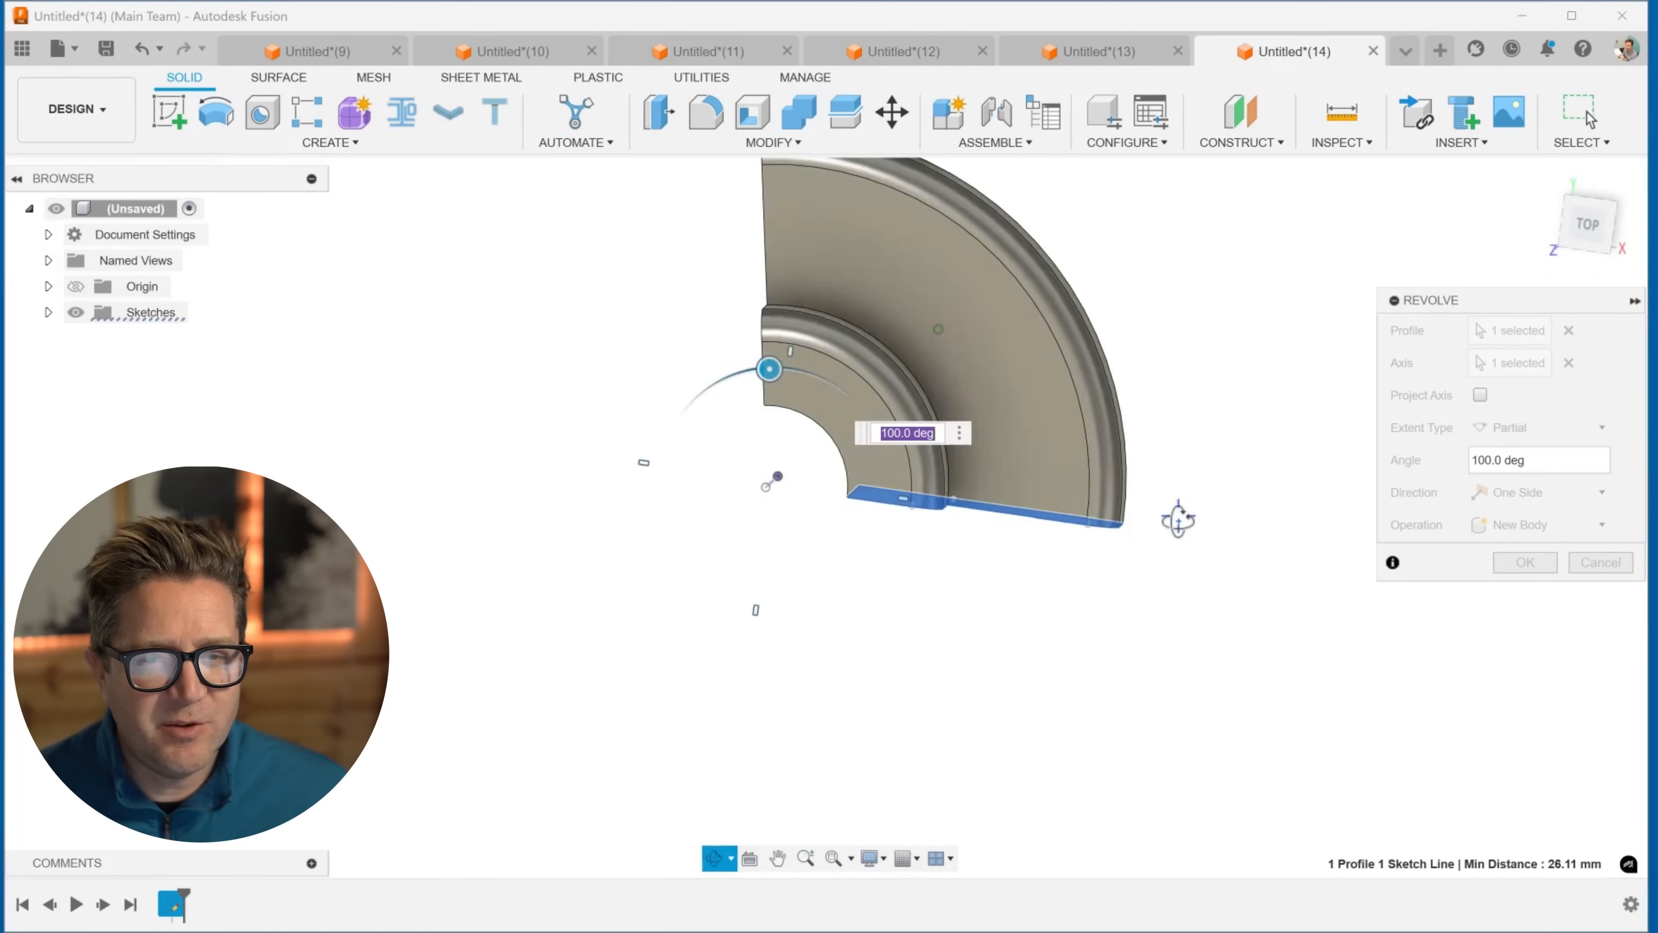
Step: Drag the angle manipulator to widen the sweep to 205 degrees
drag(768, 368, 683, 413)
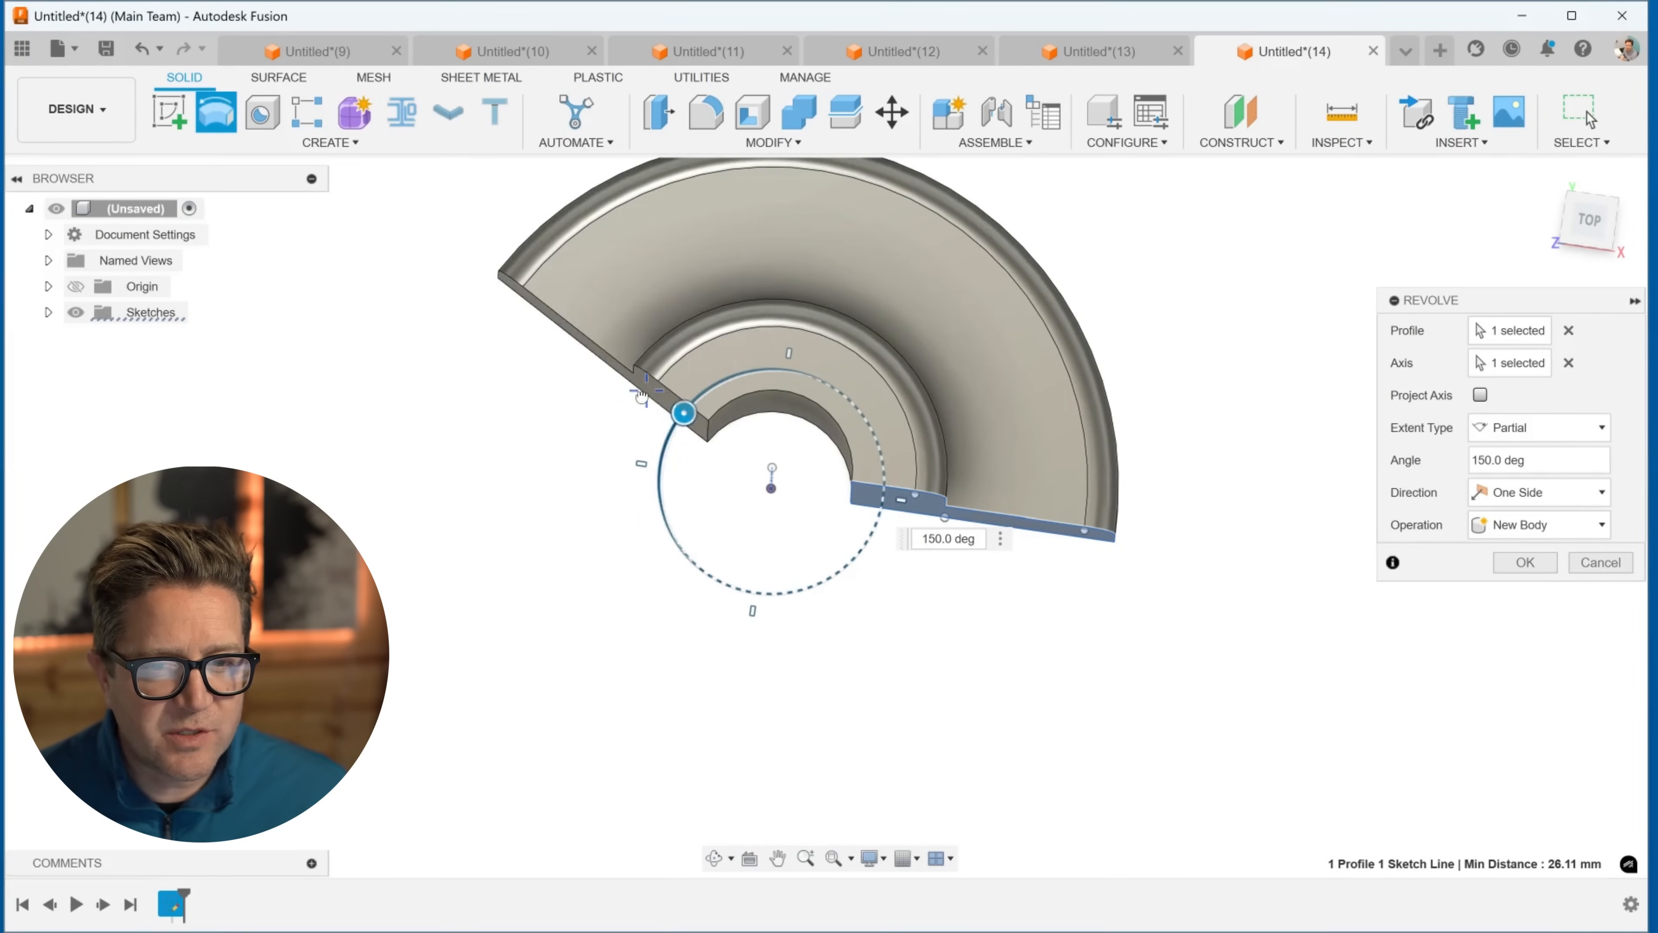
drag(682, 413, 663, 513)
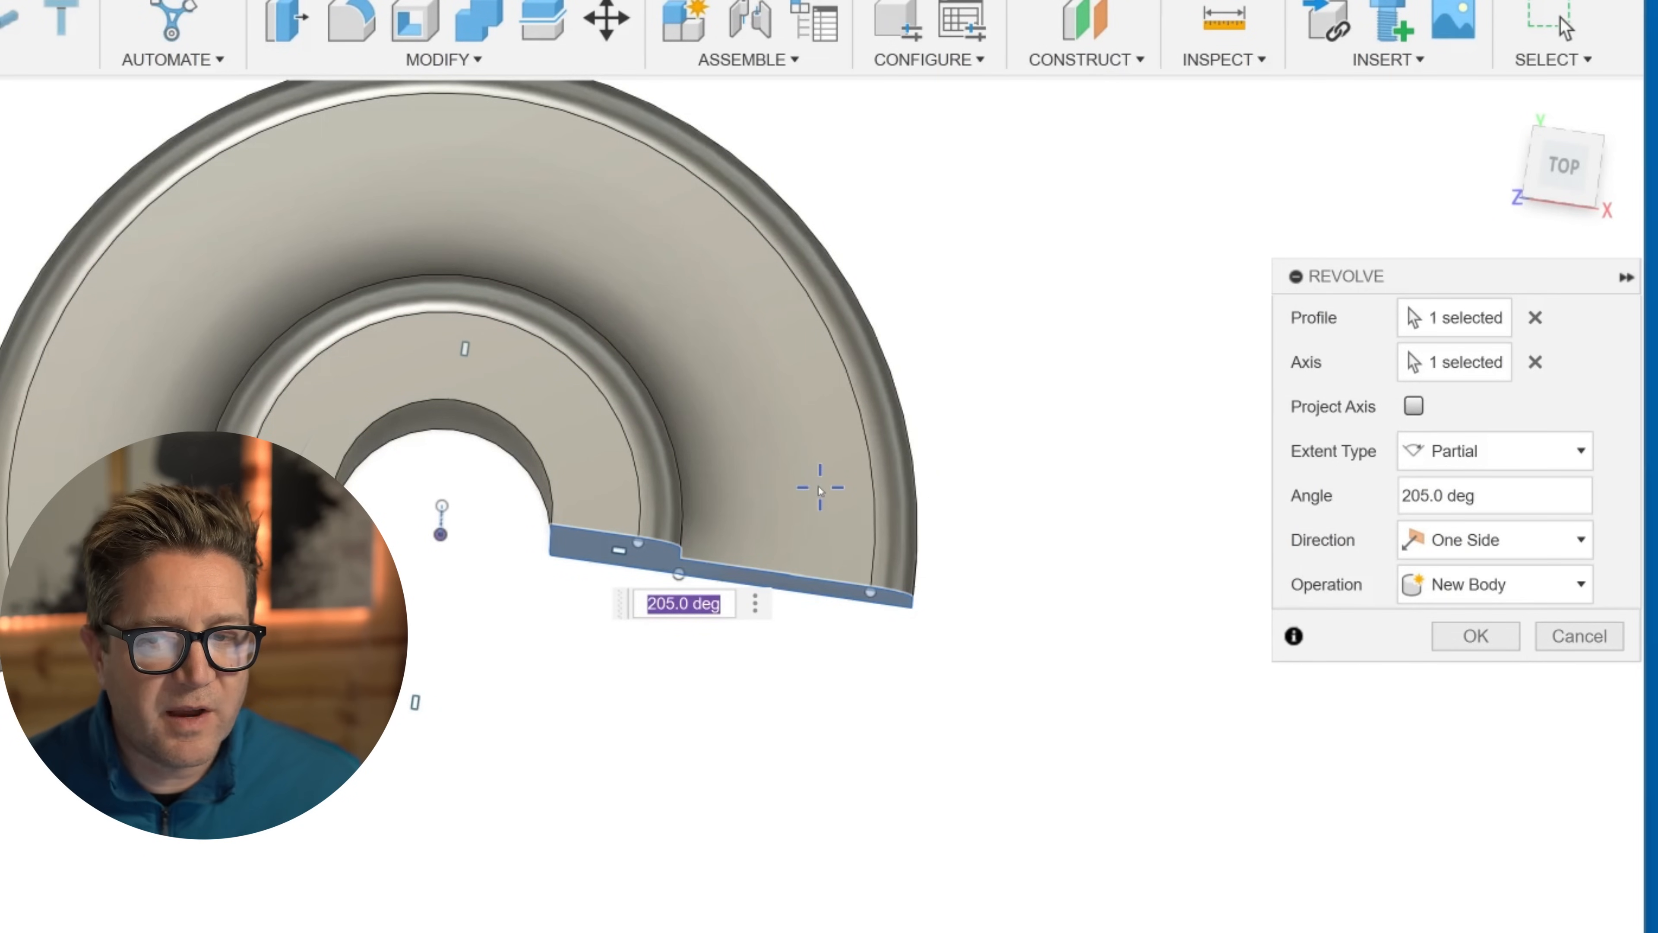
Step: Set Direction to Symmetric, then Two Sides with a first-side angle of 50 degrees
click(1492, 539)
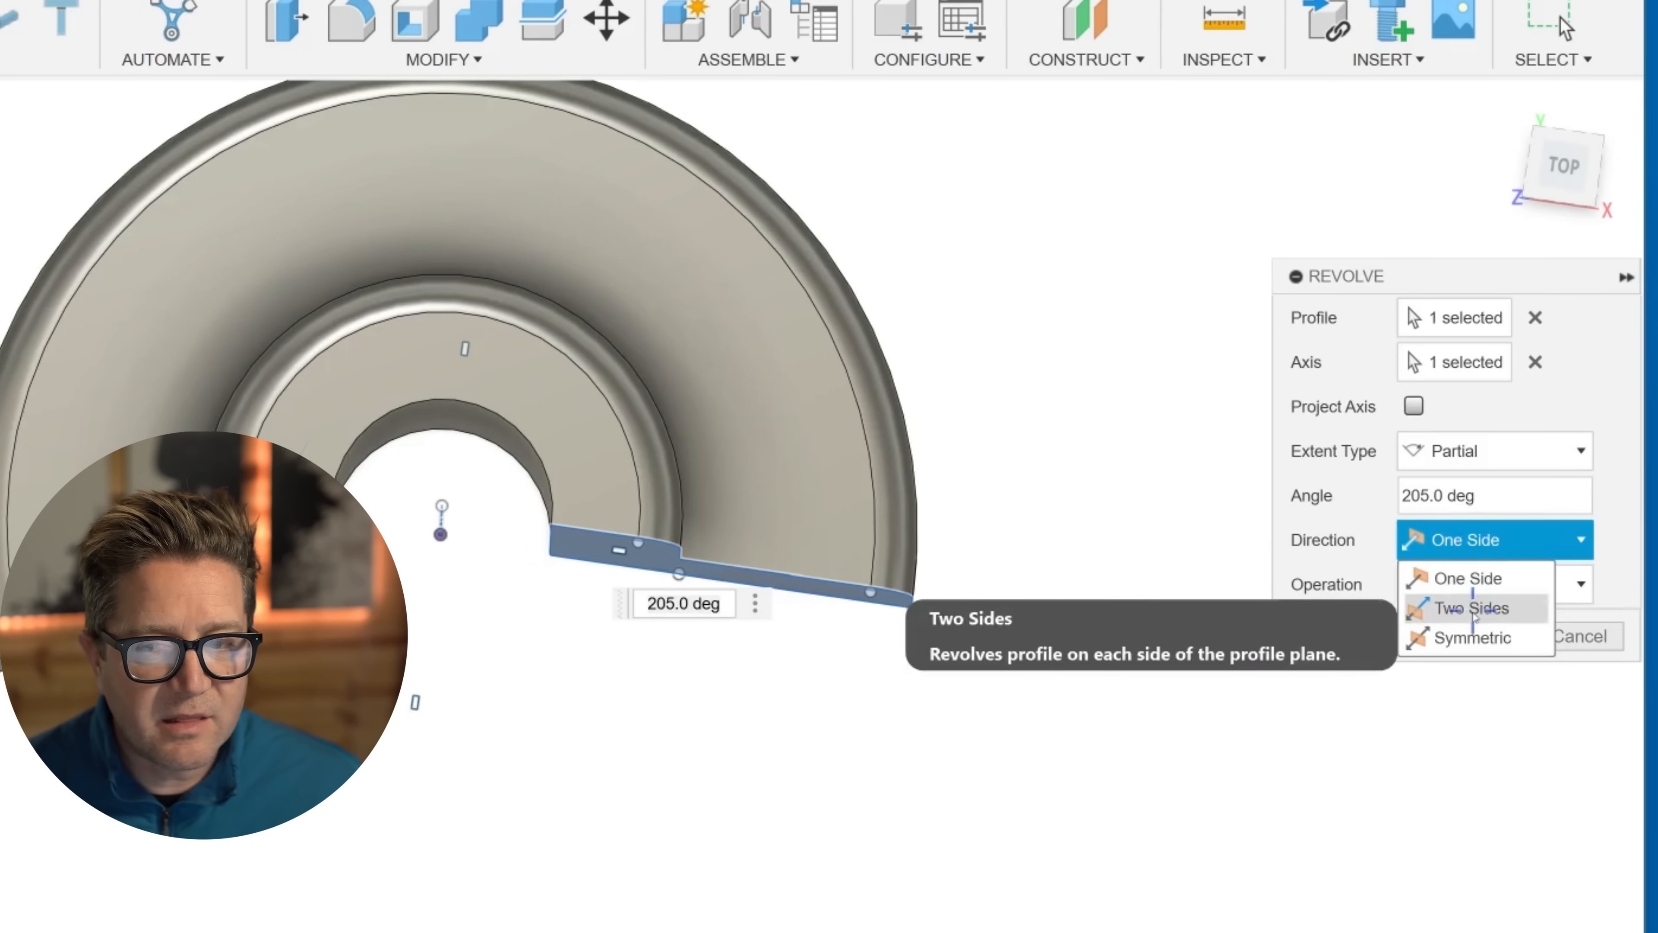
click(1474, 638)
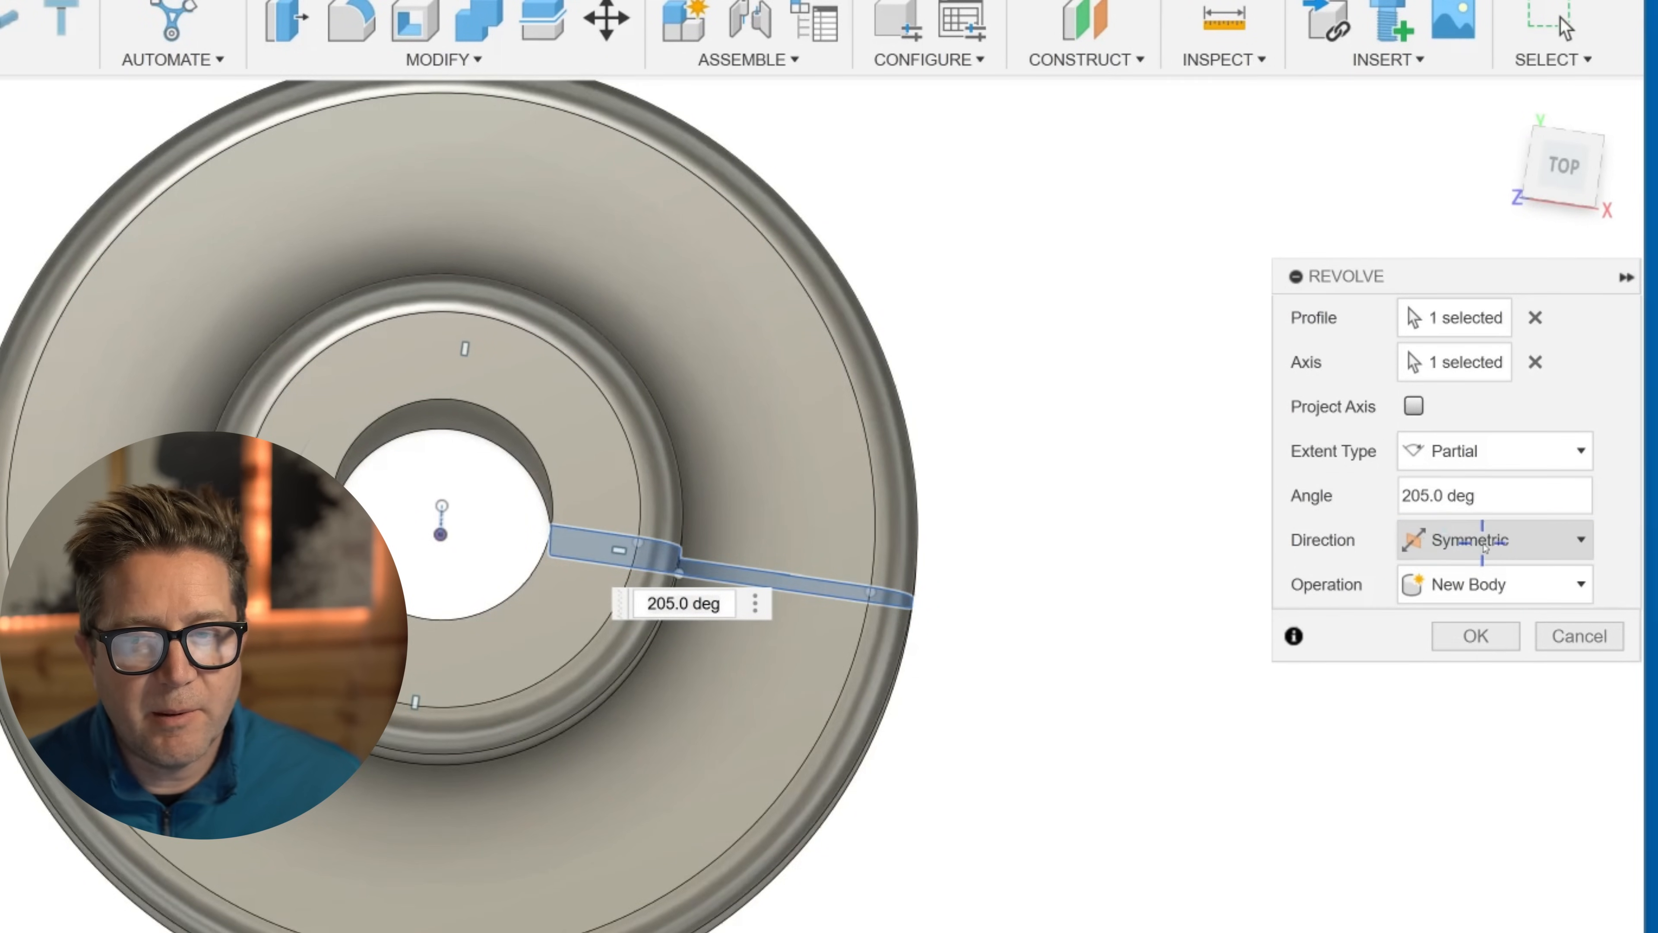
click(1491, 538)
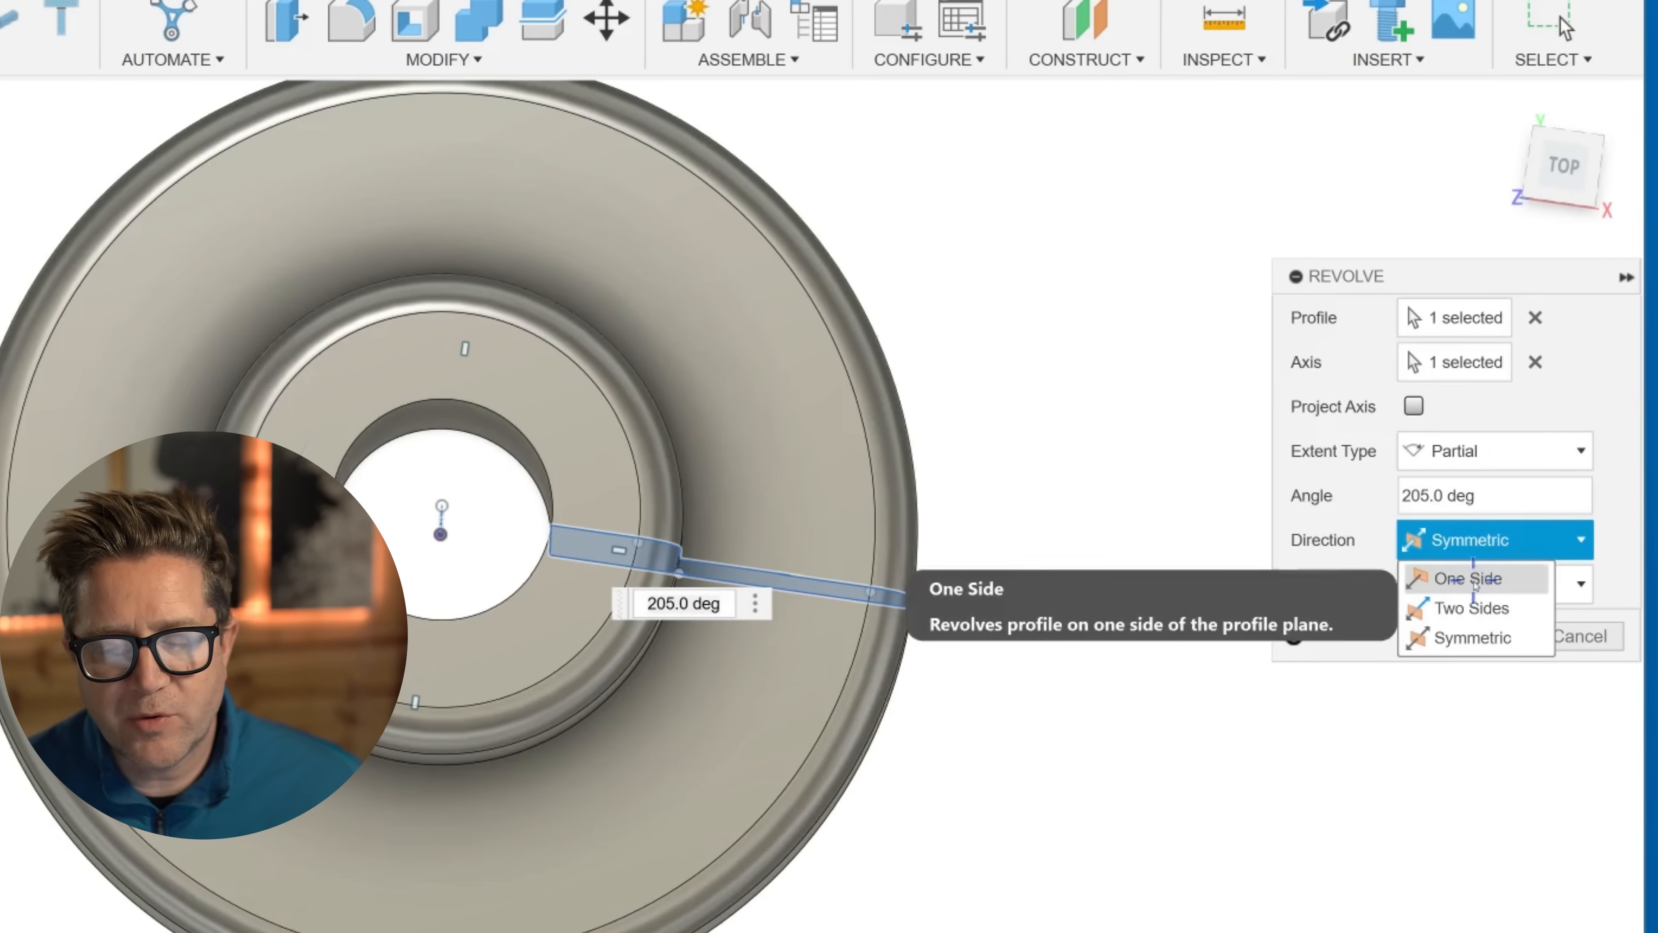
click(1492, 451)
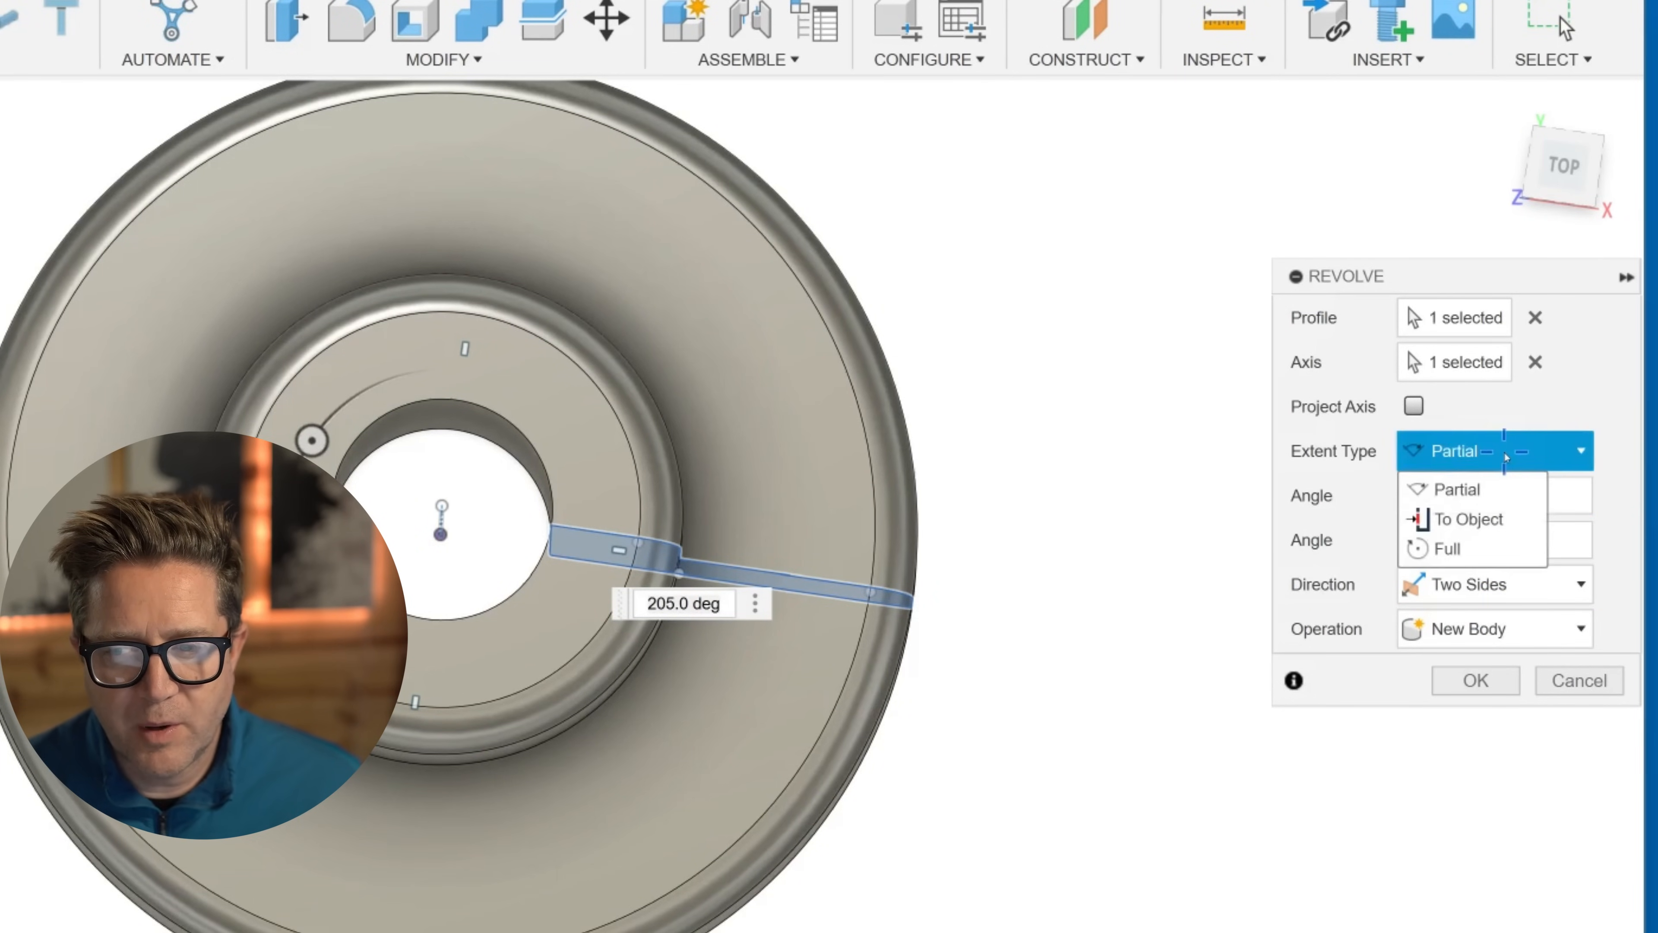
click(1491, 584)
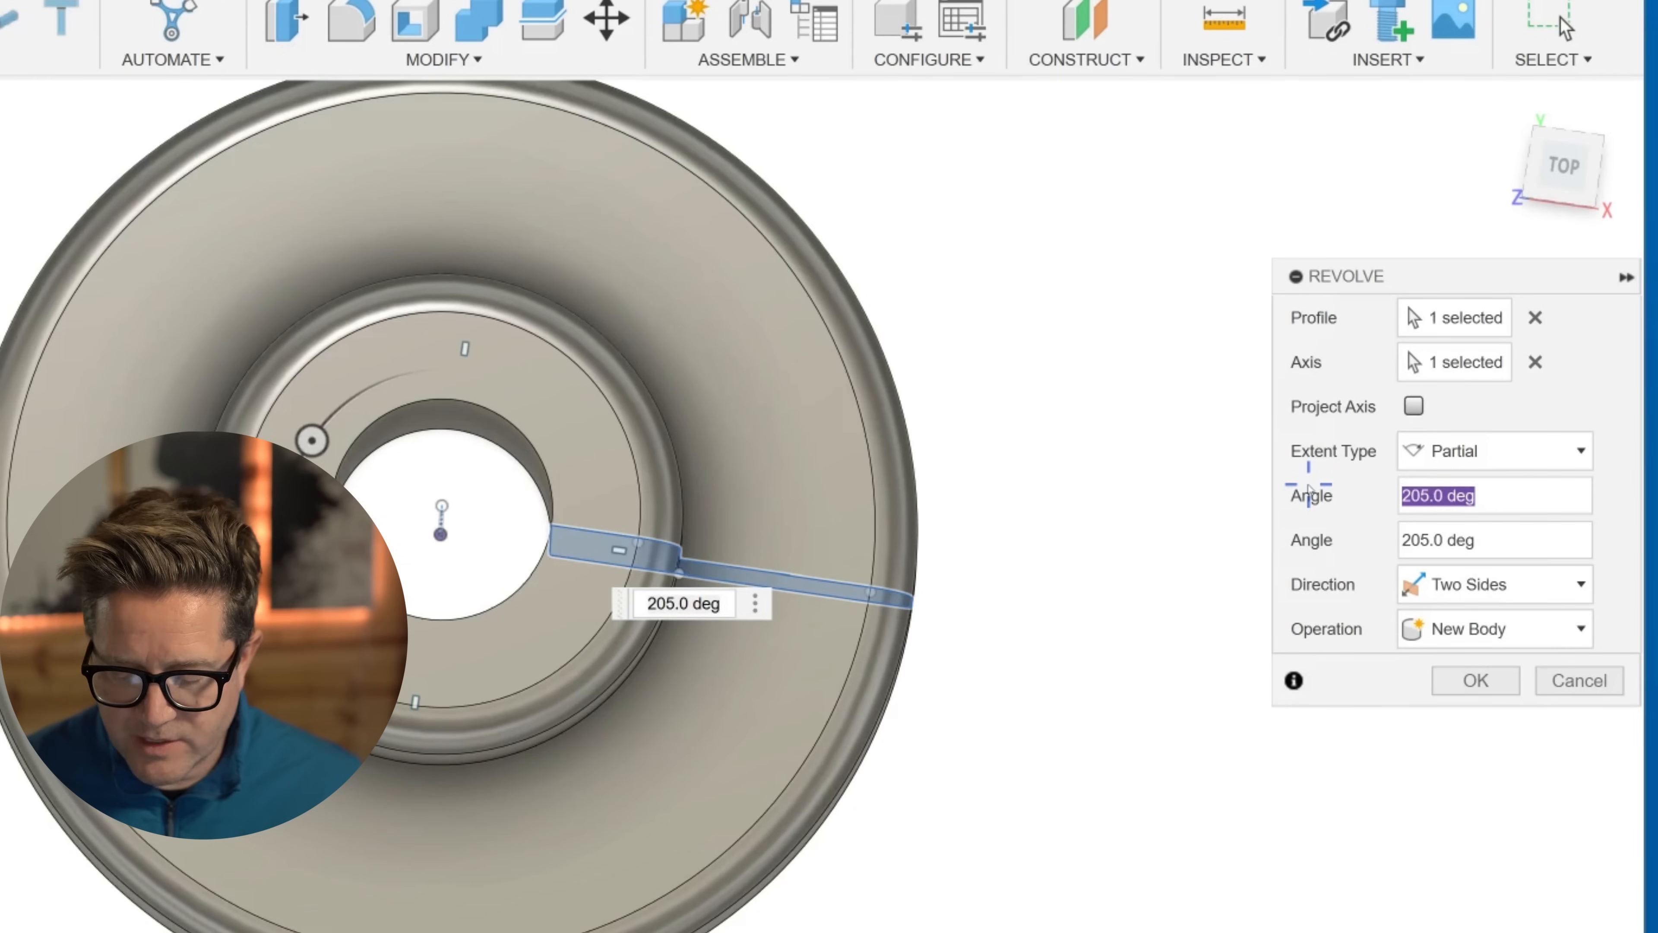
text(50)
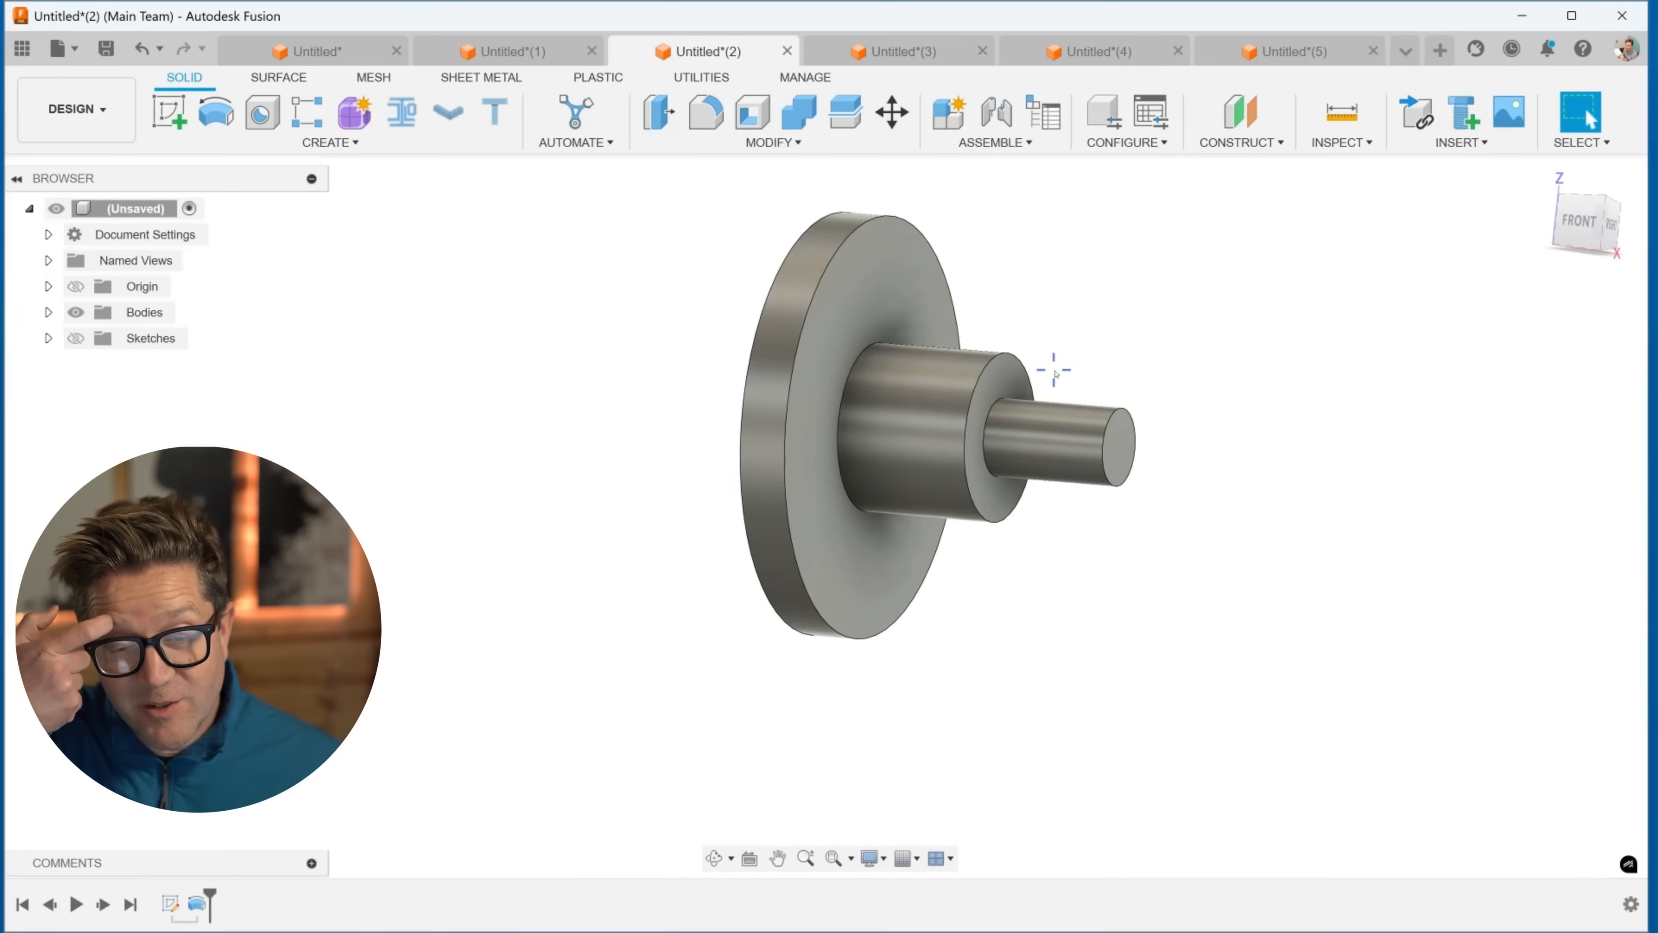
mouse_move(1087, 378)
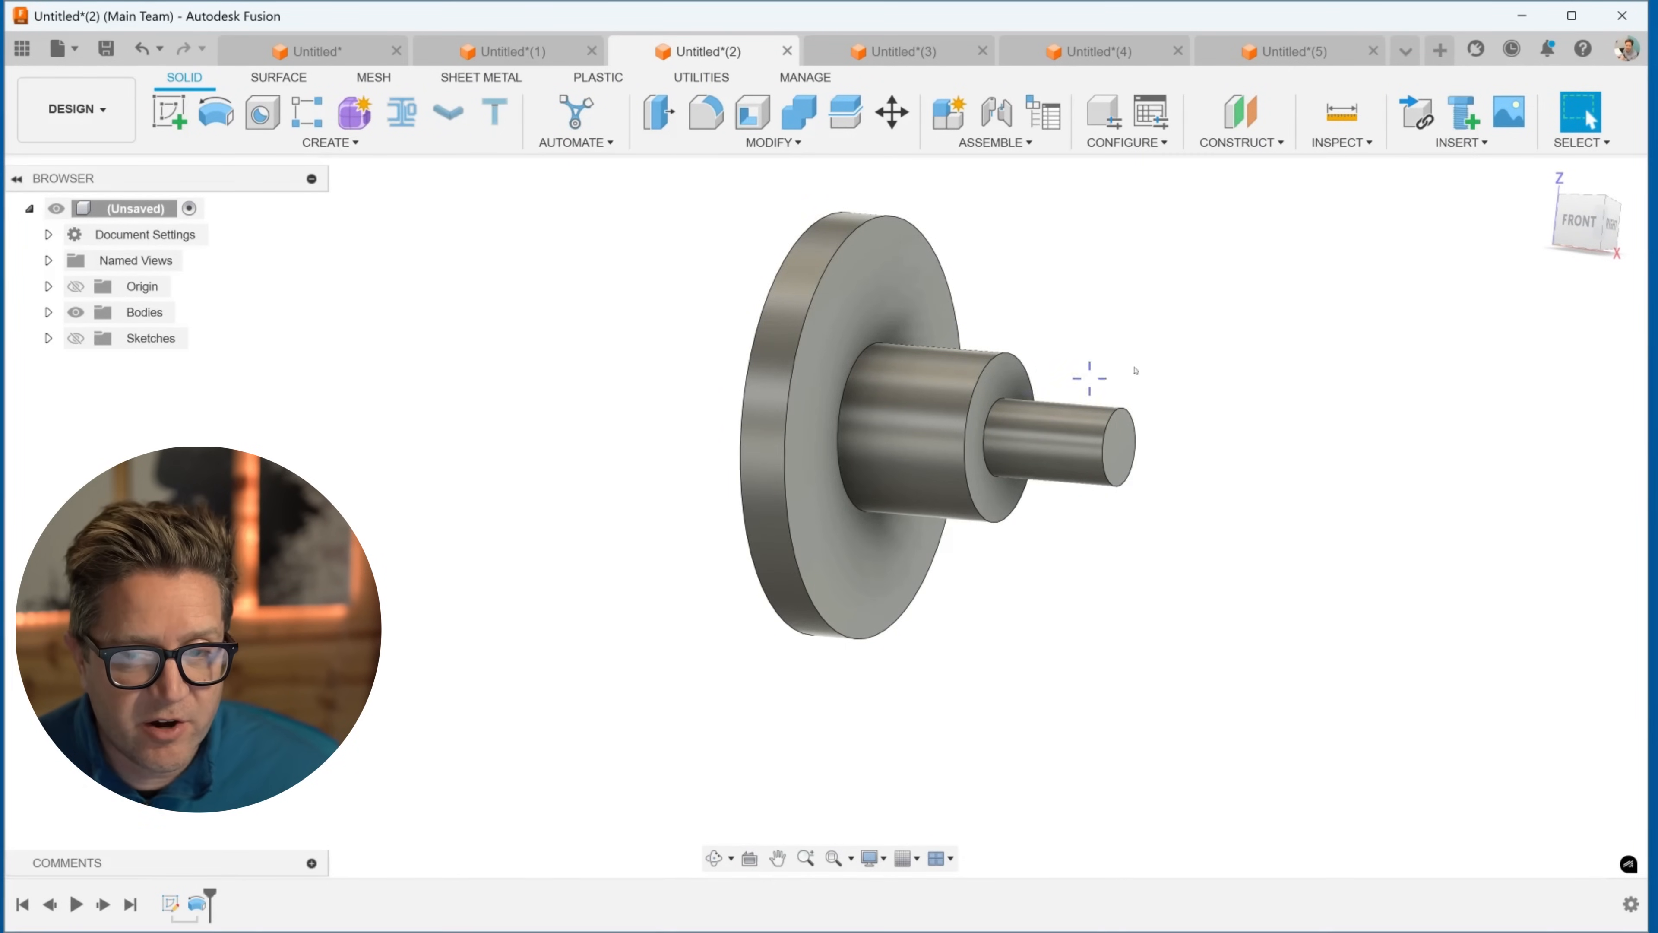
Step: View the shaft from the front, sketch the flange-corner profile and start a Revolve on it
click(1577, 220)
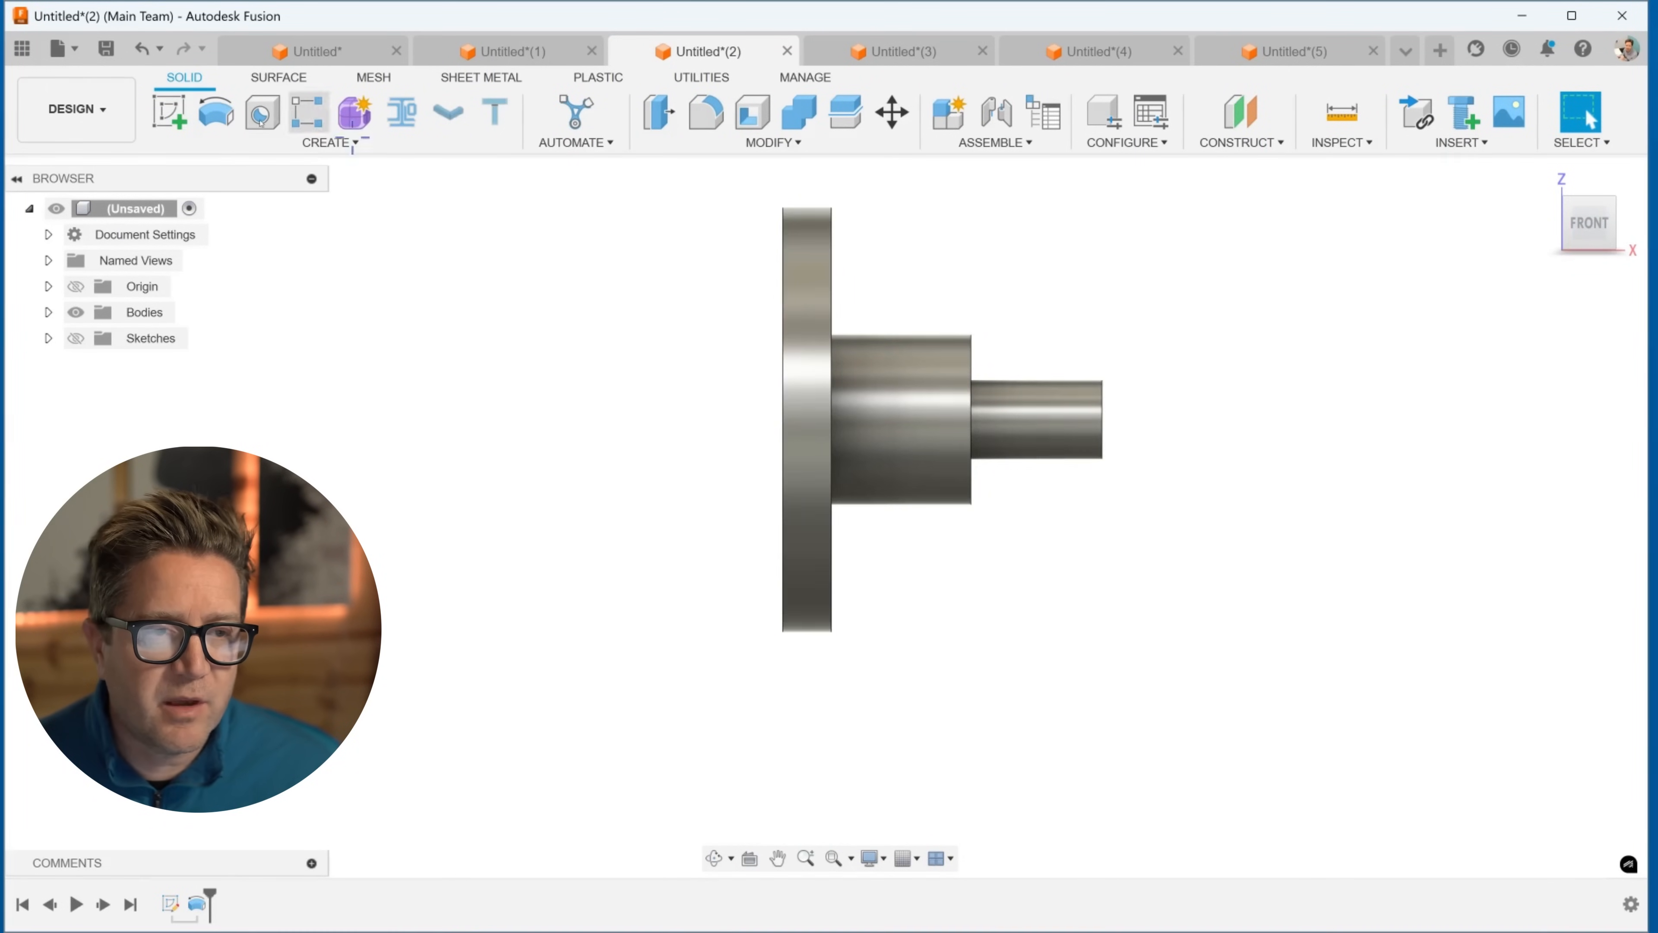
click(169, 112)
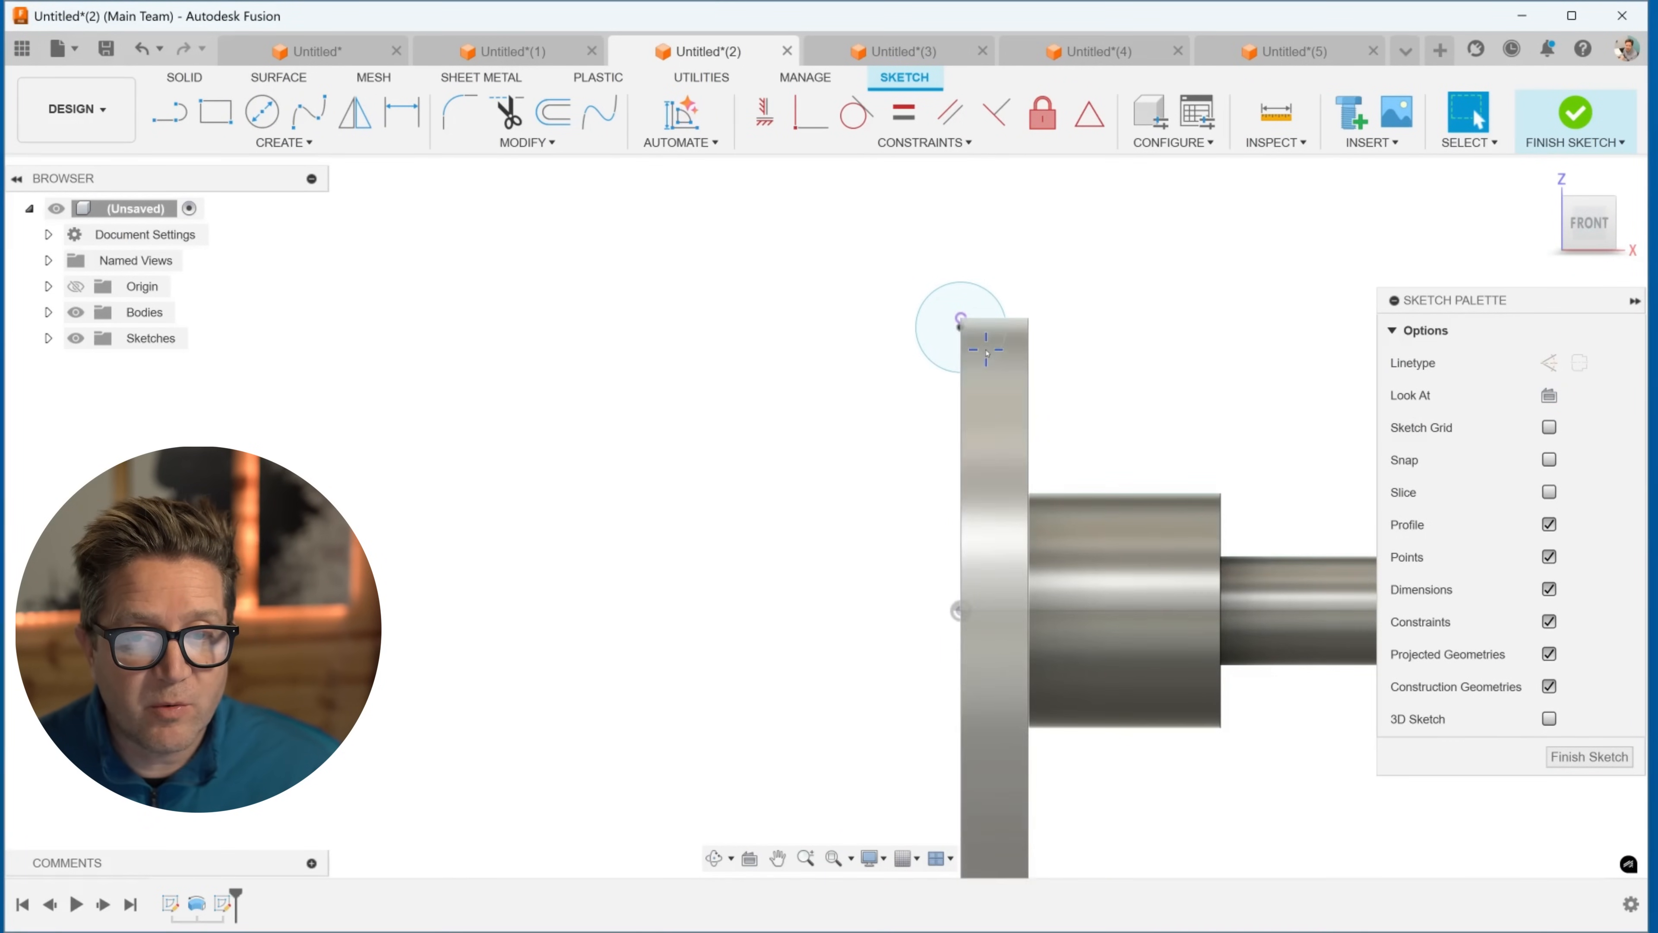
mouse_move(1141, 383)
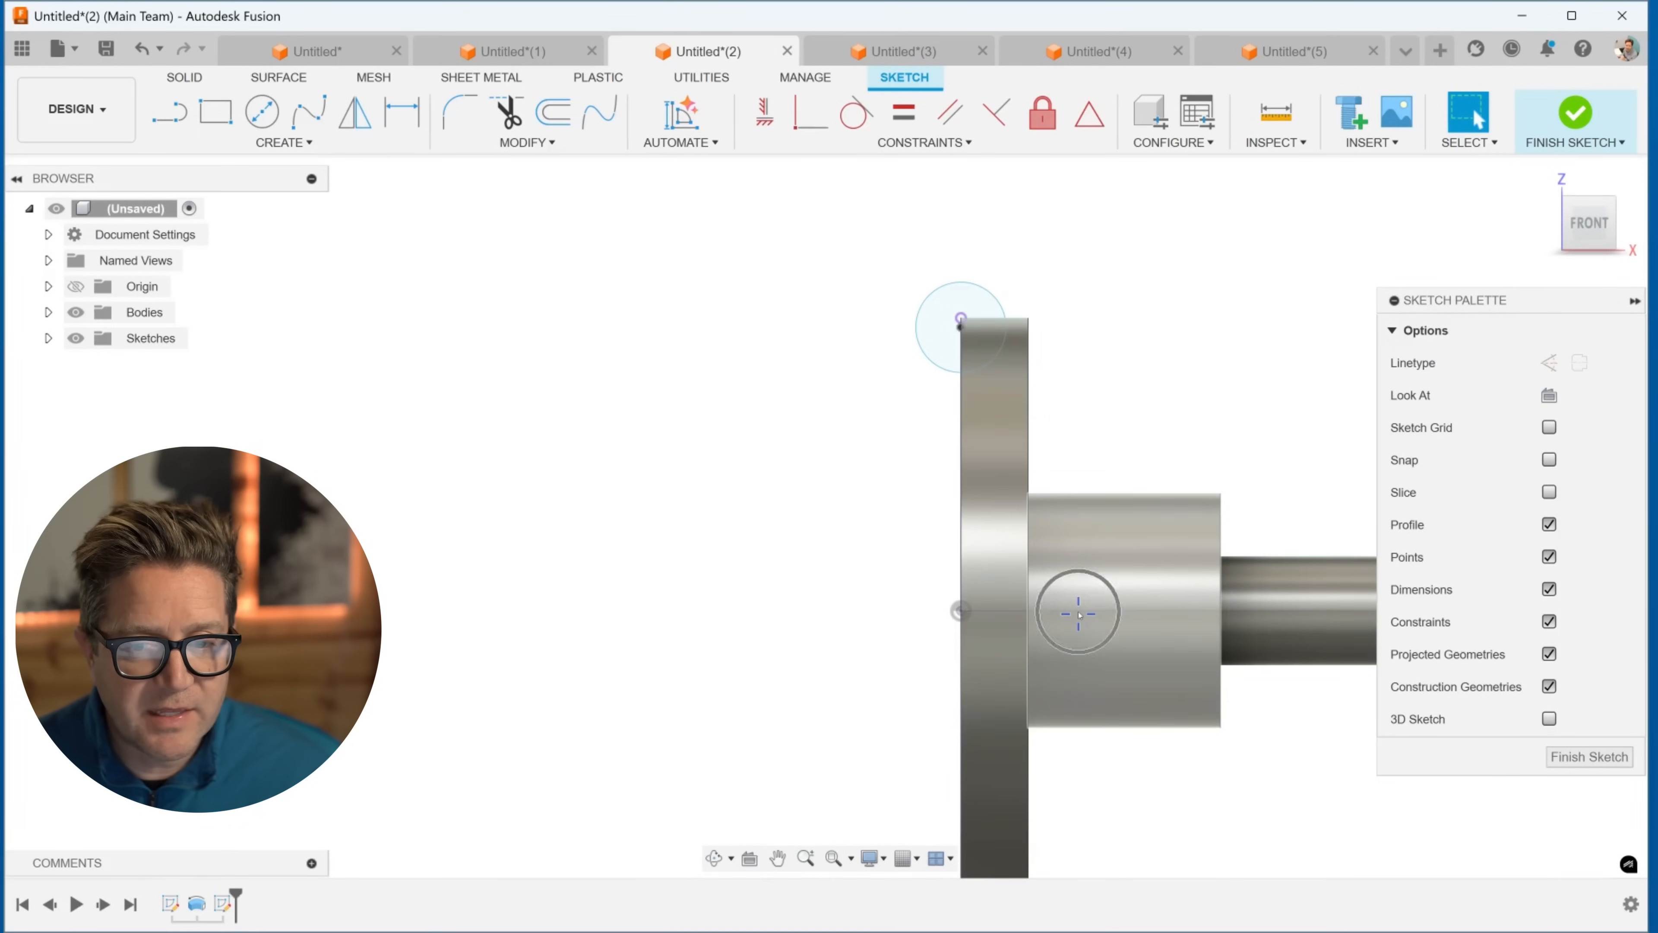
right_click(1216, 455)
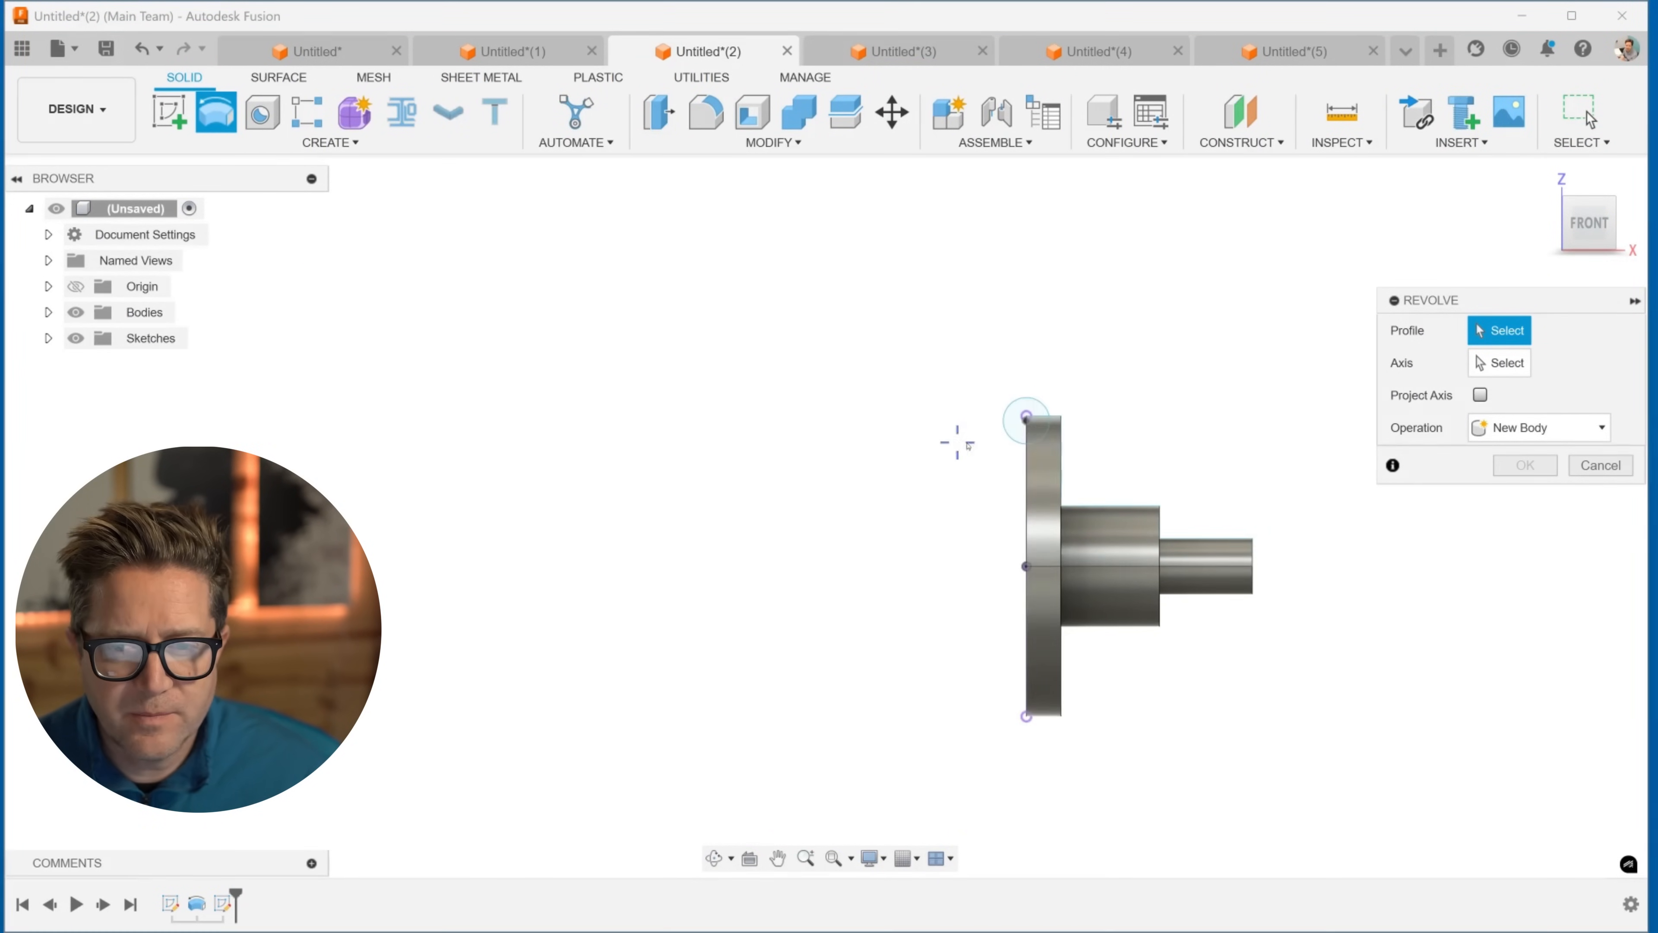
Step: Select the corner profile and shaft axis, with Extent Type Full for the revolve cut
click(1026, 420)
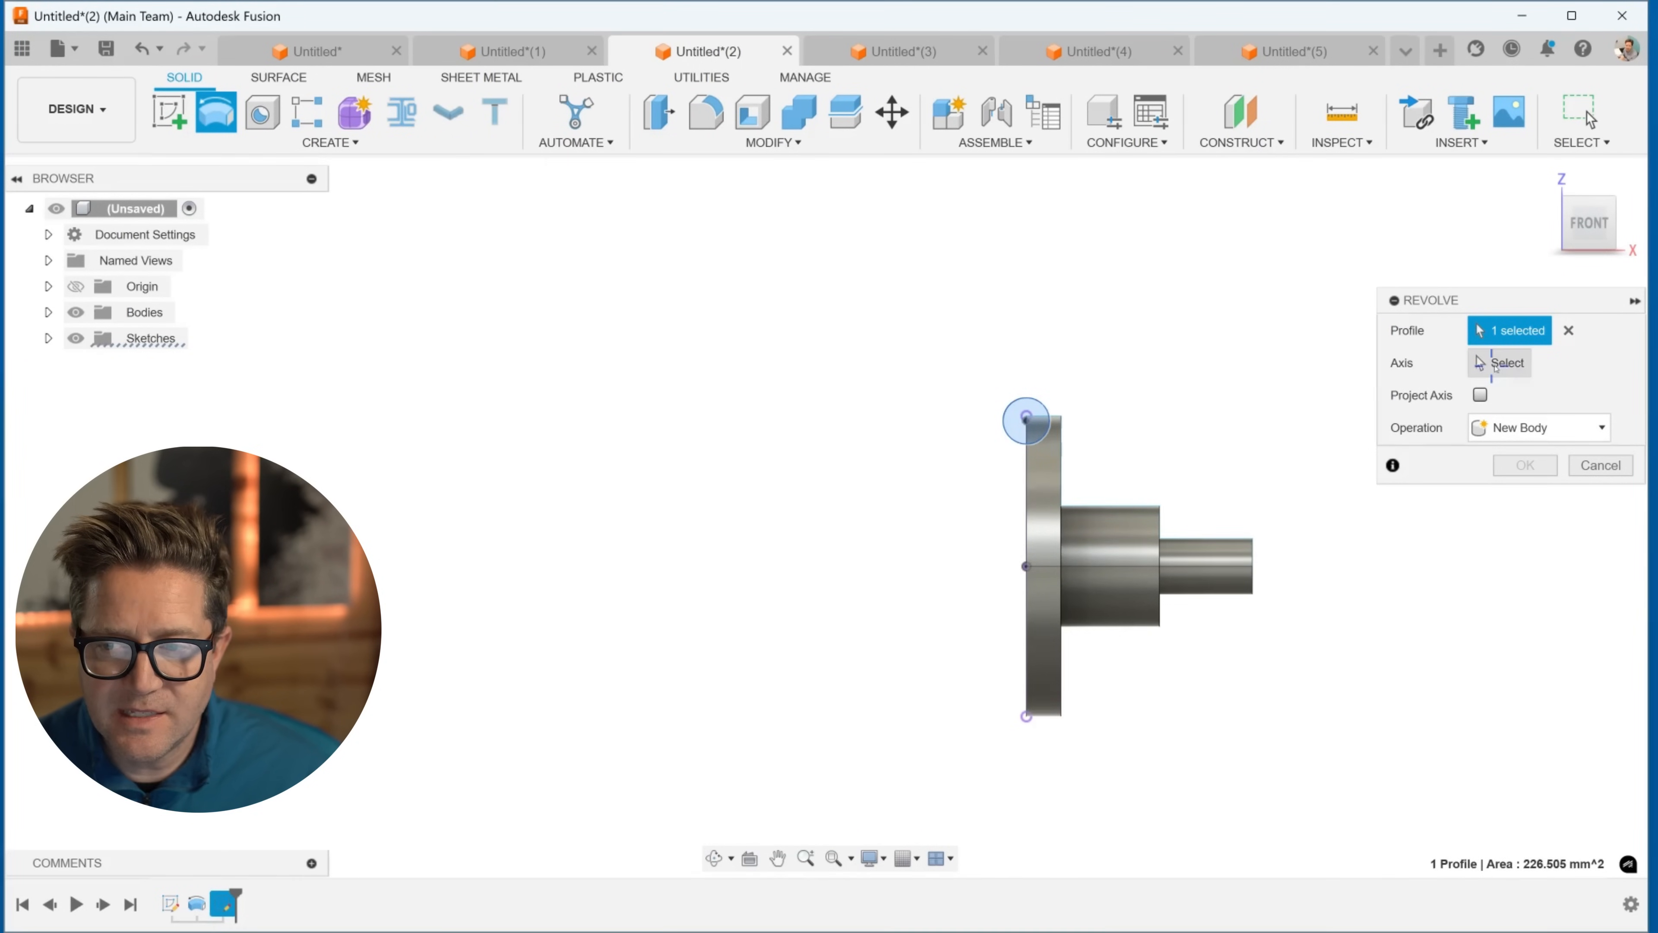
click(1025, 566)
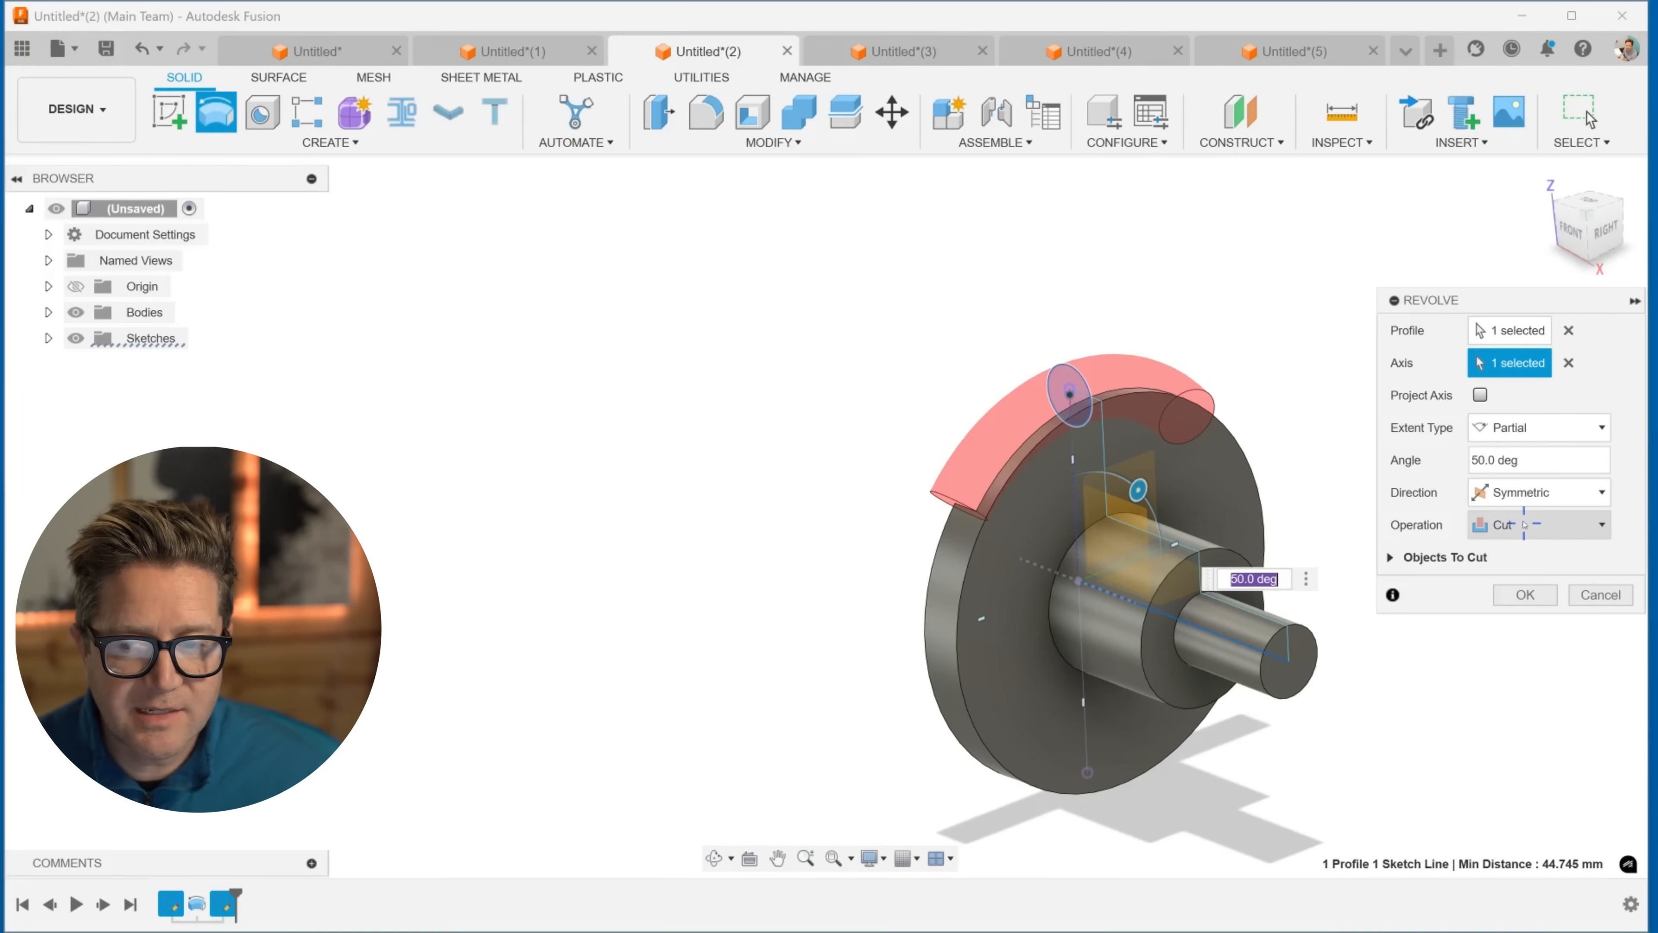
click(1536, 427)
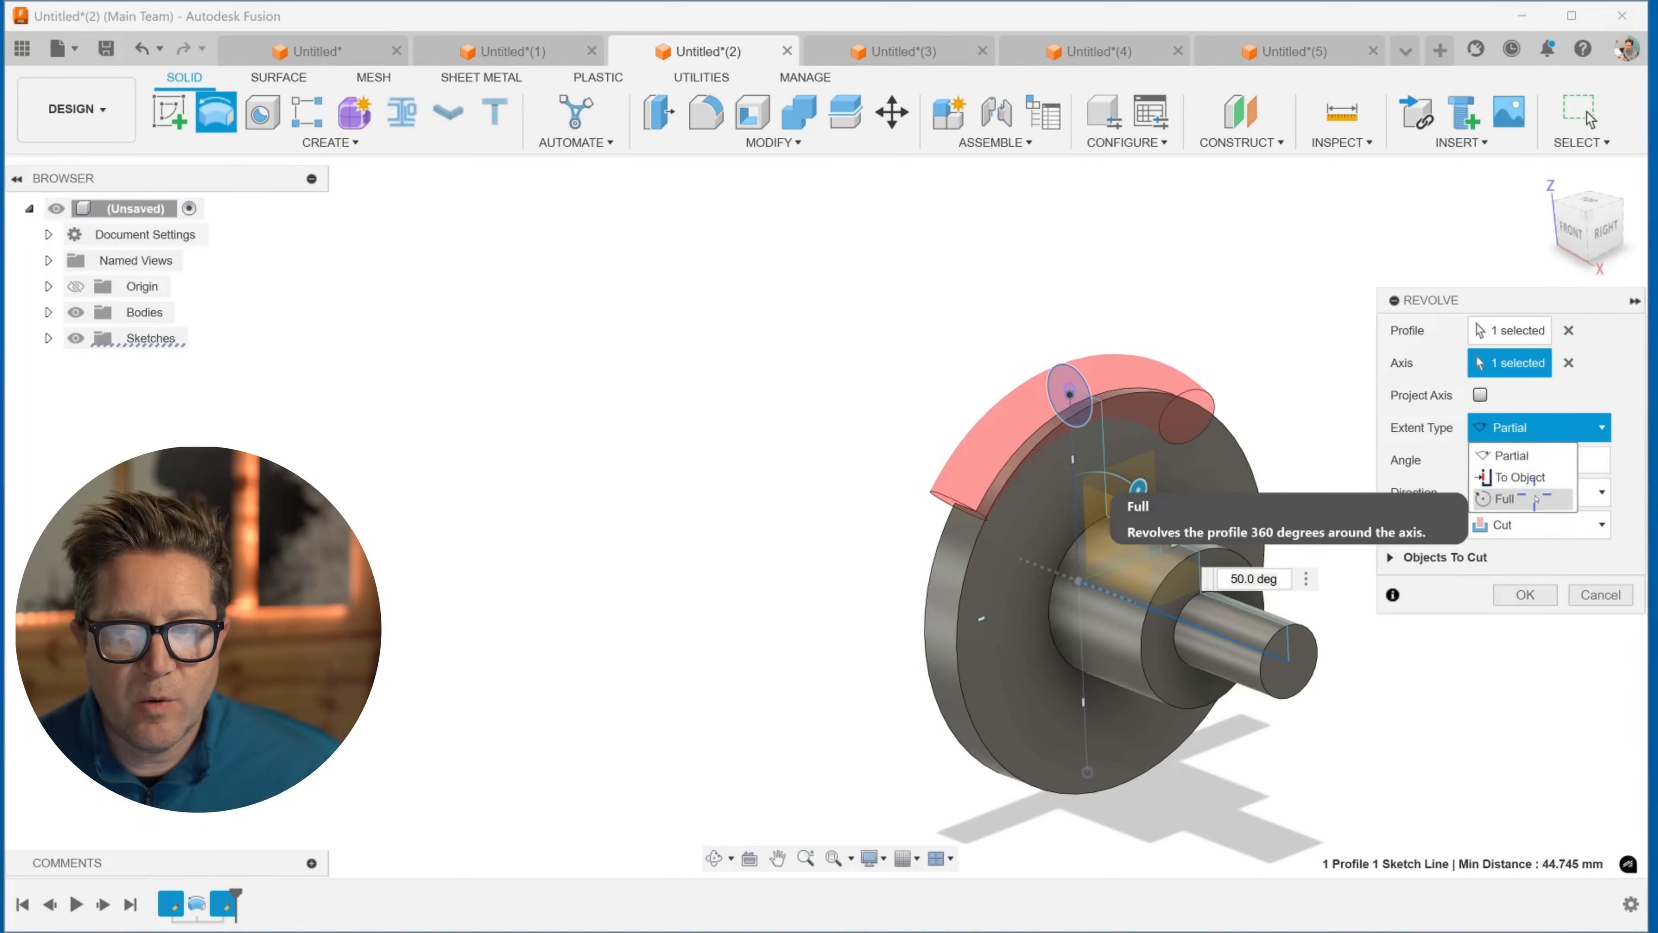
click(1501, 498)
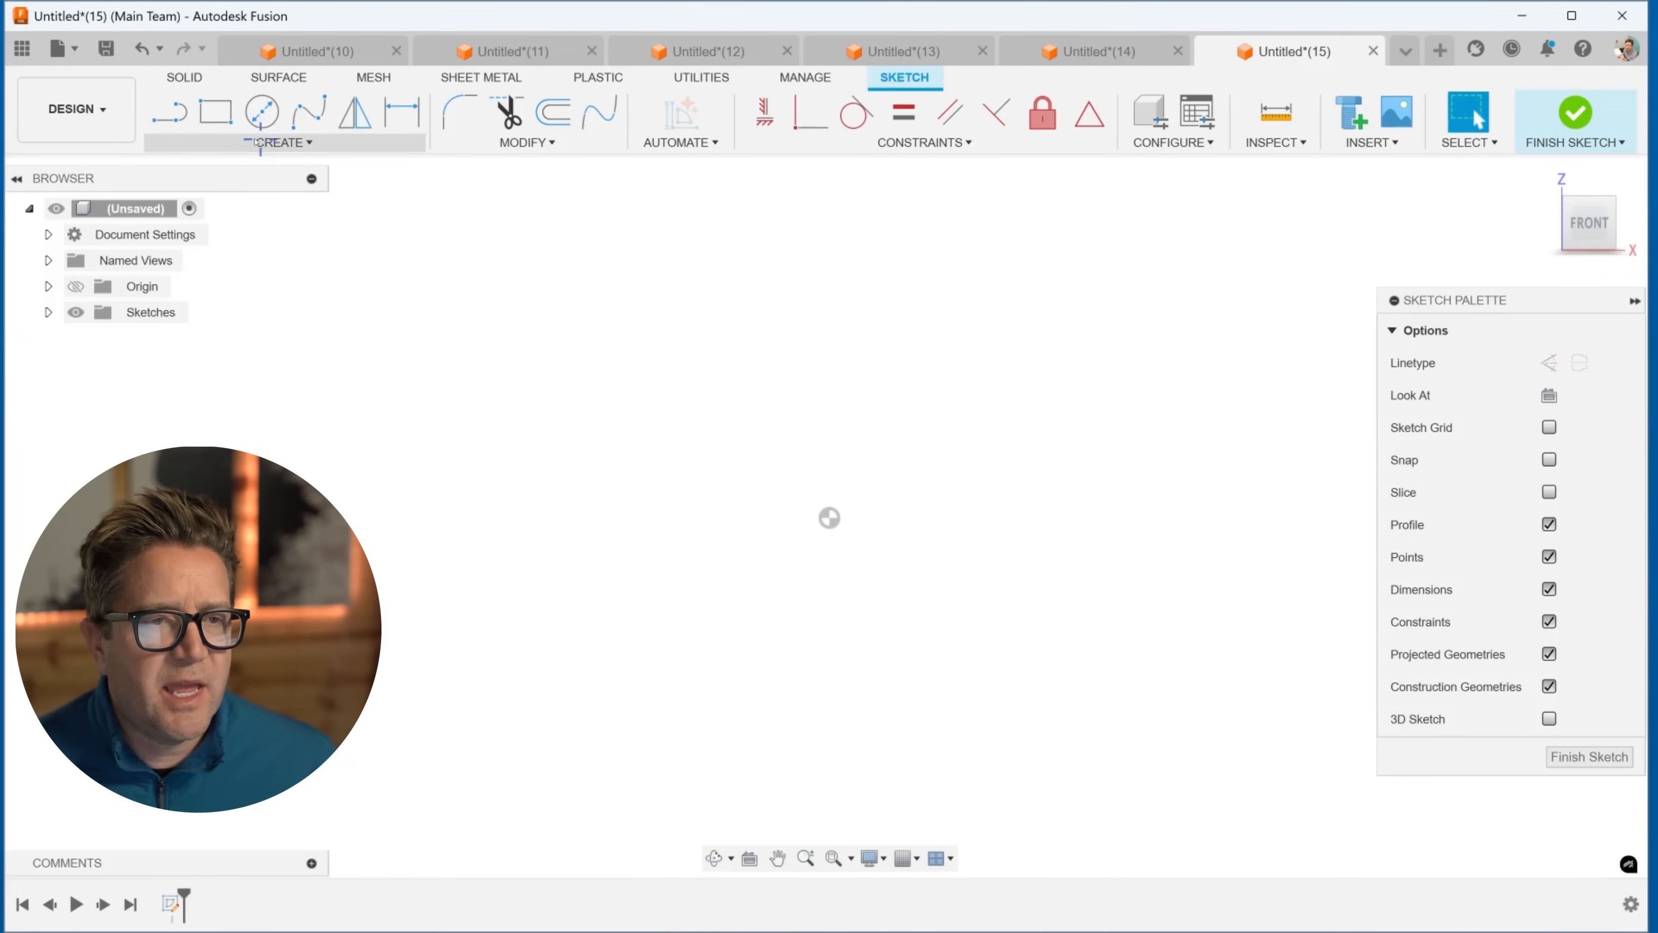
Step: Sketch the vertical line and offset circle, then start Revolve (search 'rev') on the circle
click(168, 112)
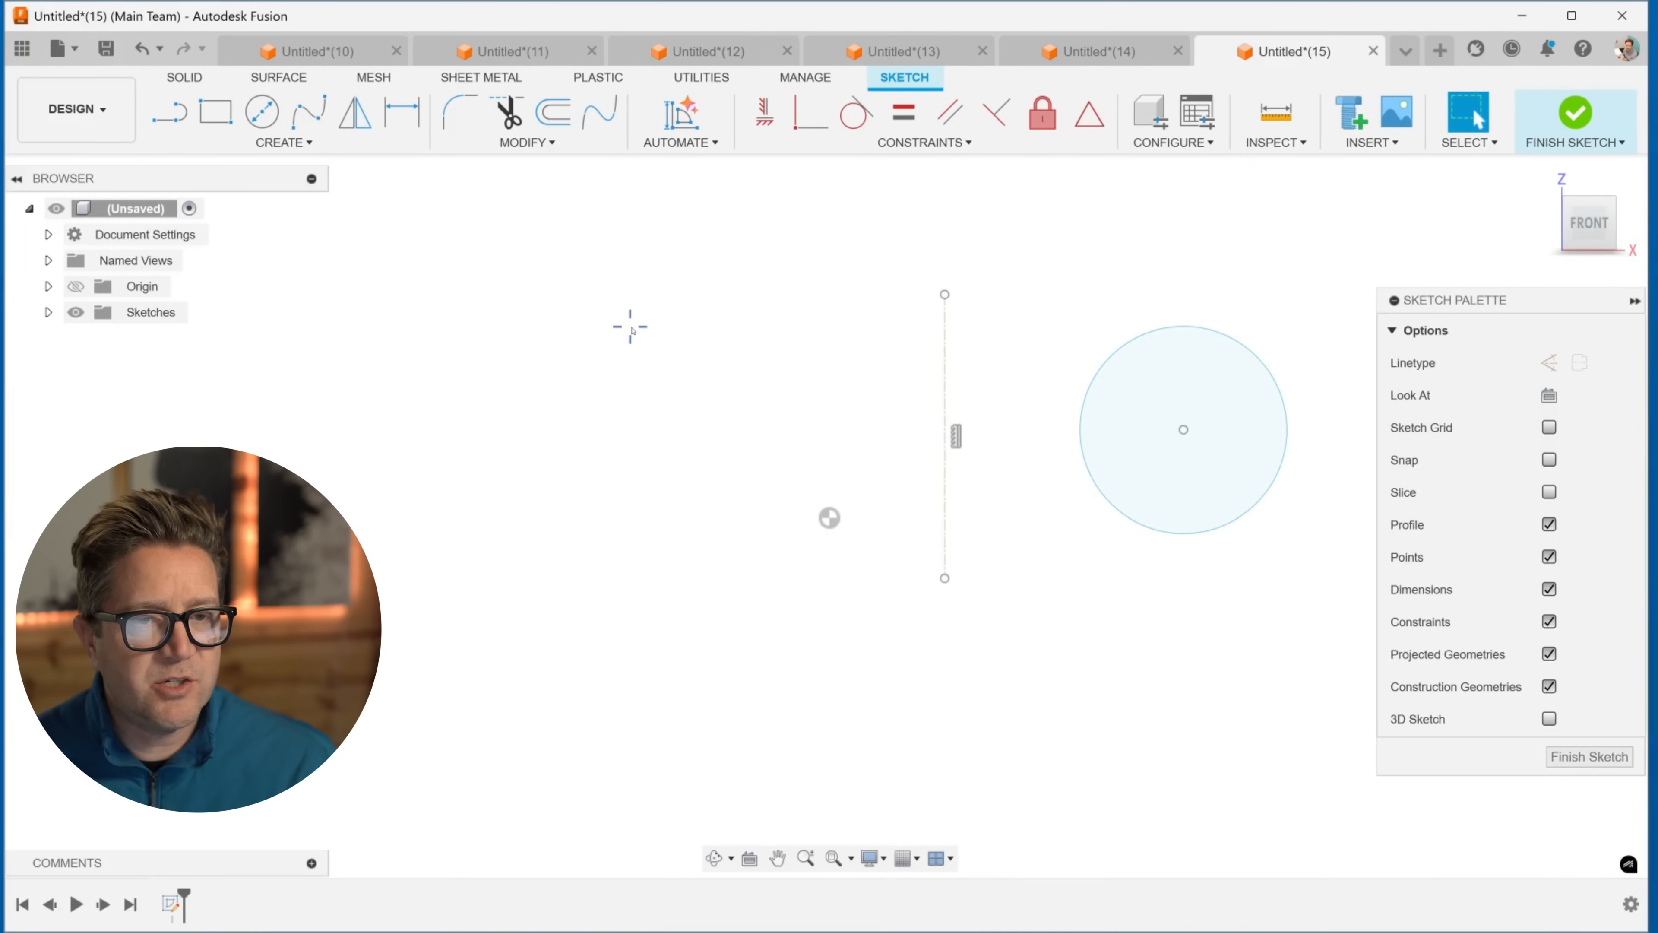
text(rev)
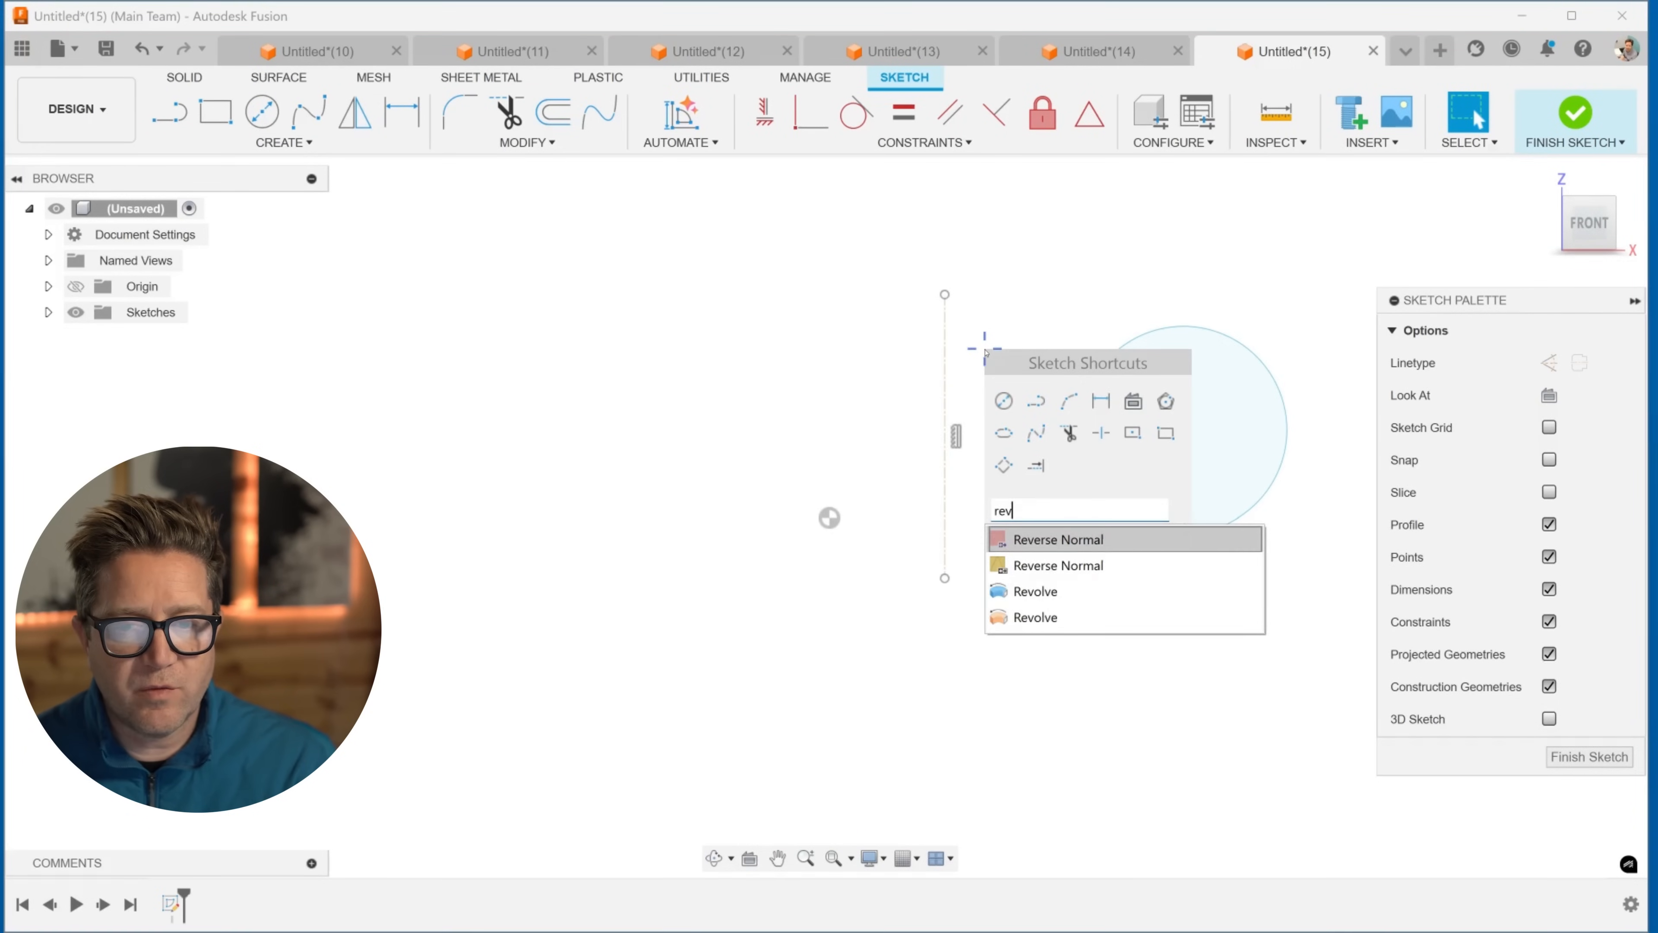
click(1033, 590)
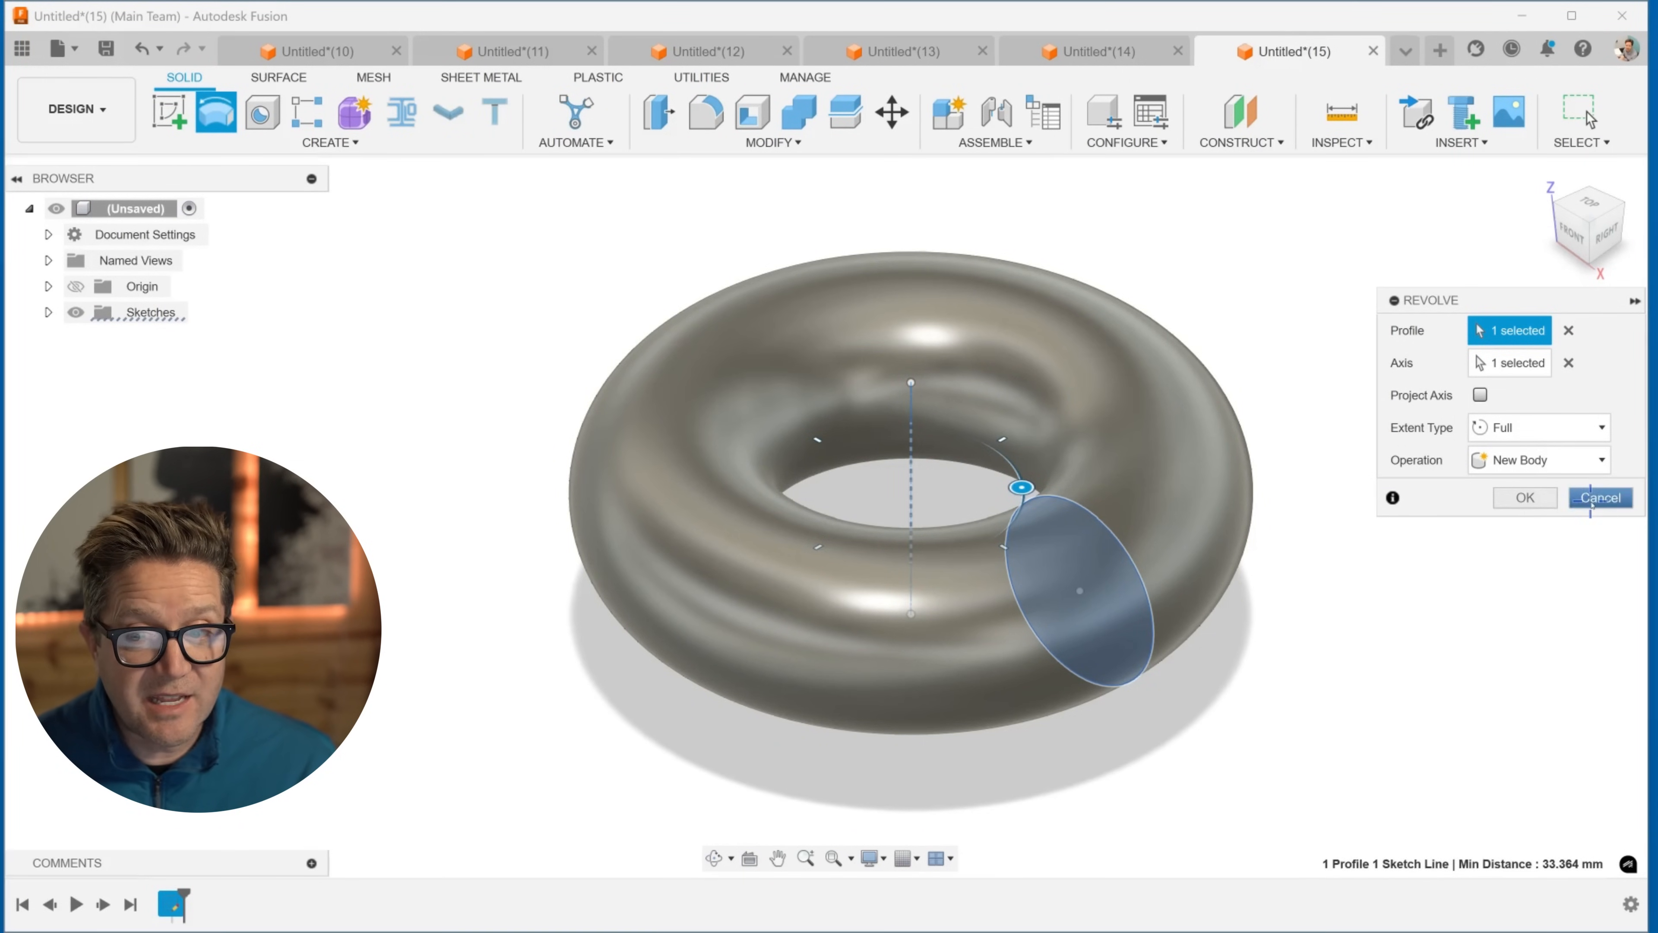
Step: Cancel the torus revolve and edit the circle's ~117.7 mm dimension from the centre line
click(1598, 498)
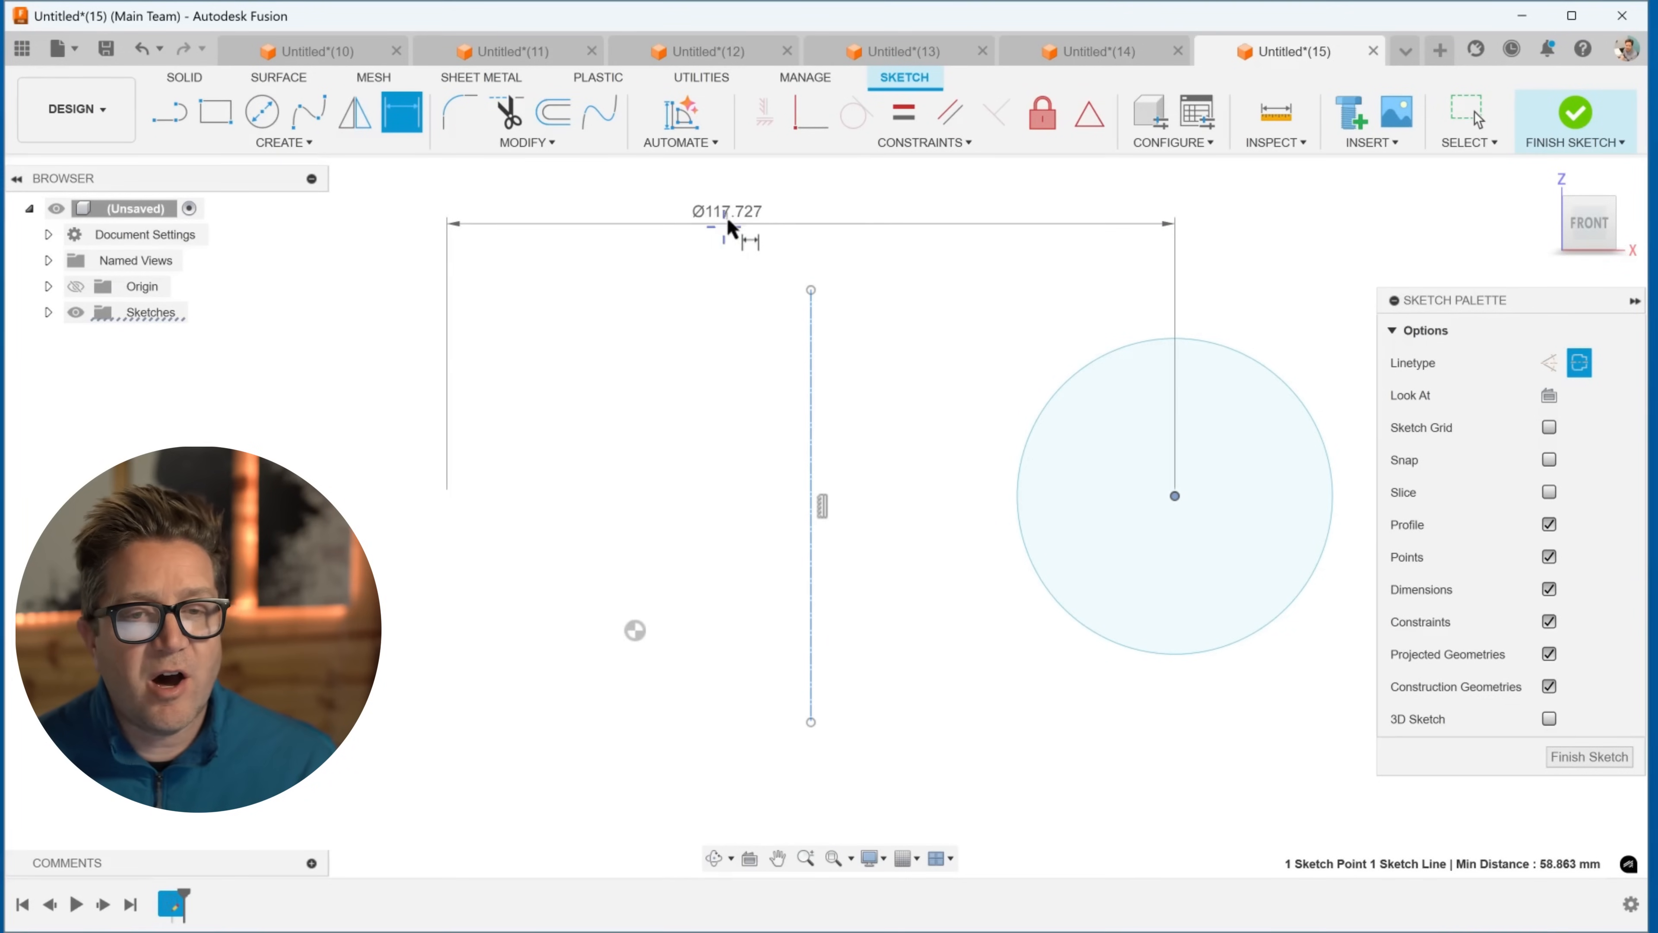
double_click(727, 211)
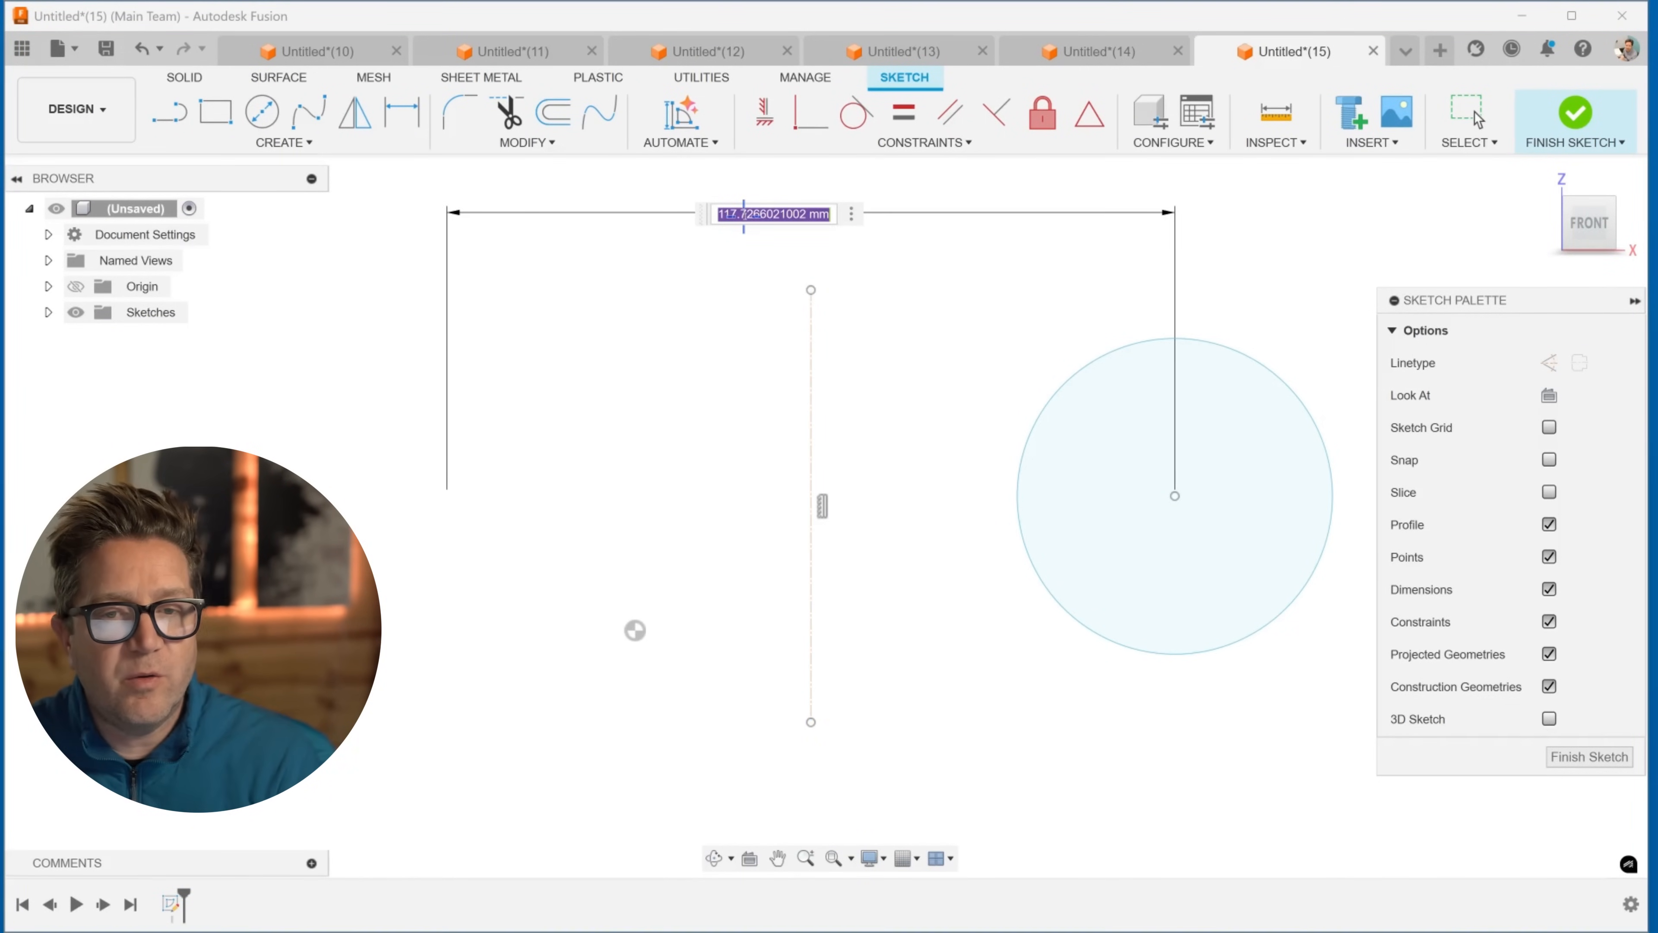